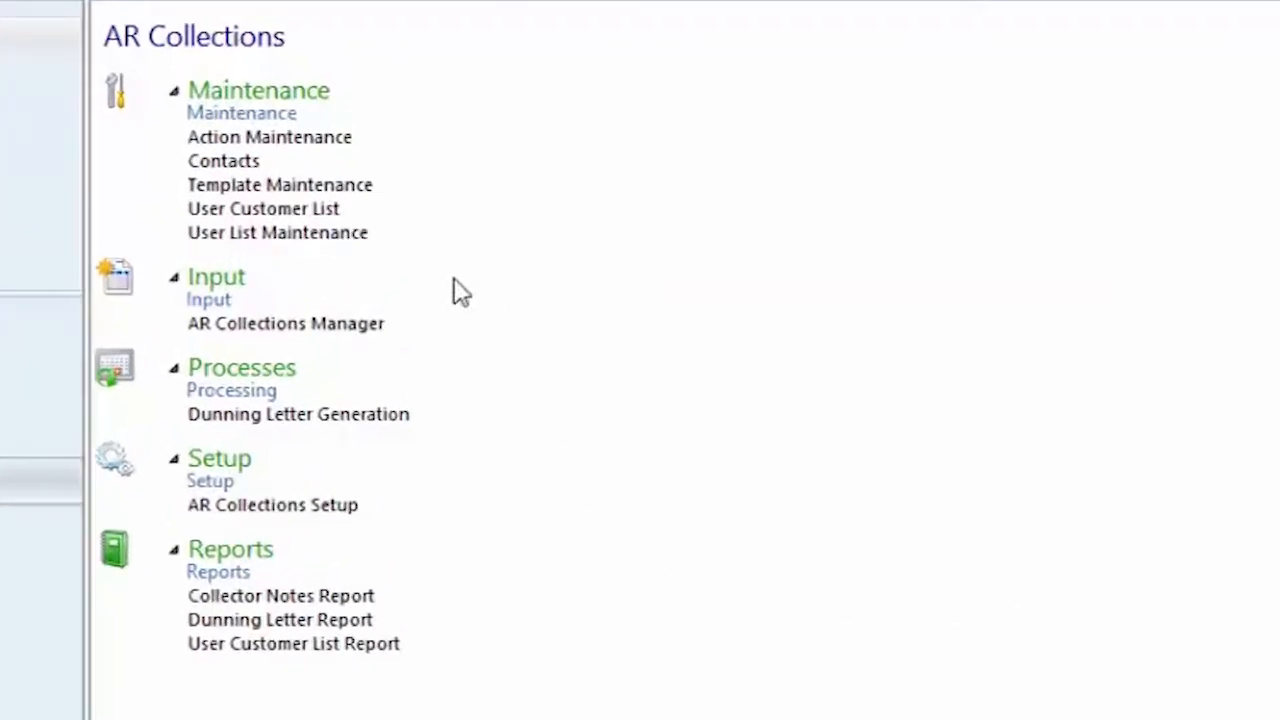
{"action": "mouse_move", "coordinate": [478, 520]}
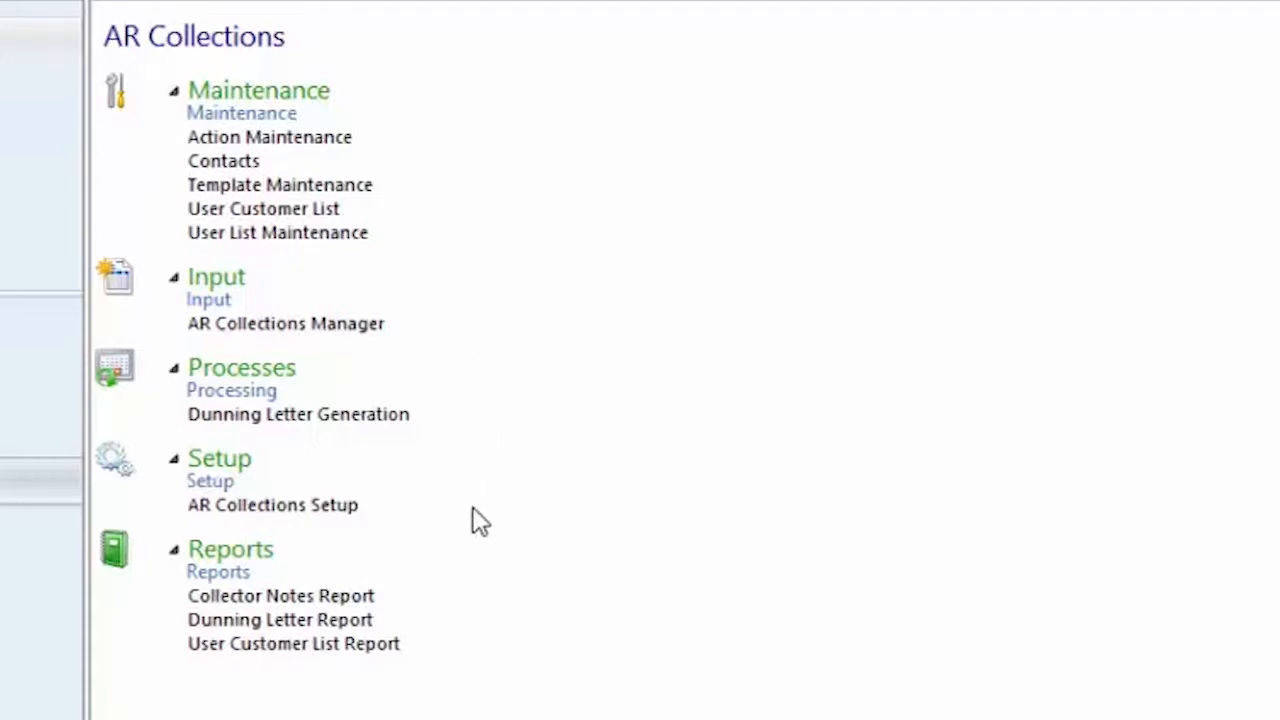
{"action": "mouse_move", "coordinate": [478, 630]}
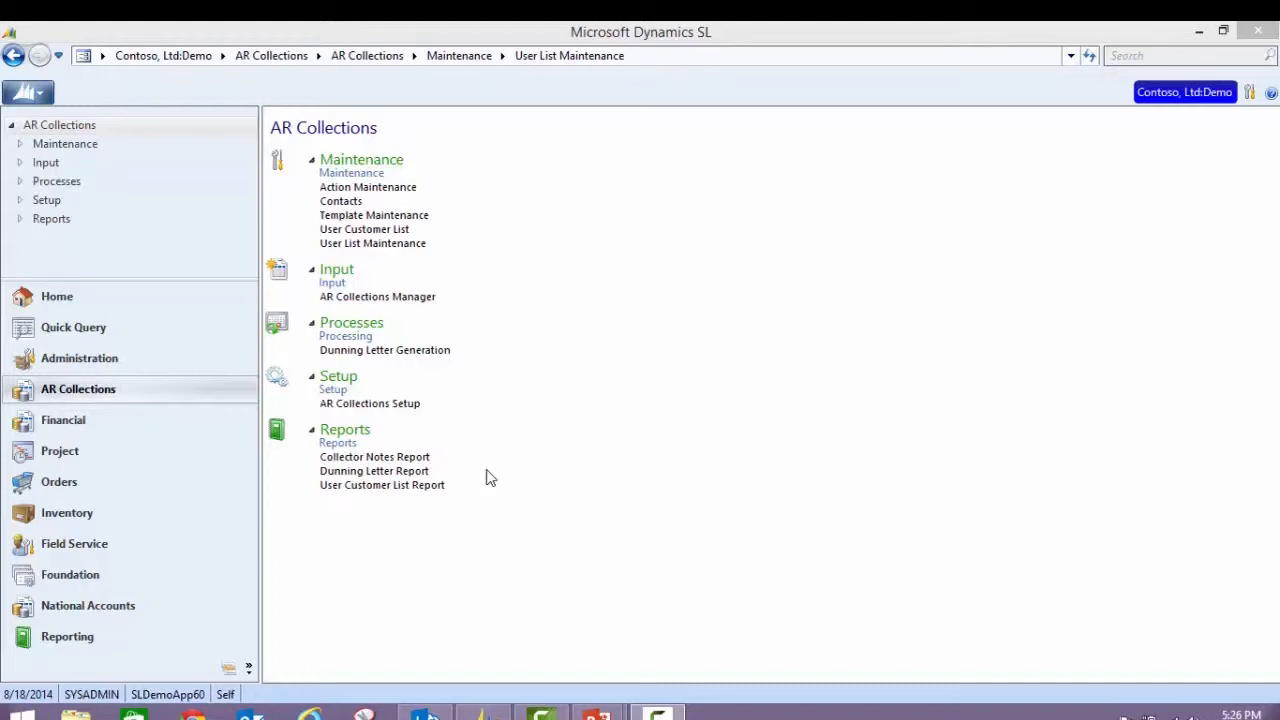
{"action": "mouse_move", "coordinate": [495, 478]}
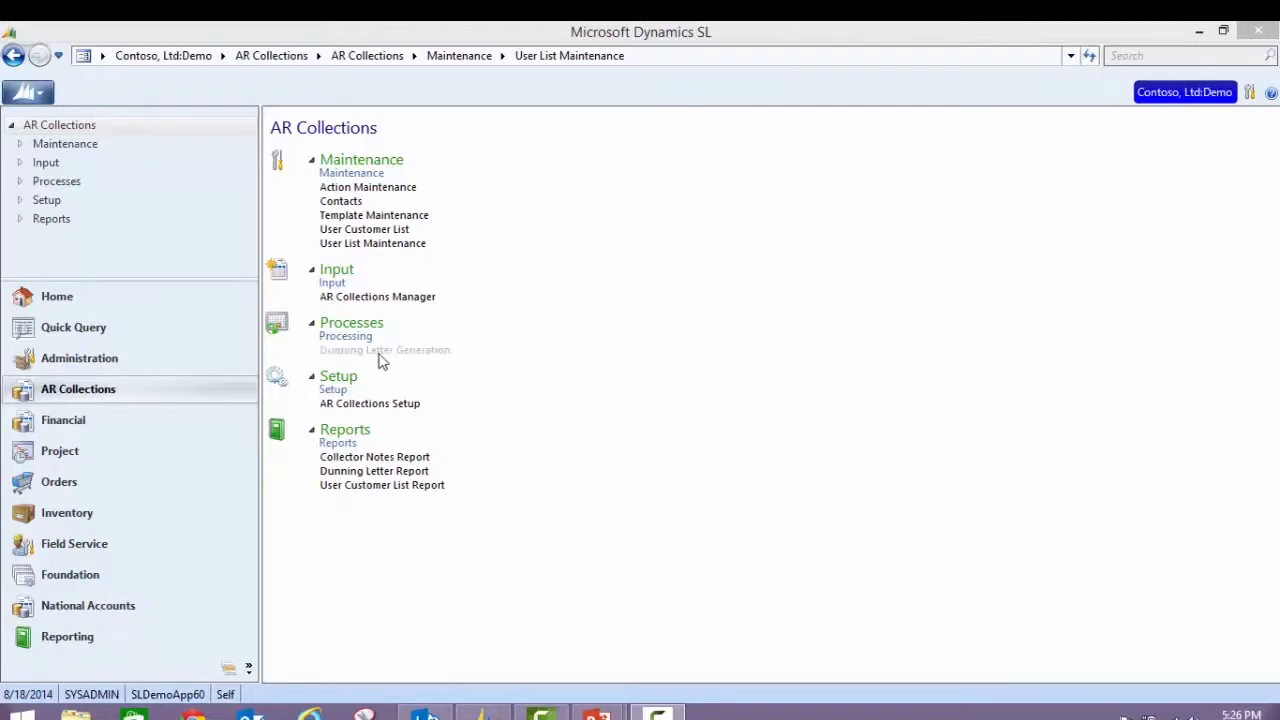
Select active customers with a total balance of at least 1.00 into dunning list CJ0818
{"action": "left_click", "coordinate": [385, 350]}
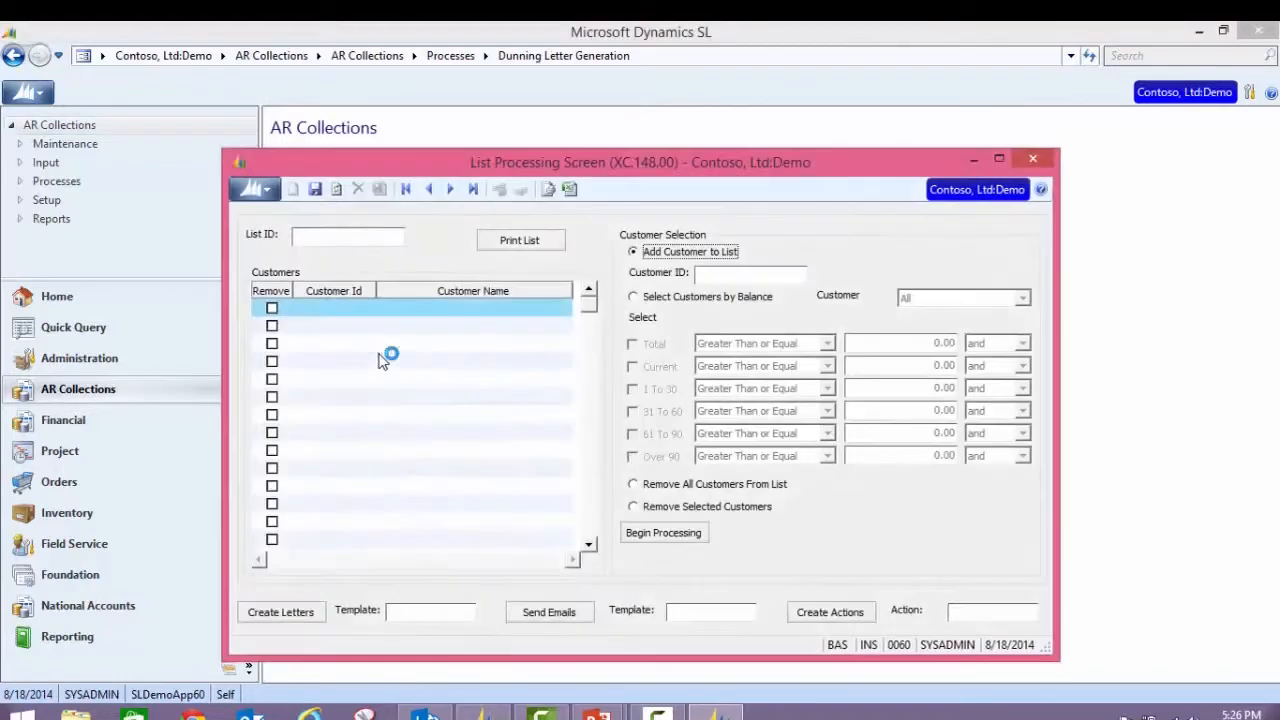
{"action": "mouse_move", "coordinate": [455, 353]}
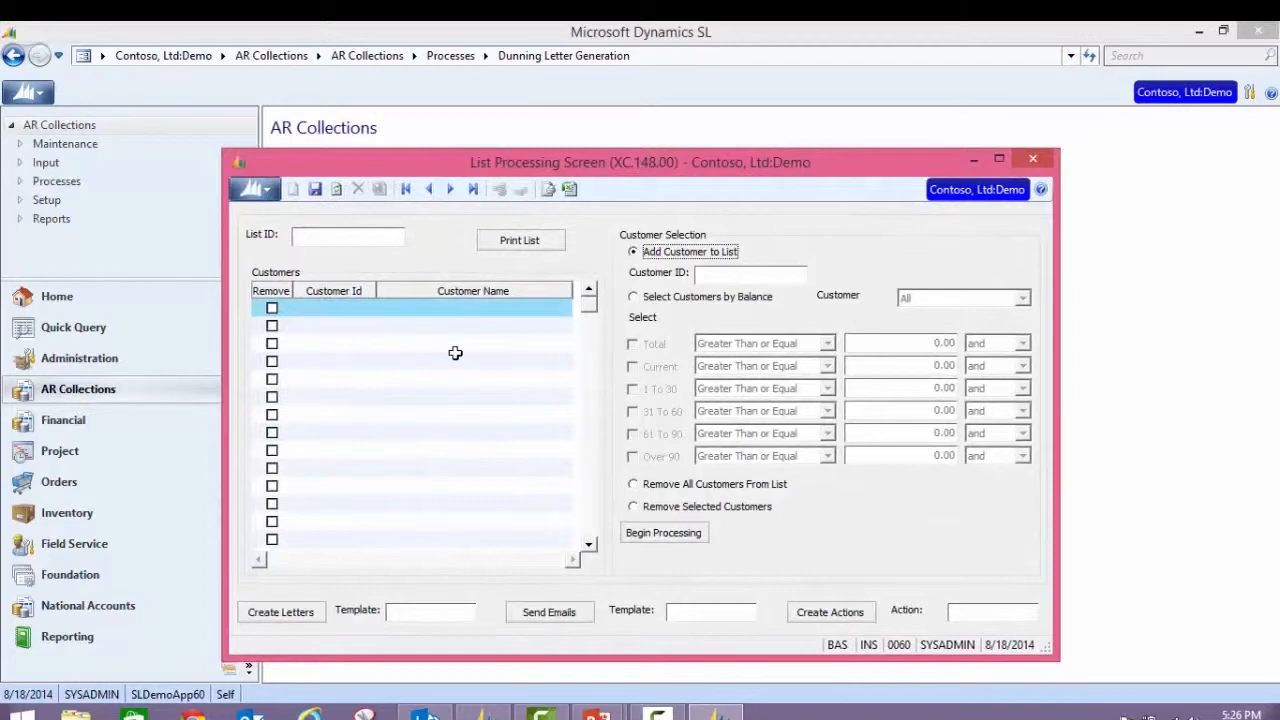
{"action": "left_click", "coordinate": [633, 296]}
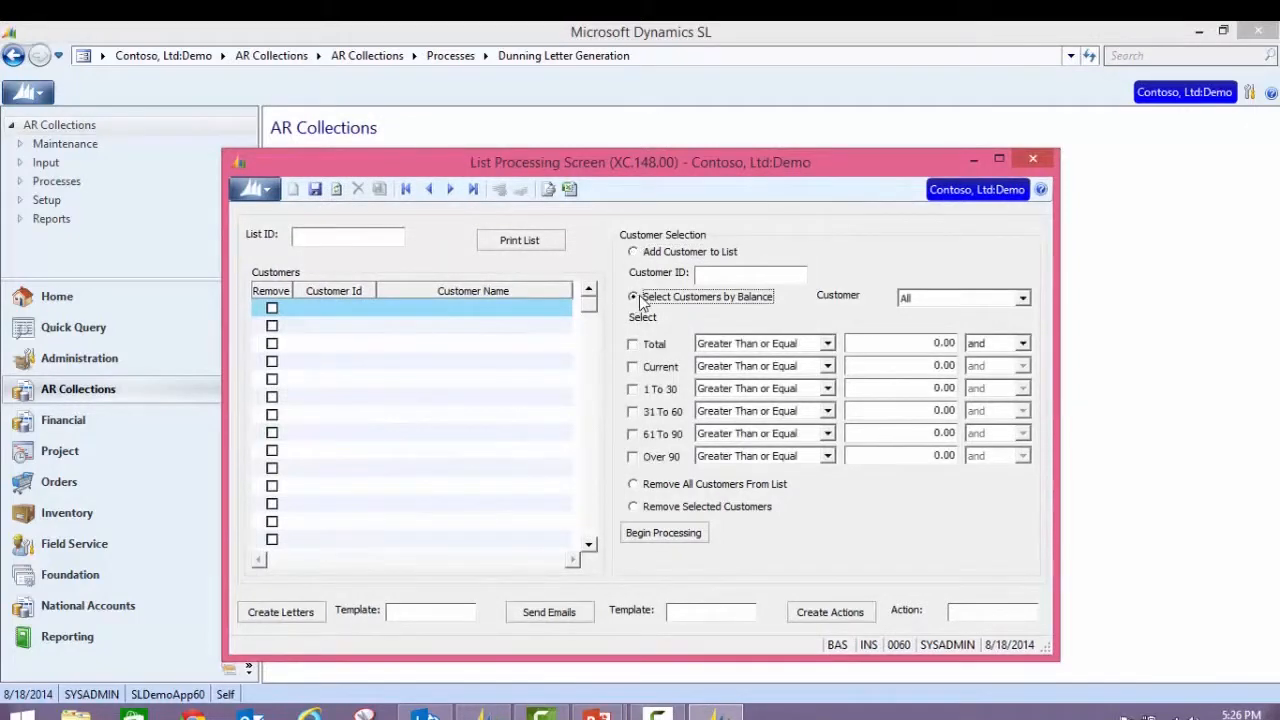
{"action": "left_click", "coordinate": [1022, 298]}
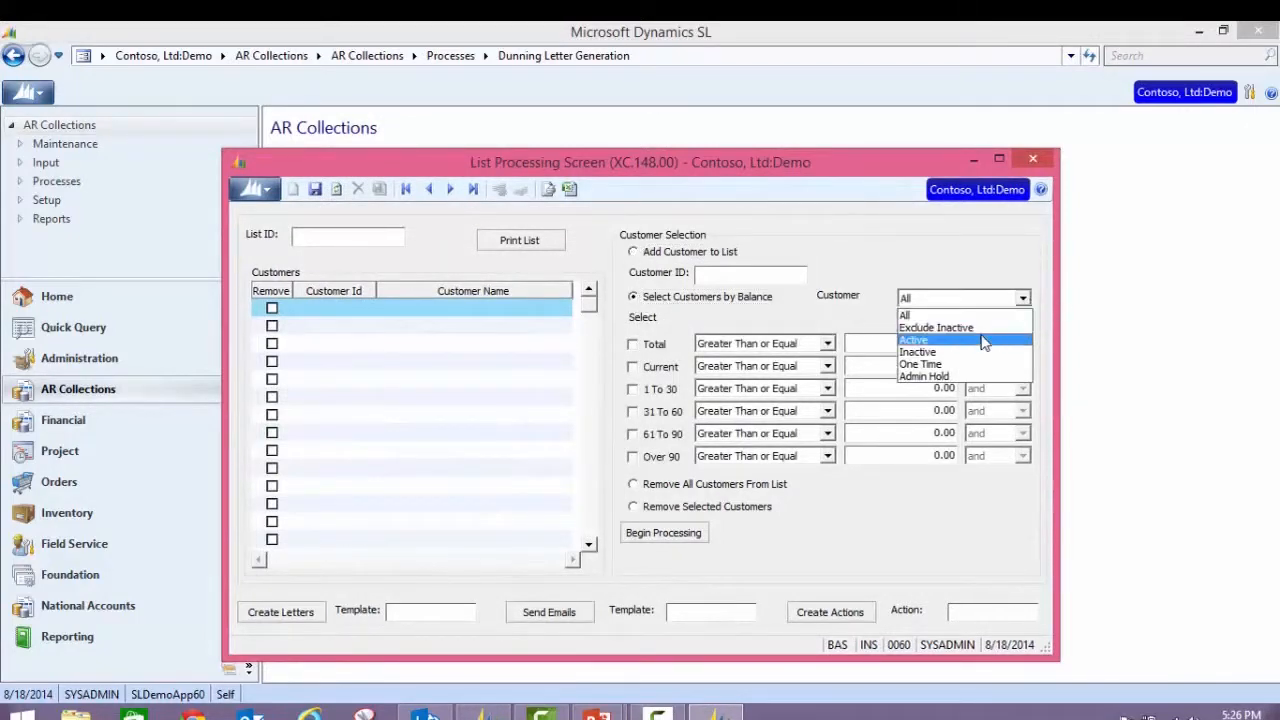
{"action": "left_click", "coordinate": [913, 340]}
{"action": "type", "text": "1"}
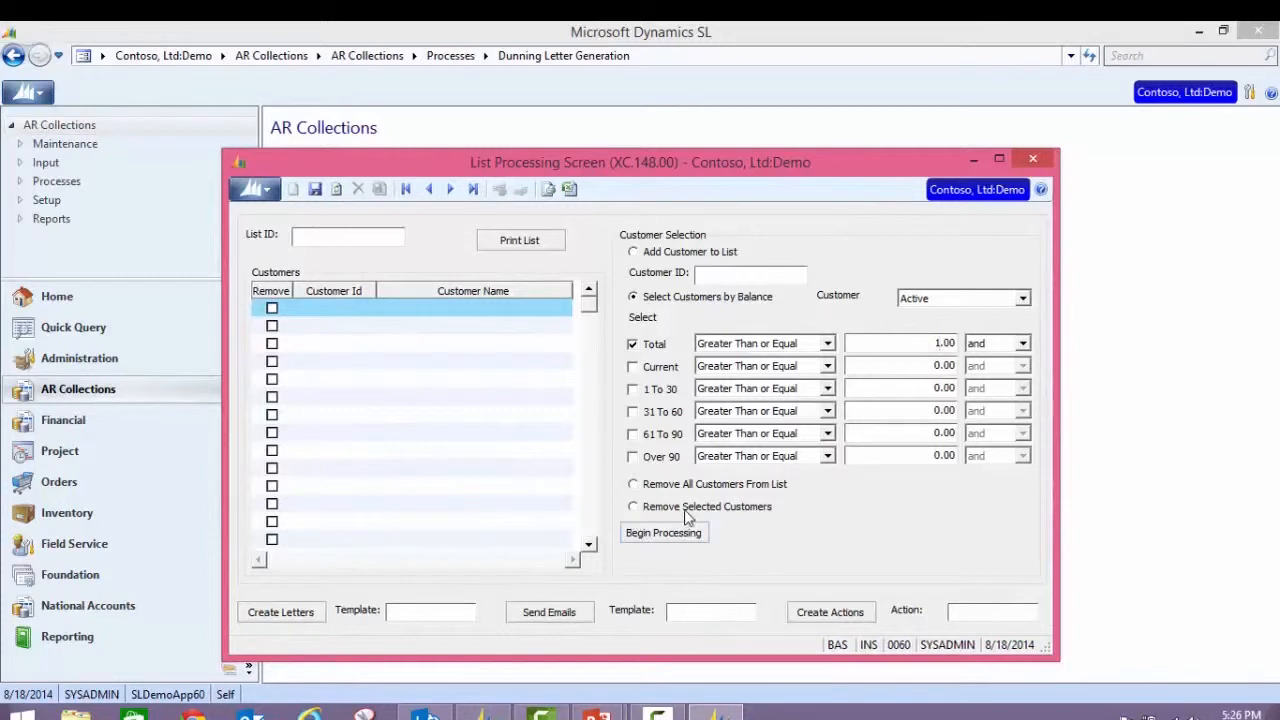
{"action": "left_click", "coordinate": [663, 532]}
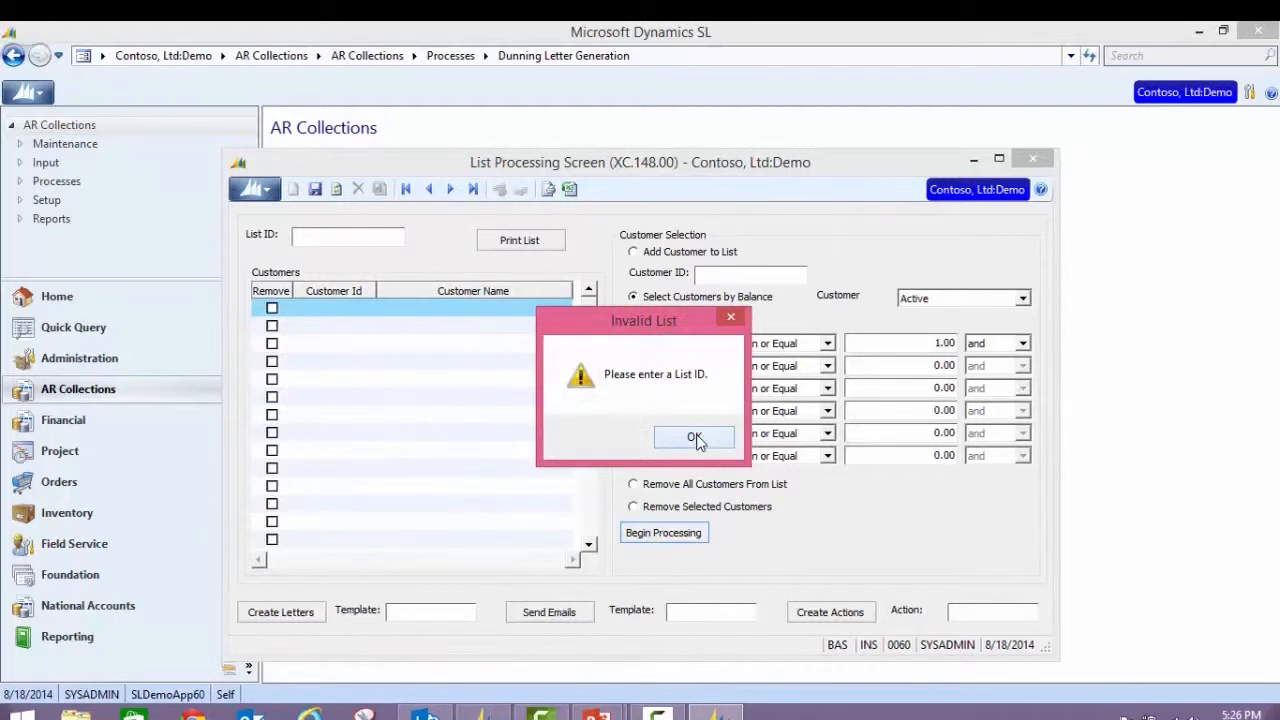
{"action": "left_click", "coordinate": [694, 438]}
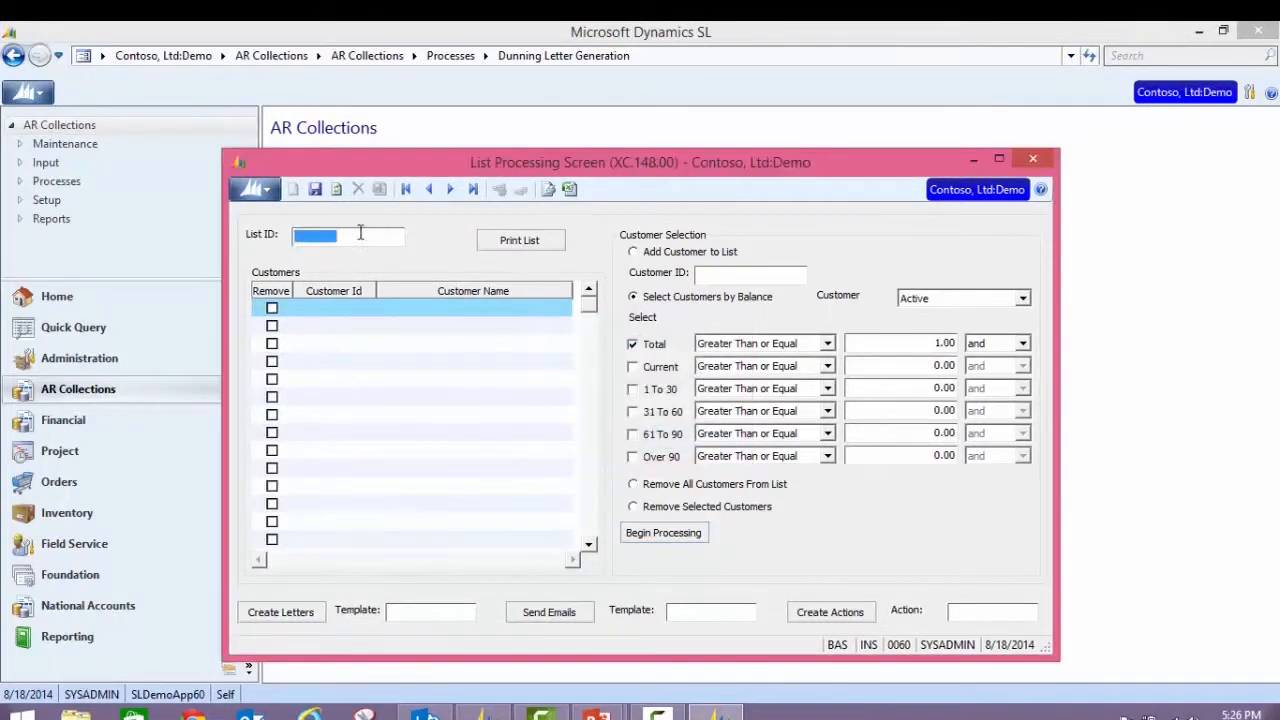
{"action": "type", "text": "CJ09"}
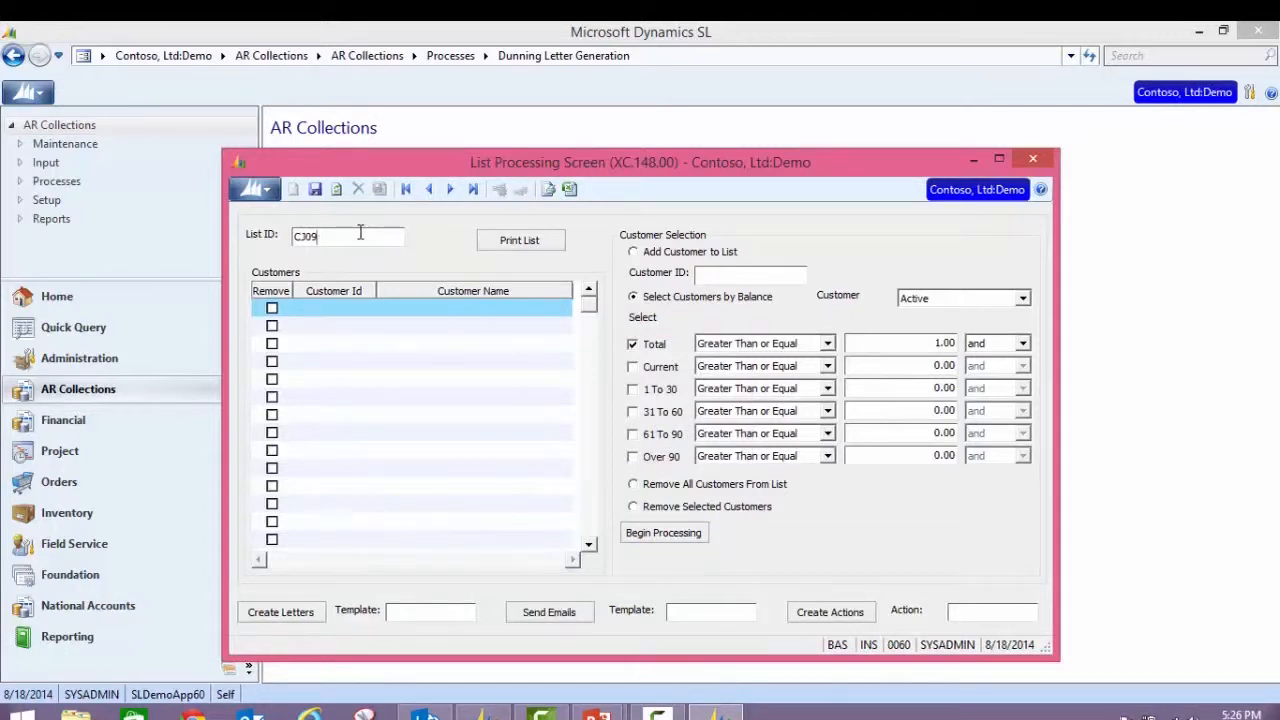
{"action": "type", "text": "CJ0818"}
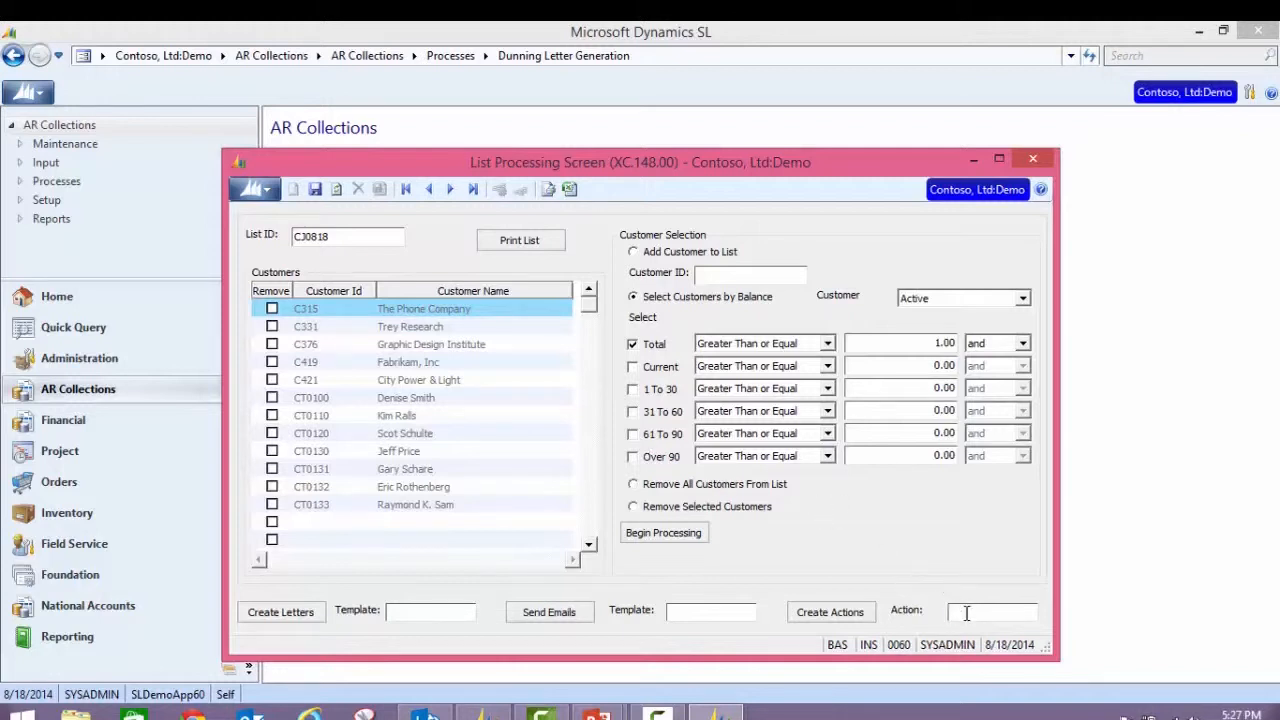
Create SAMEDAY Call Today collection actions for all twelve listed customers
{"action": "left_click", "coordinate": [990, 612]}
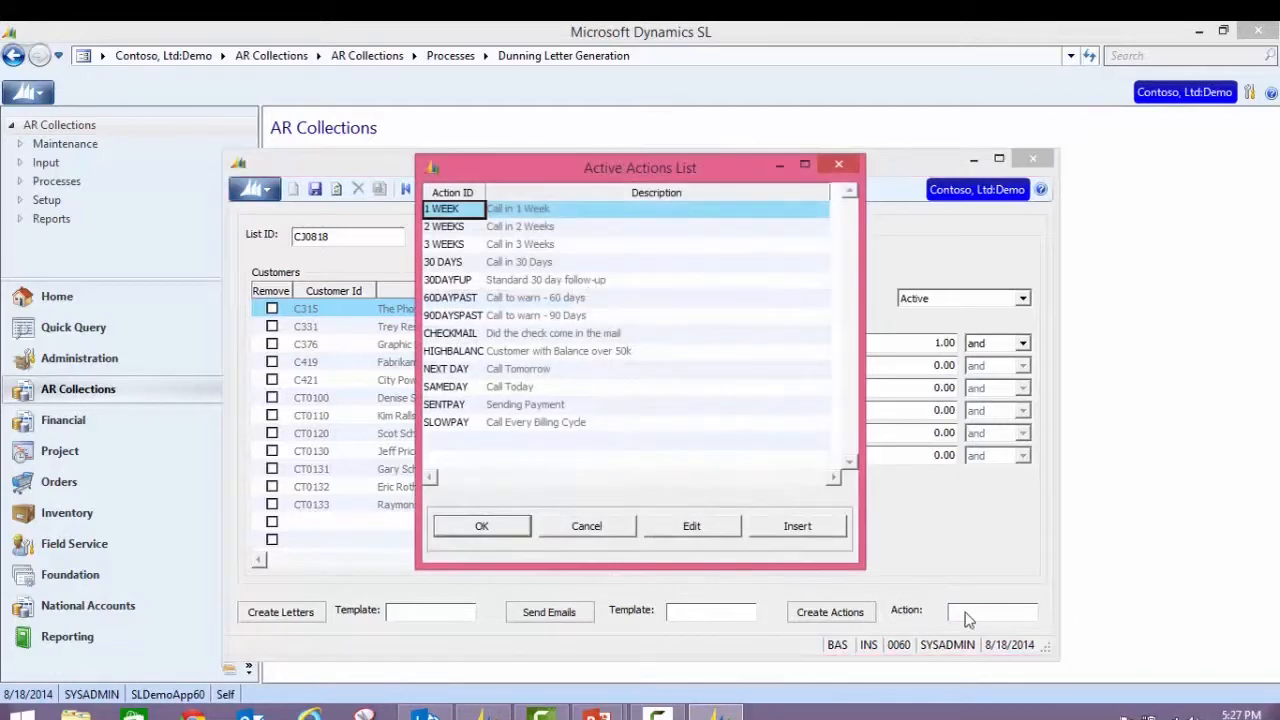
{"action": "mouse_move", "coordinate": [445, 386]}
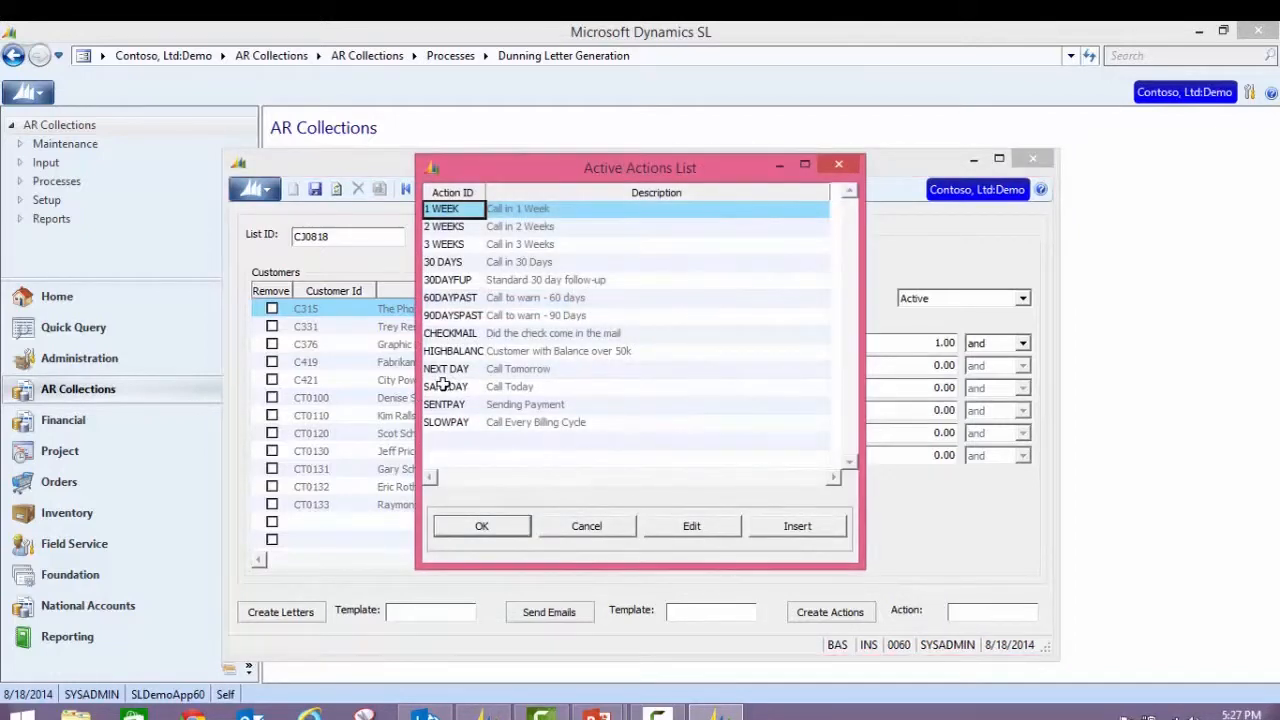
{"action": "left_click", "coordinate": [446, 387]}
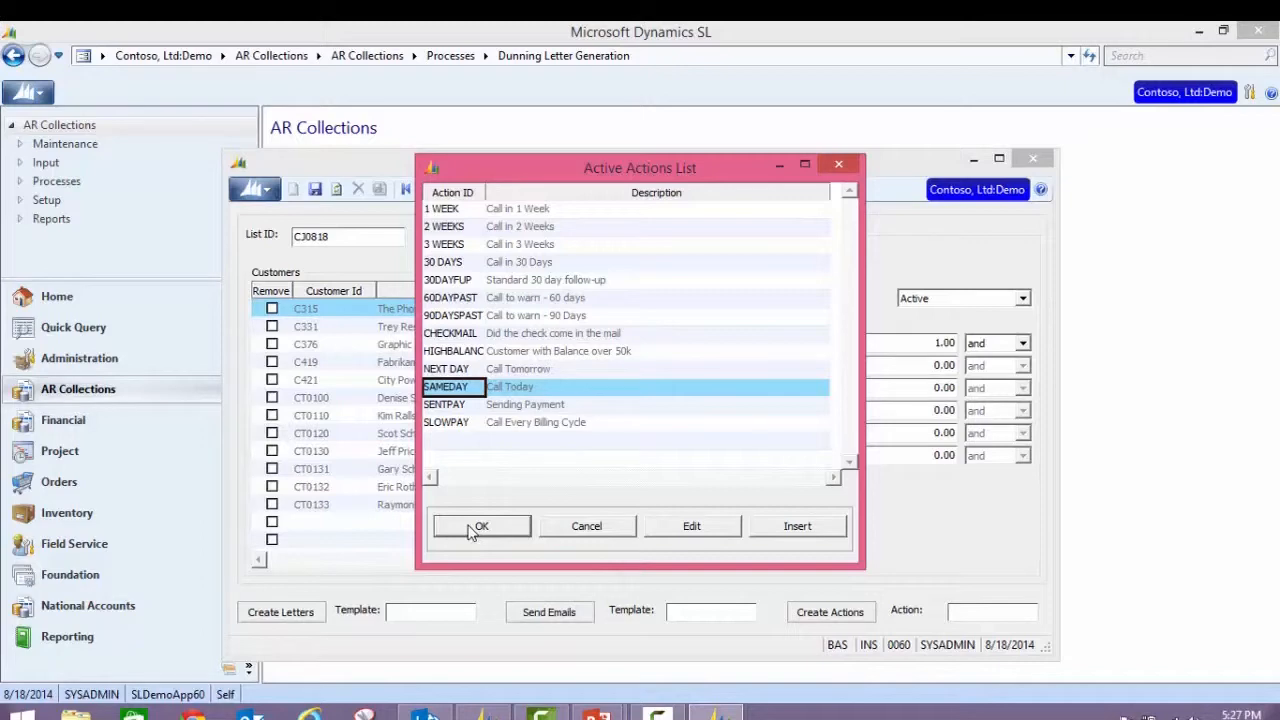
{"action": "left_click", "coordinate": [480, 526]}
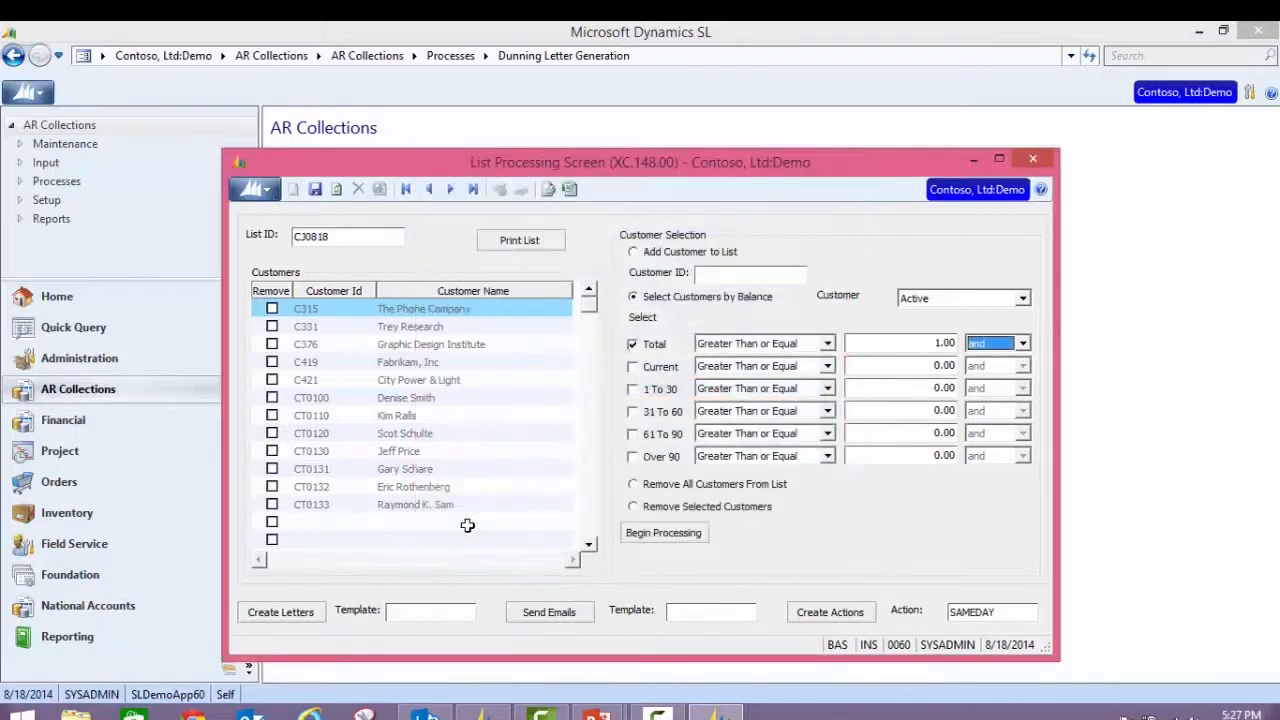
{"action": "left_click", "coordinate": [830, 612]}
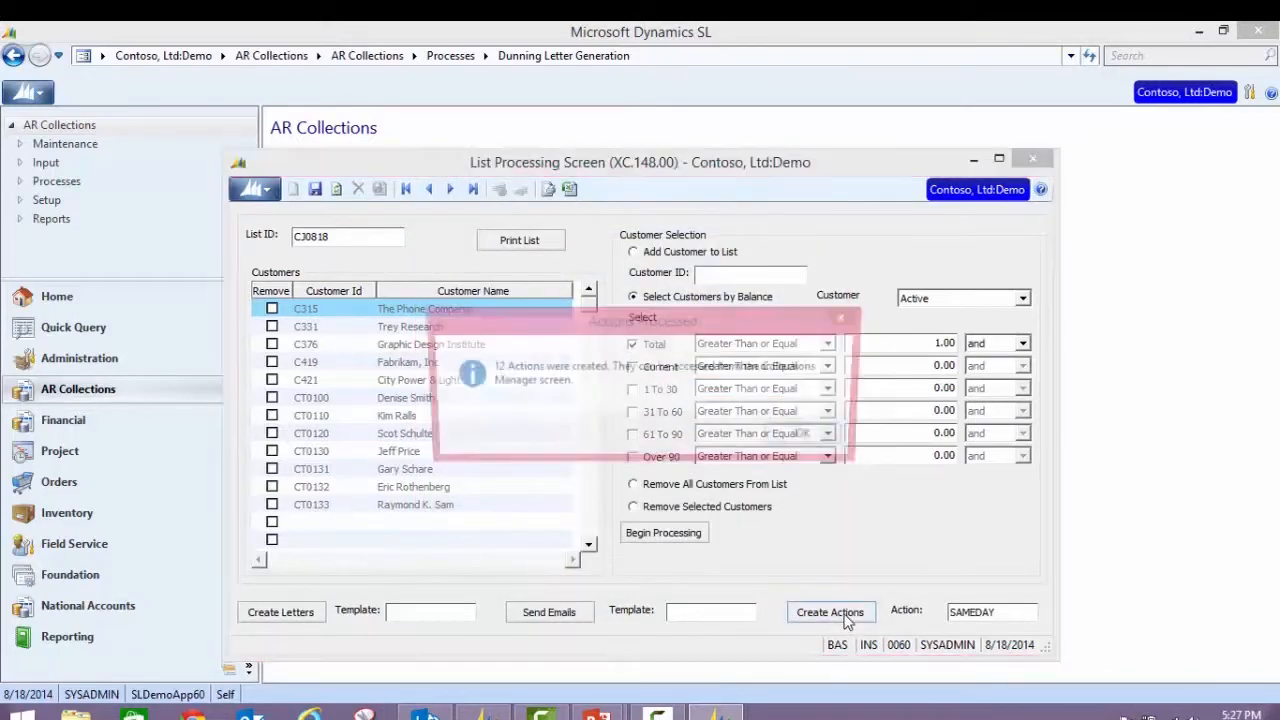
{"action": "left_click", "coordinate": [830, 612]}
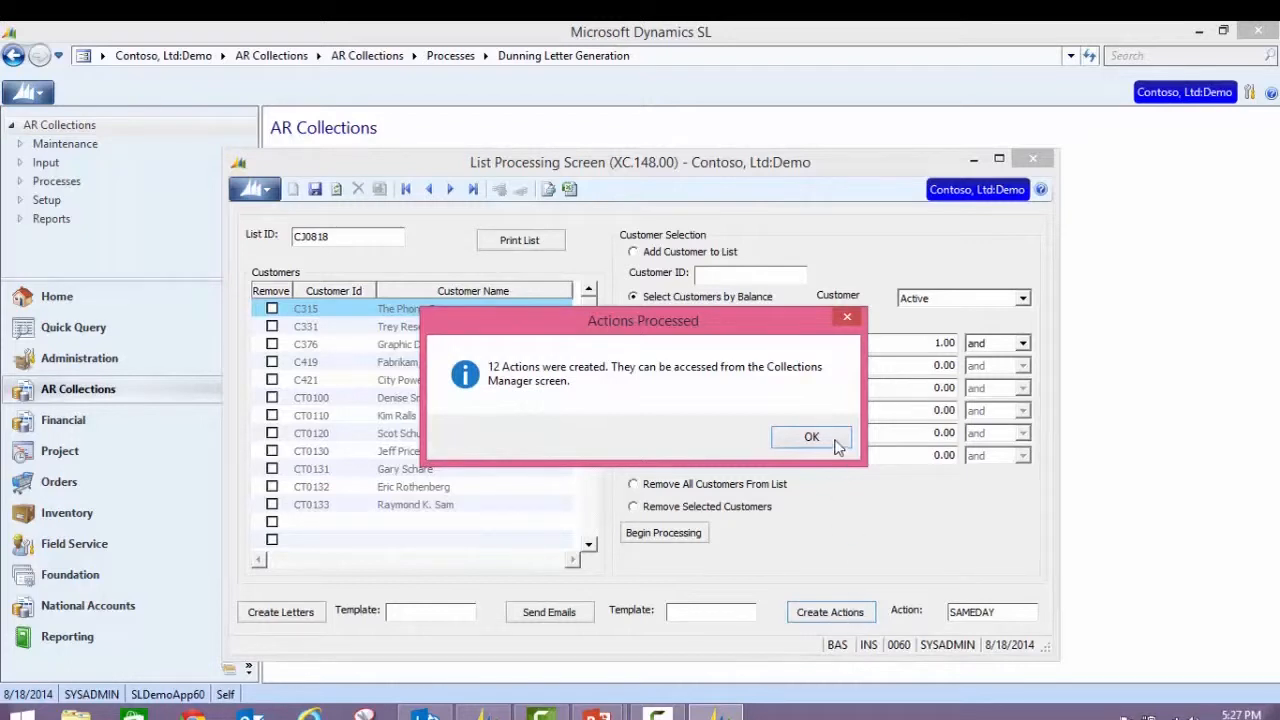
{"action": "left_click", "coordinate": [811, 436]}
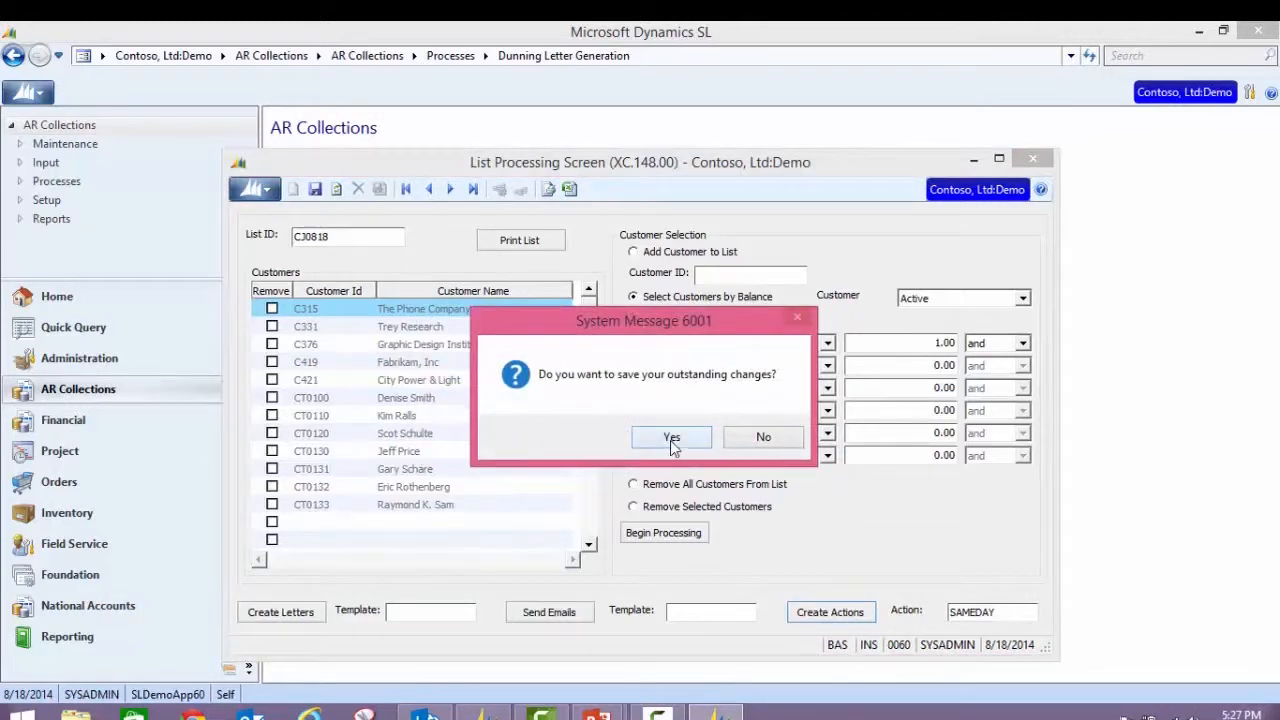
Save the dunning list changes and launch the AR Collections Manager
{"action": "left_click", "coordinate": [671, 437]}
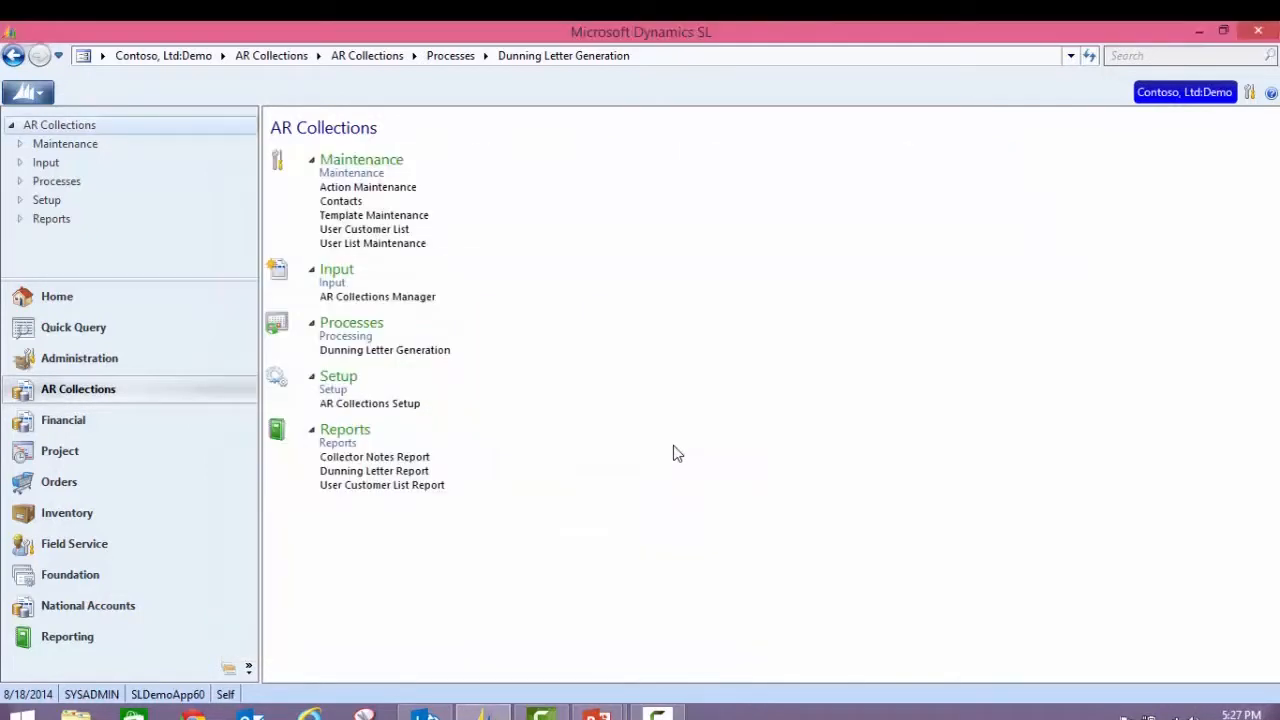
{"action": "mouse_move", "coordinate": [398, 289]}
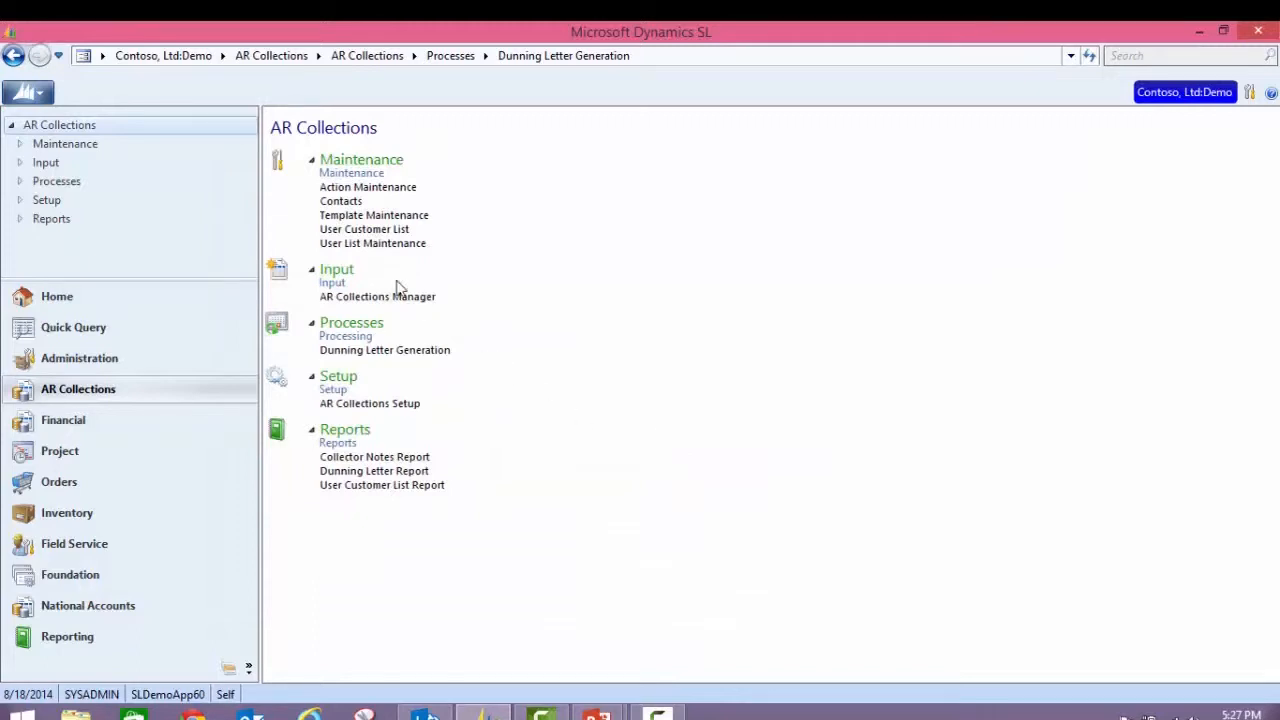
{"action": "left_click", "coordinate": [377, 296]}
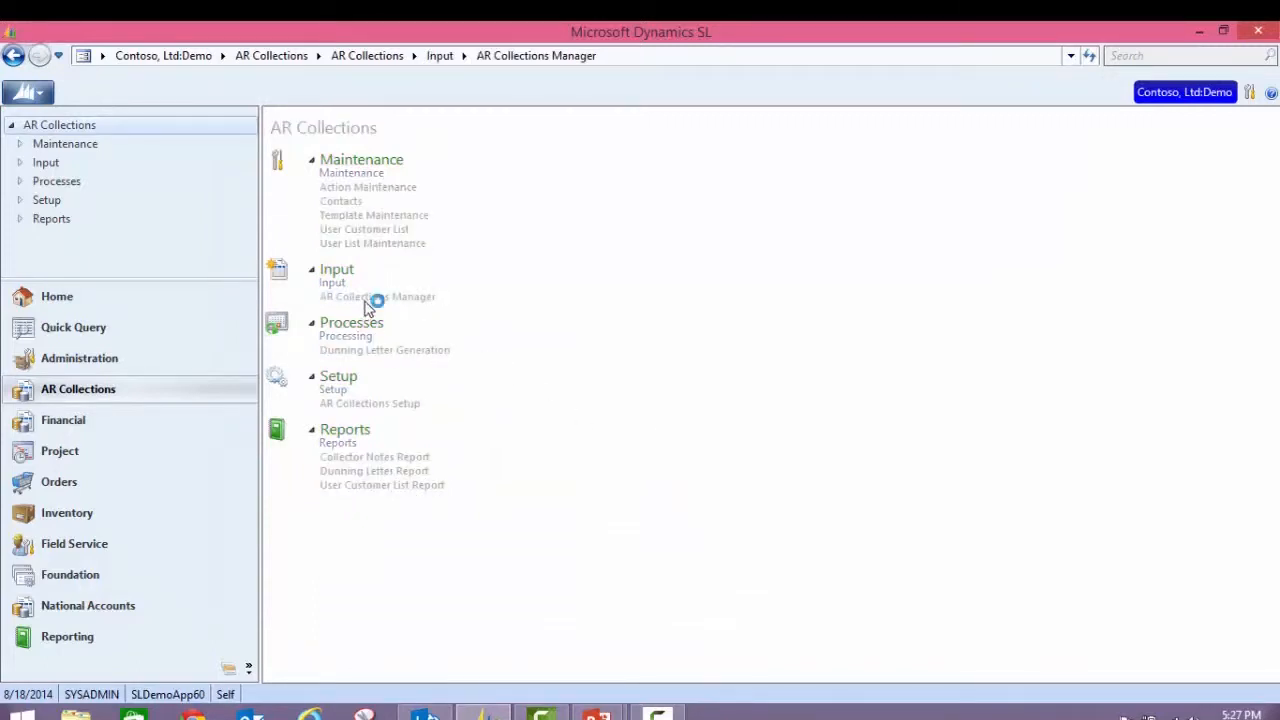
{"action": "left_click", "coordinate": [377, 296]}
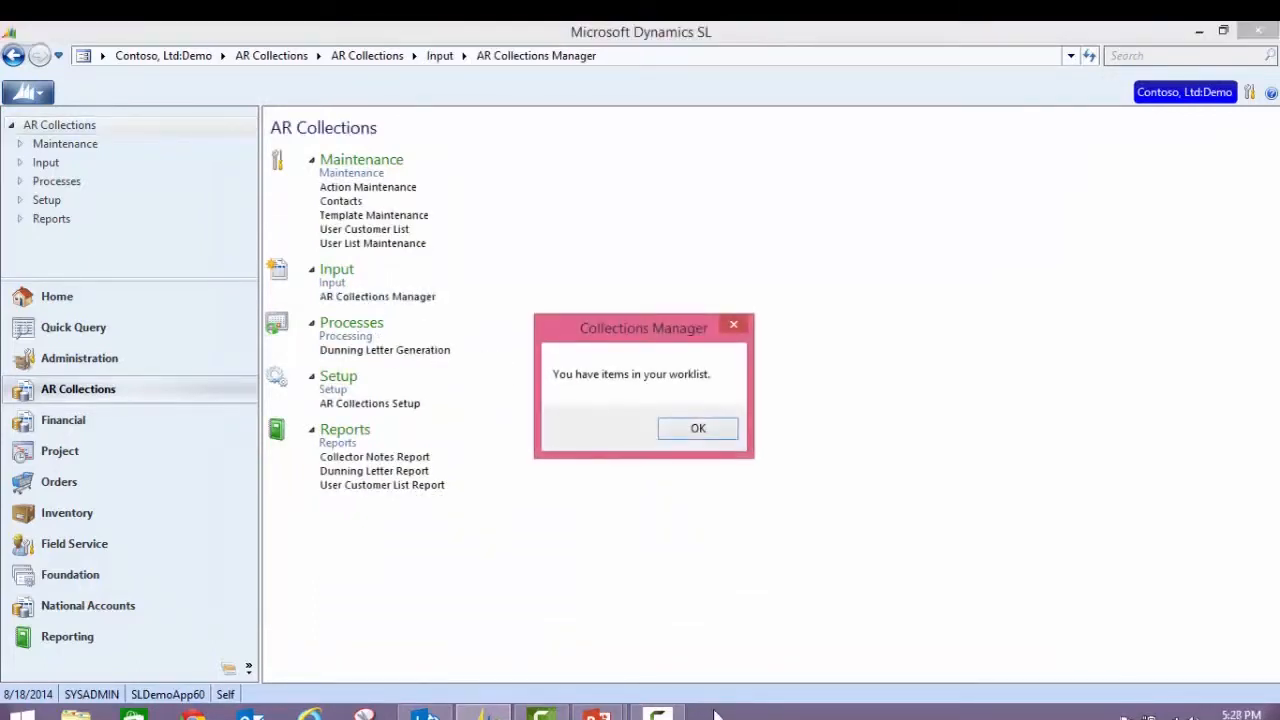
{"action": "mouse_move", "coordinate": [698, 428]}
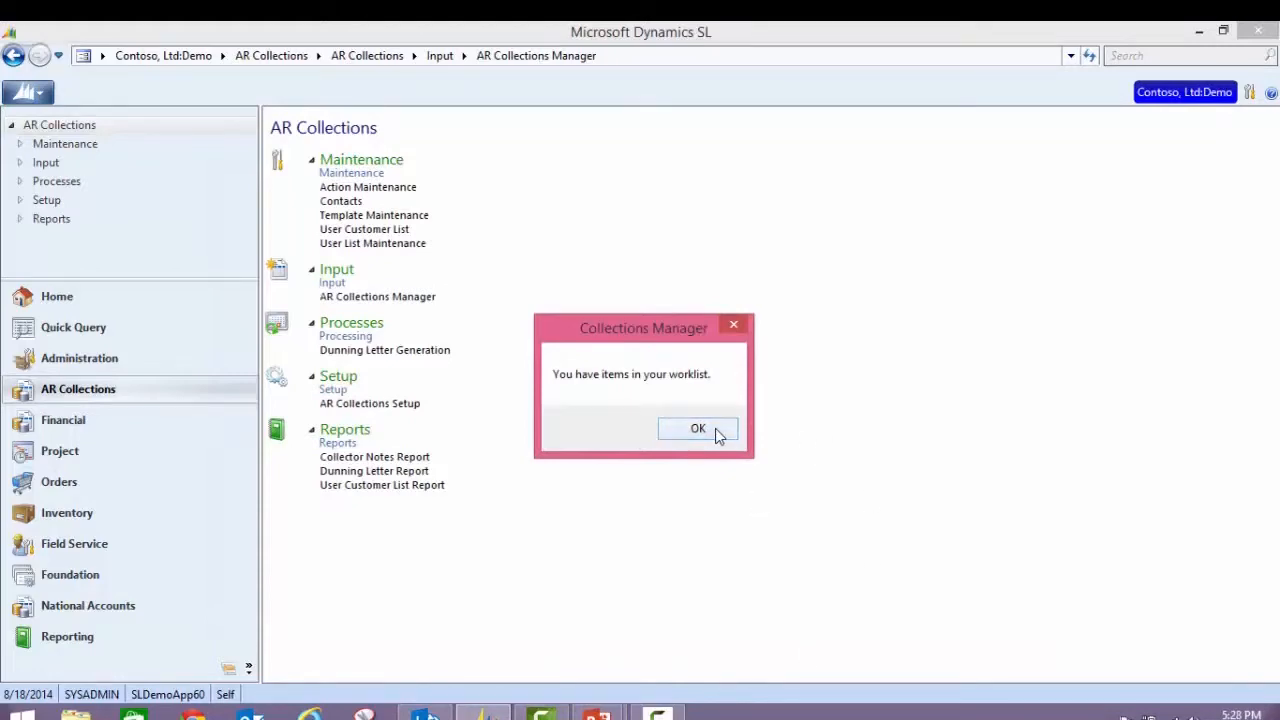
{"action": "left_click", "coordinate": [698, 428]}
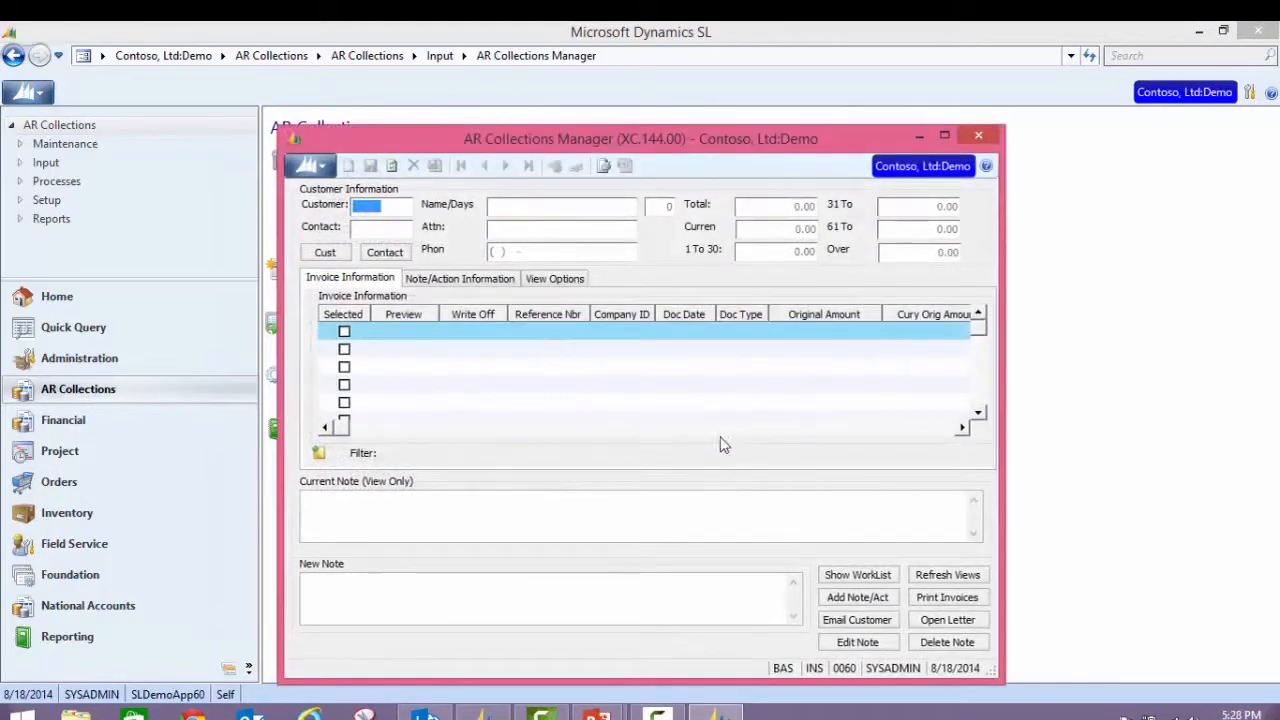
{"action": "left_click", "coordinate": [857, 574]}
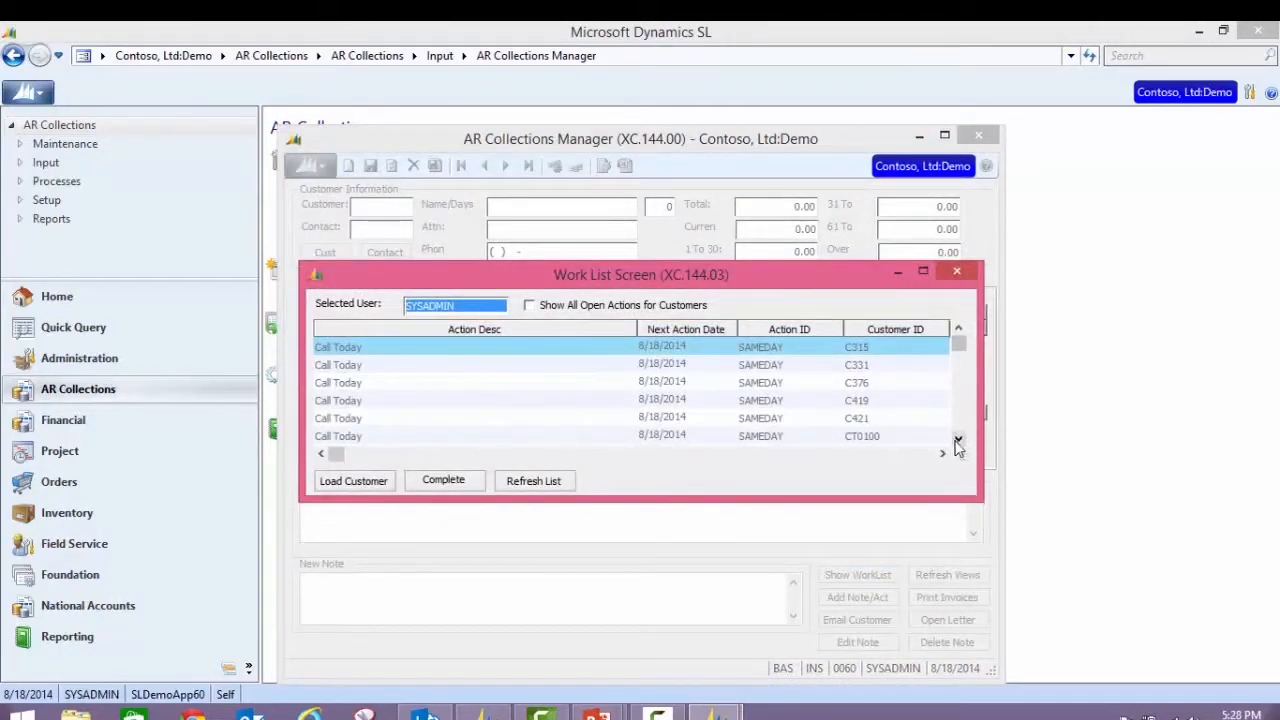
{"action": "left_click", "coordinate": [957, 439]}
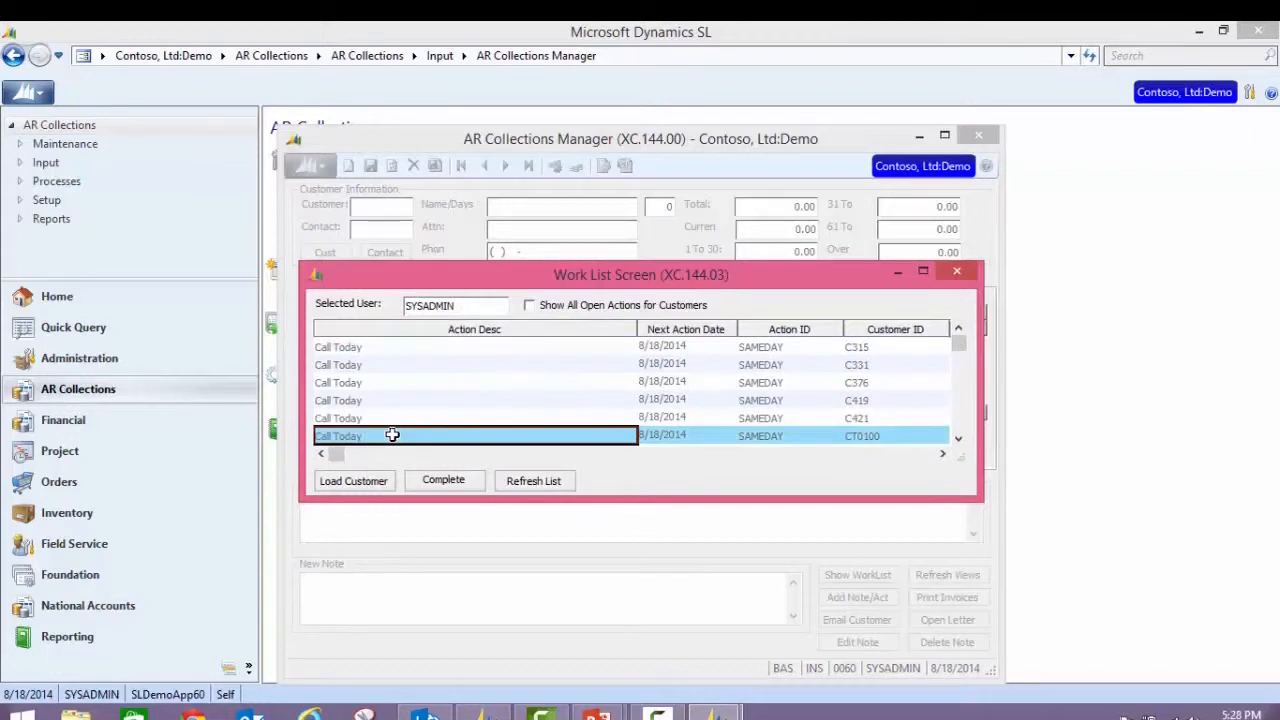
{"action": "mouse_move", "coordinate": [392, 441]}
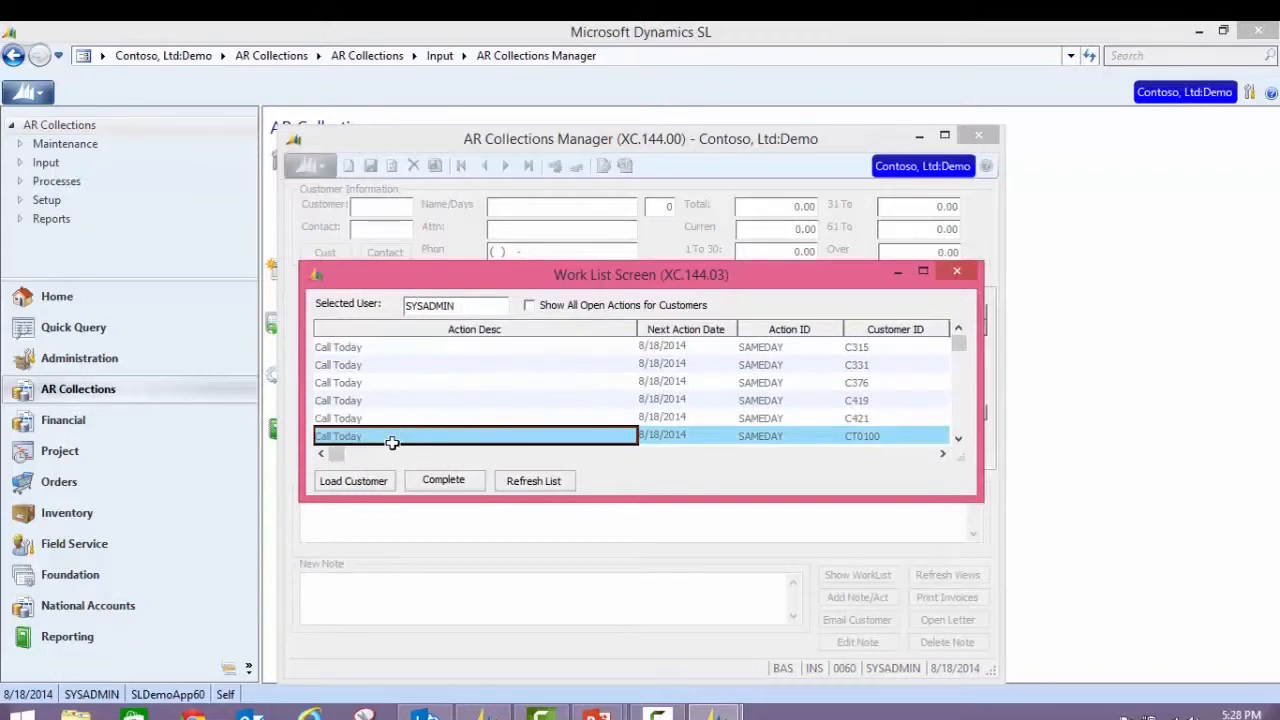
{"action": "left_click", "coordinate": [353, 480]}
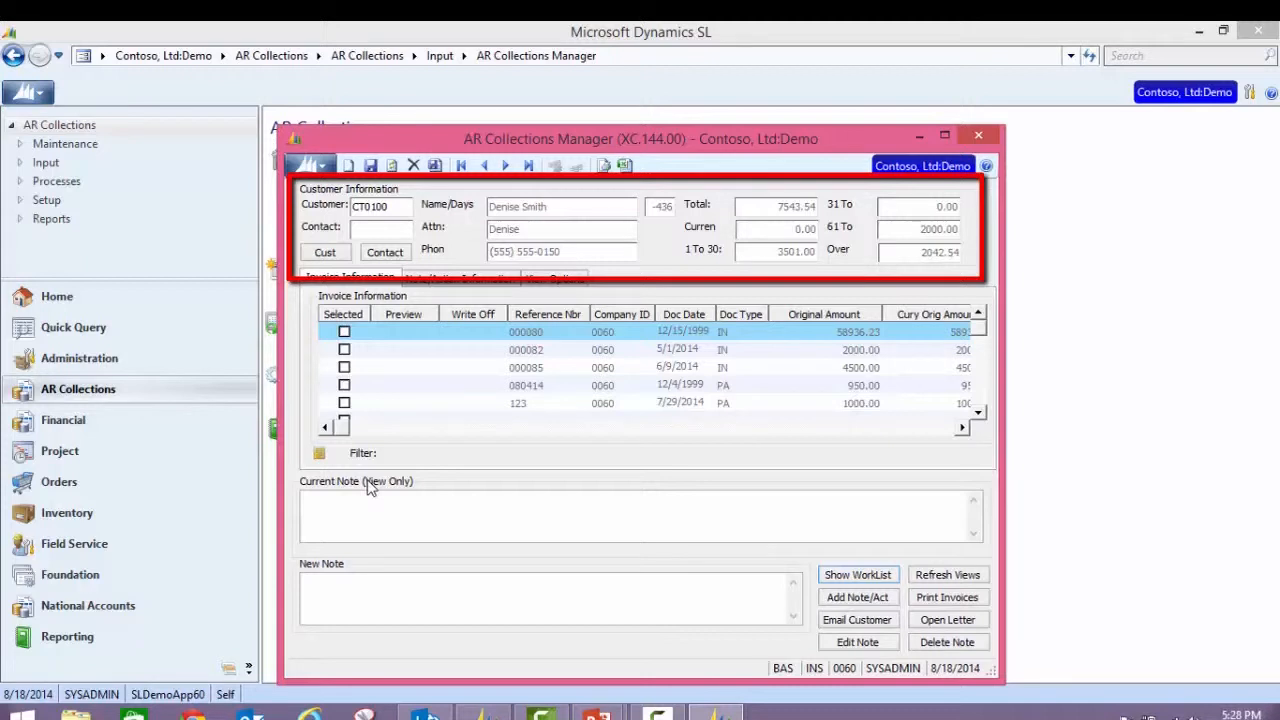
Read the collection notes on invoices 000080, 000082 and 000085, ending back on 000080
{"action": "left_click", "coordinate": [403, 331]}
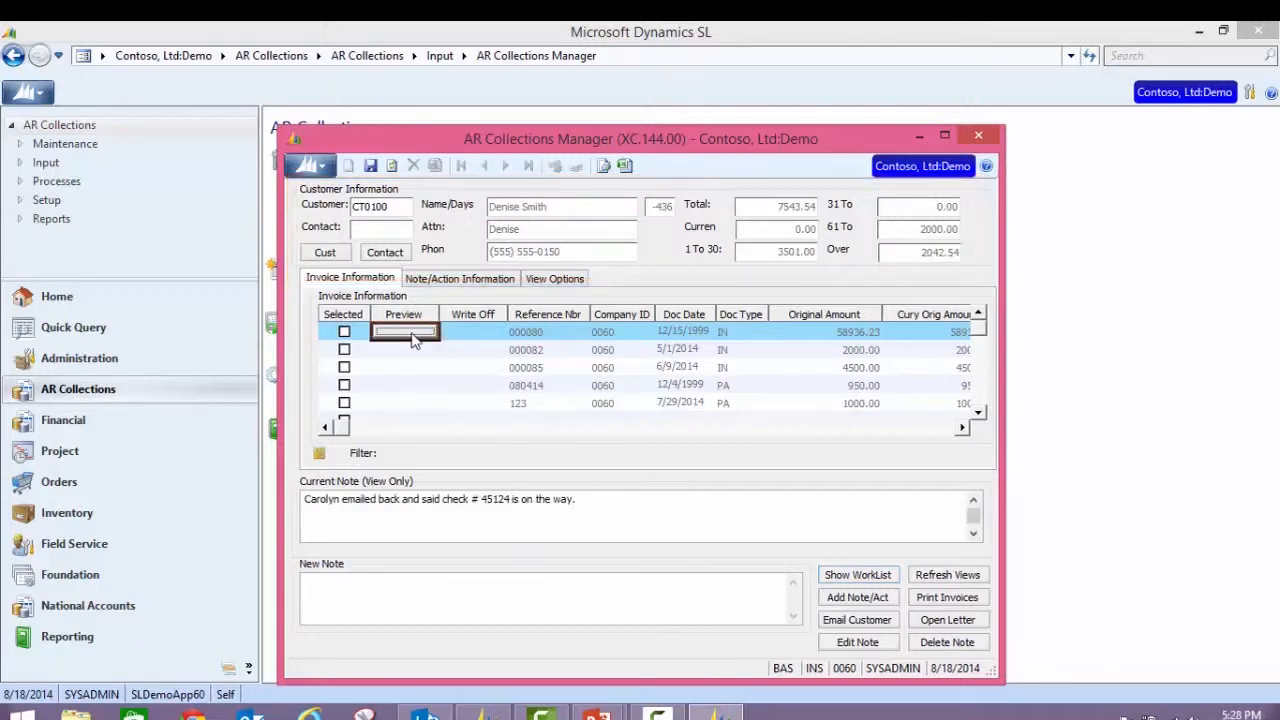
{"action": "left_click", "coordinate": [405, 349]}
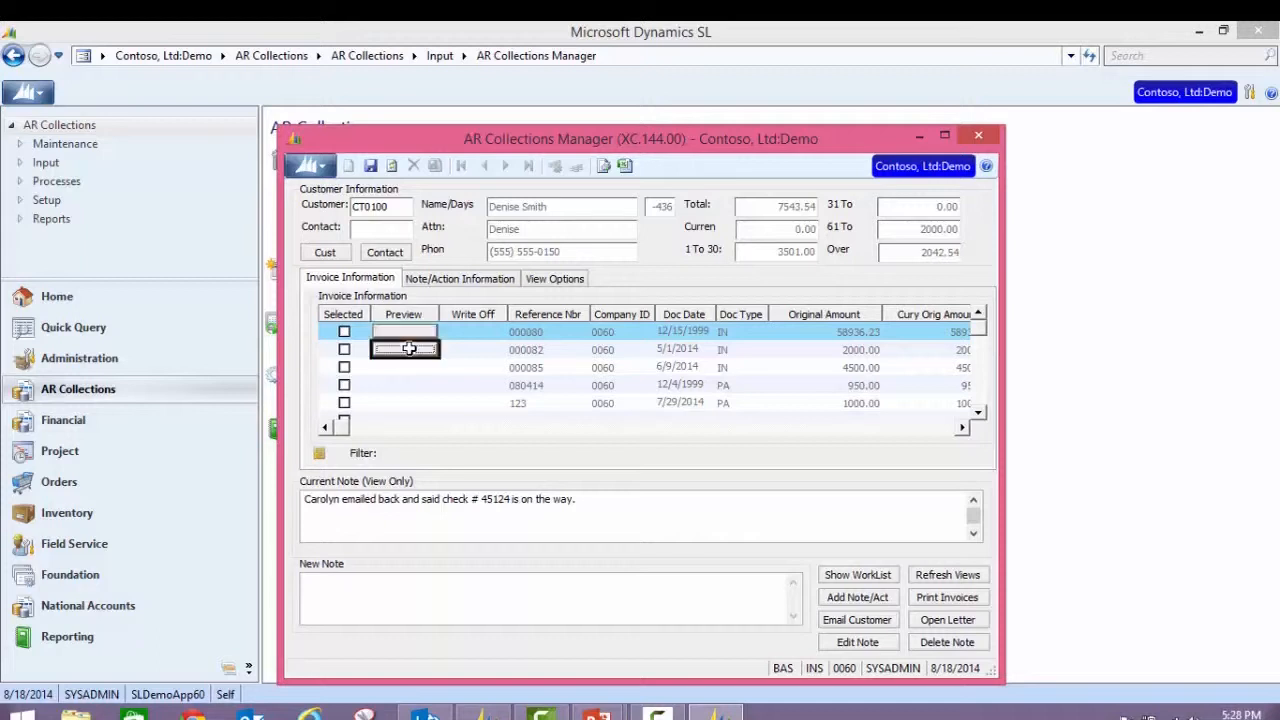
{"action": "left_click", "coordinate": [405, 367]}
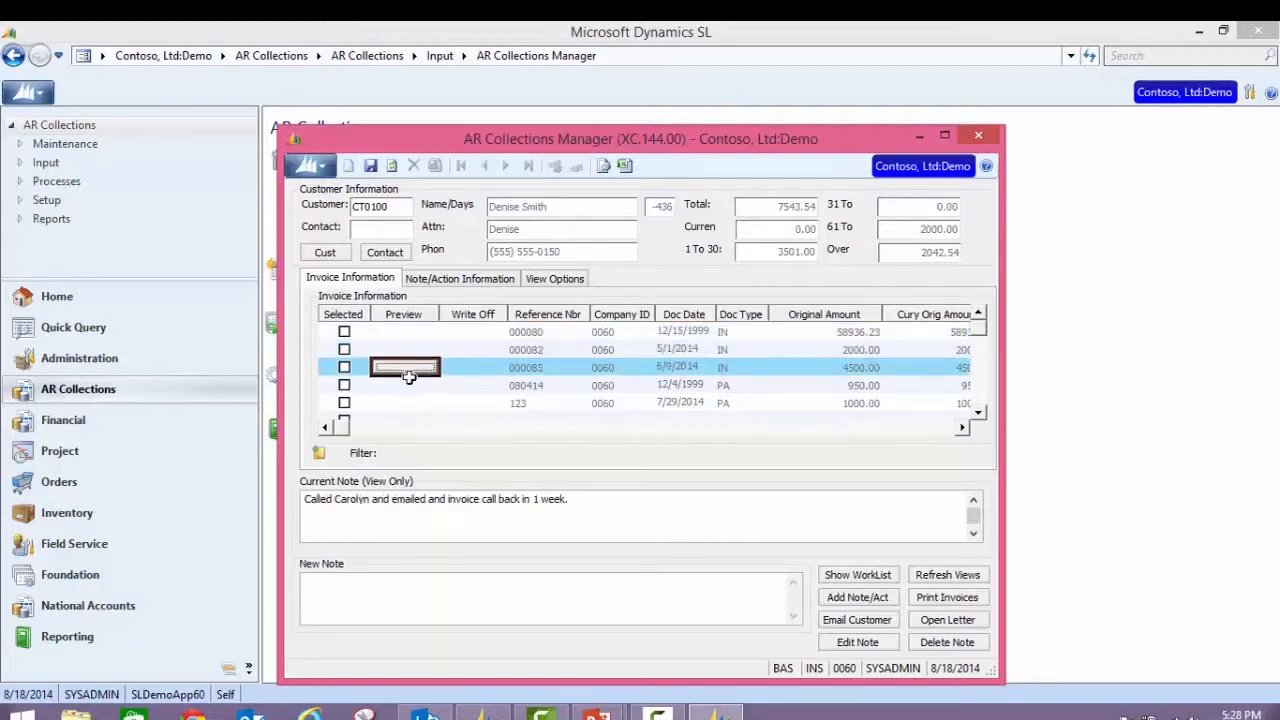
{"action": "left_click", "coordinate": [405, 385]}
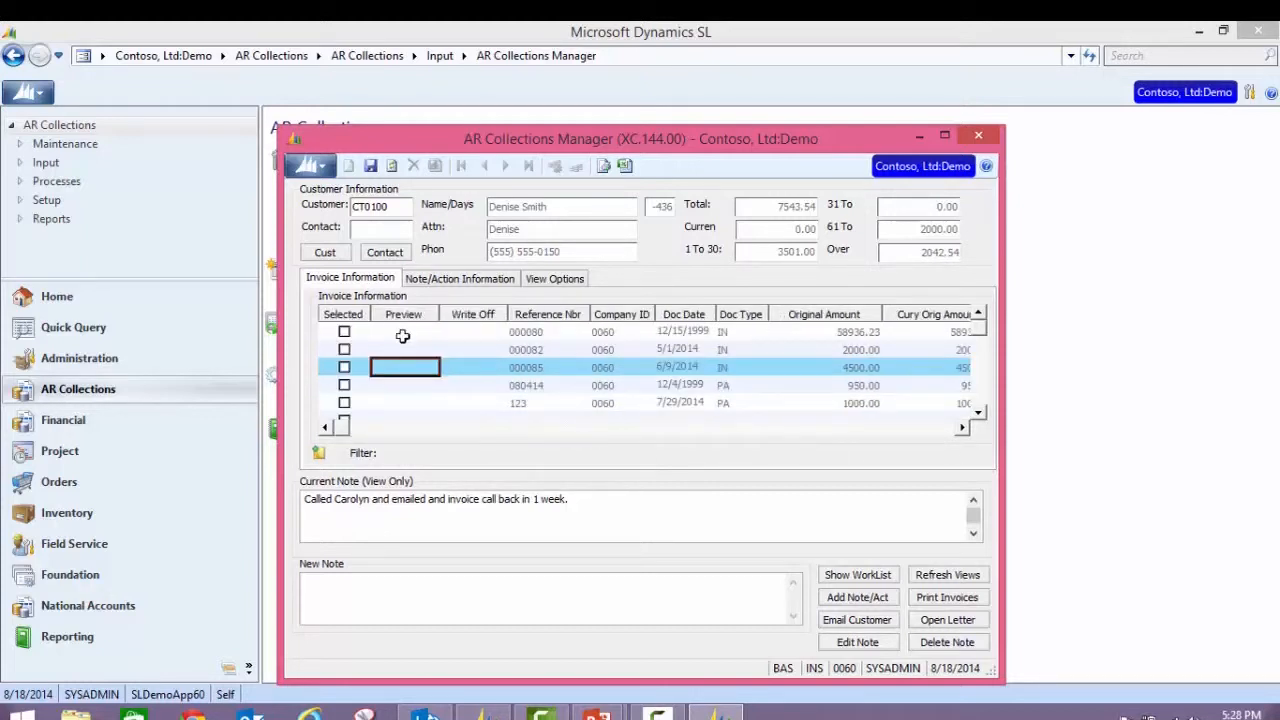
{"action": "left_click", "coordinate": [403, 331]}
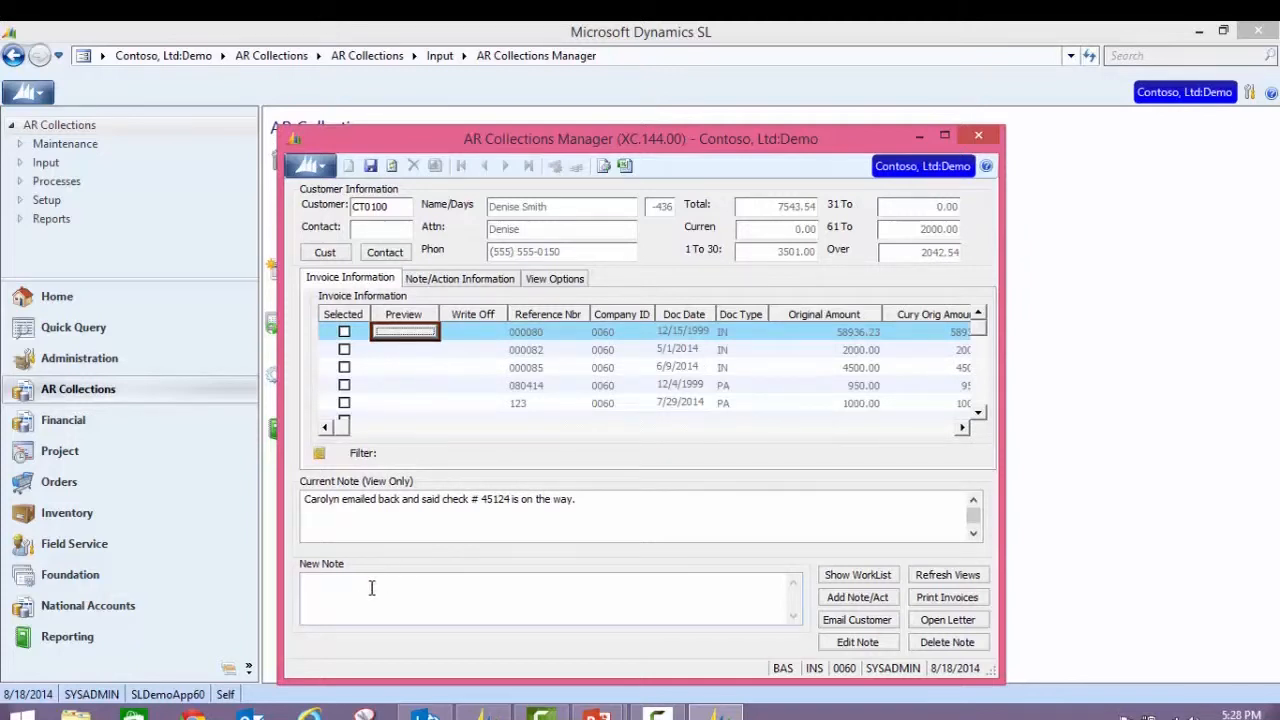
{"action": "mouse_move", "coordinate": [420, 473]}
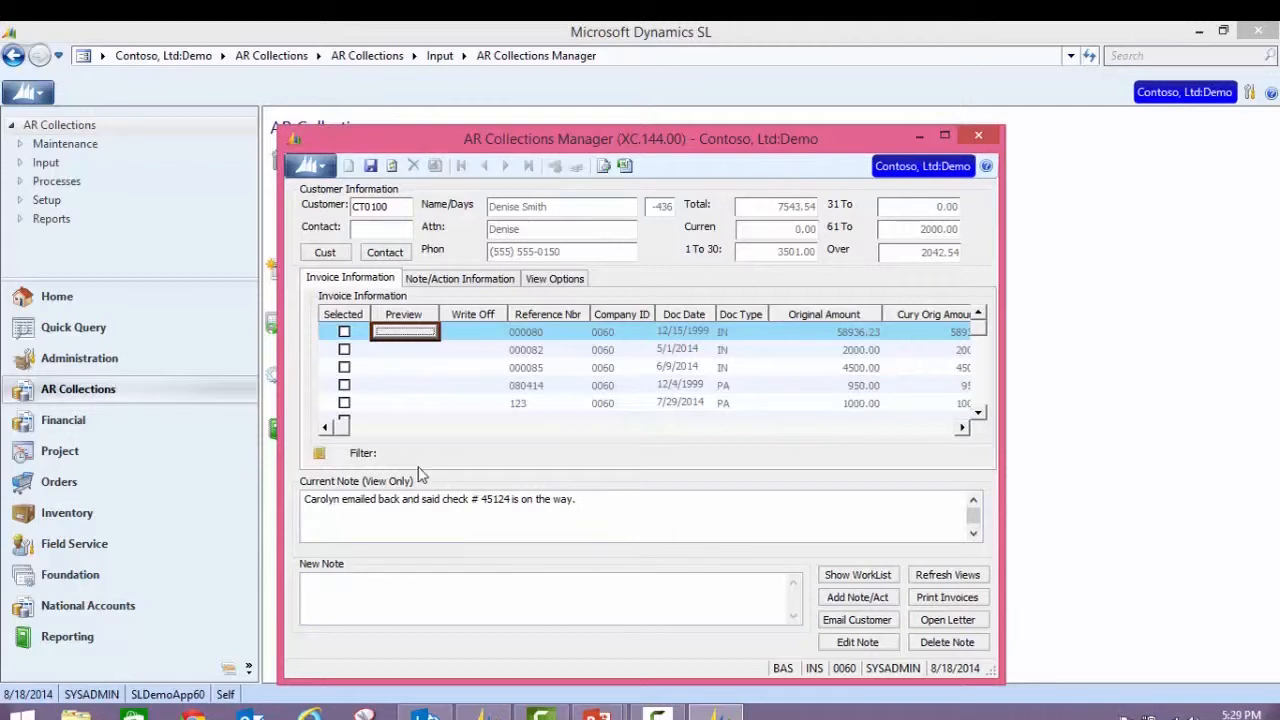
Make Carolyn, the Accounts Payable contact, CT0100's current contact
{"action": "left_click", "coordinate": [365, 227]}
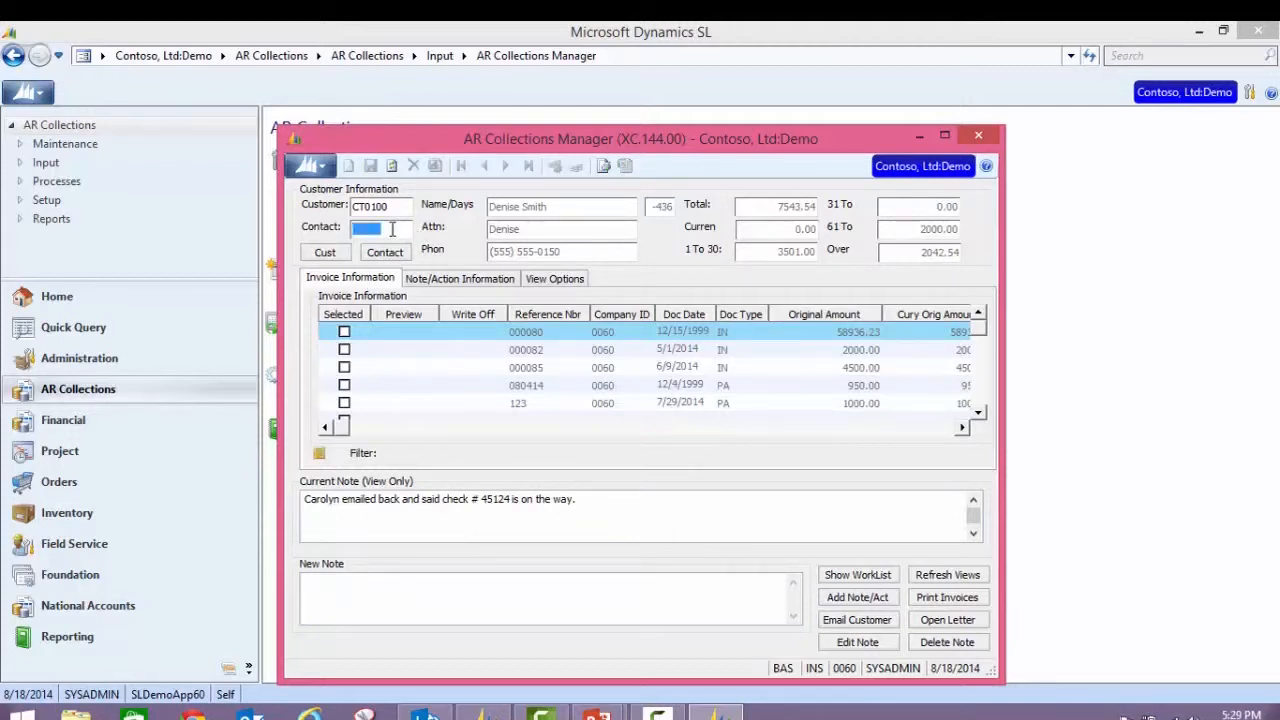
{"action": "left_click", "coordinate": [385, 252]}
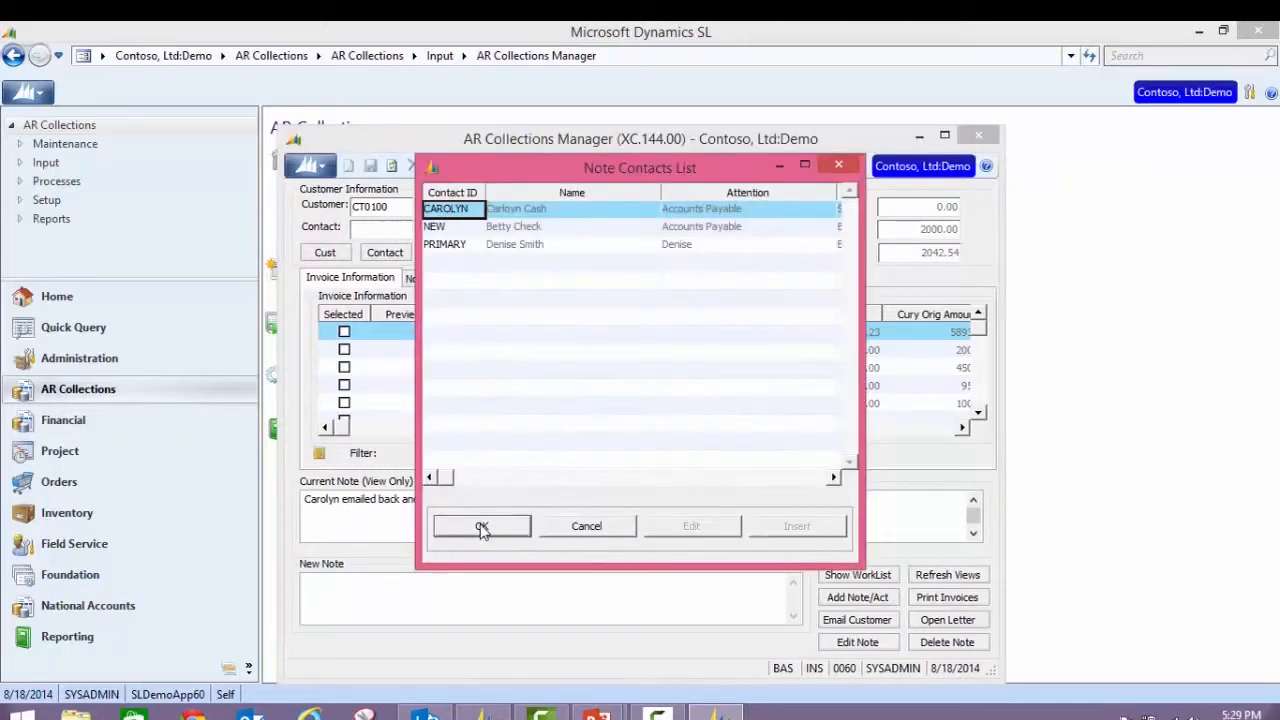
{"action": "left_click", "coordinate": [481, 526]}
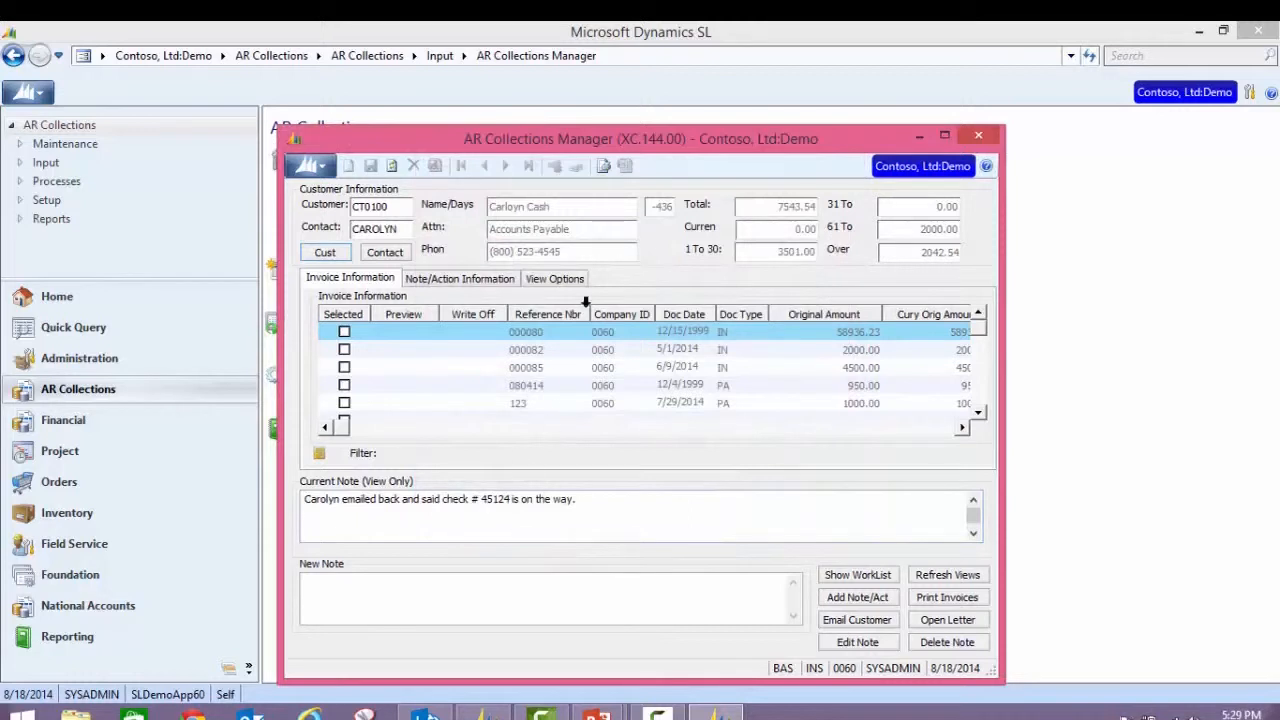
{"action": "mouse_move", "coordinate": [590, 252]}
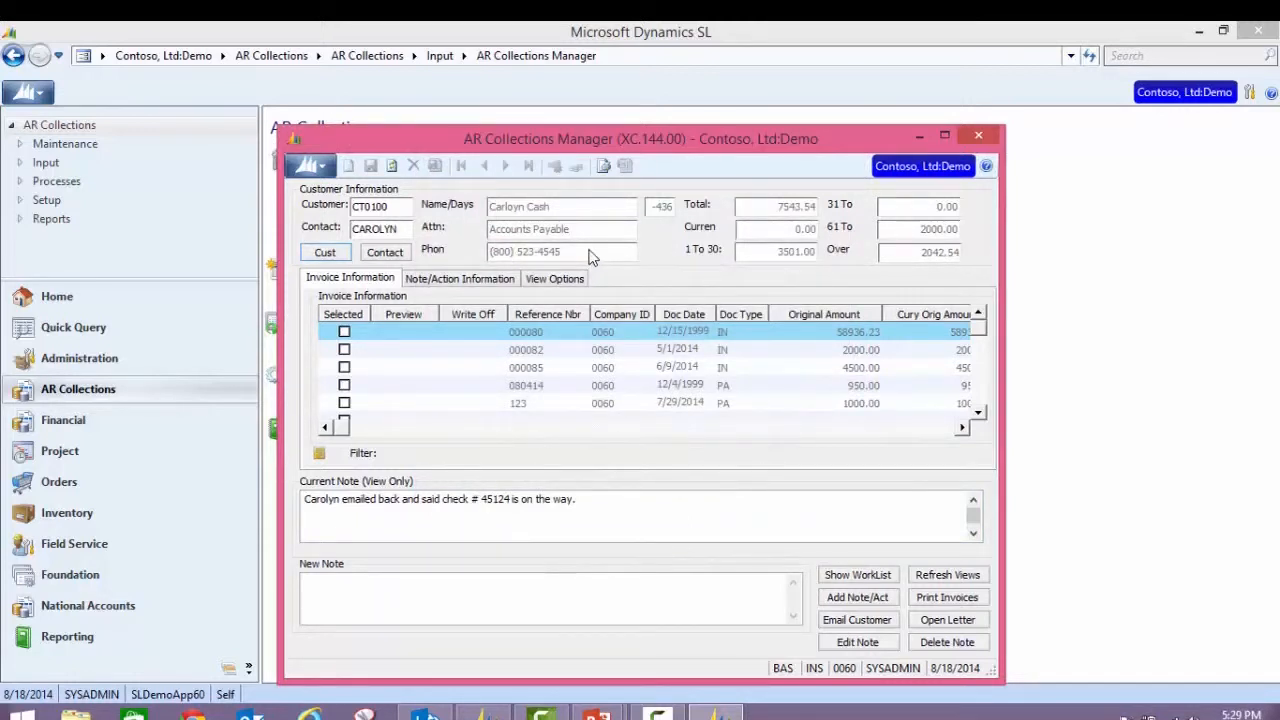
{"action": "mouse_move", "coordinate": [667, 647]}
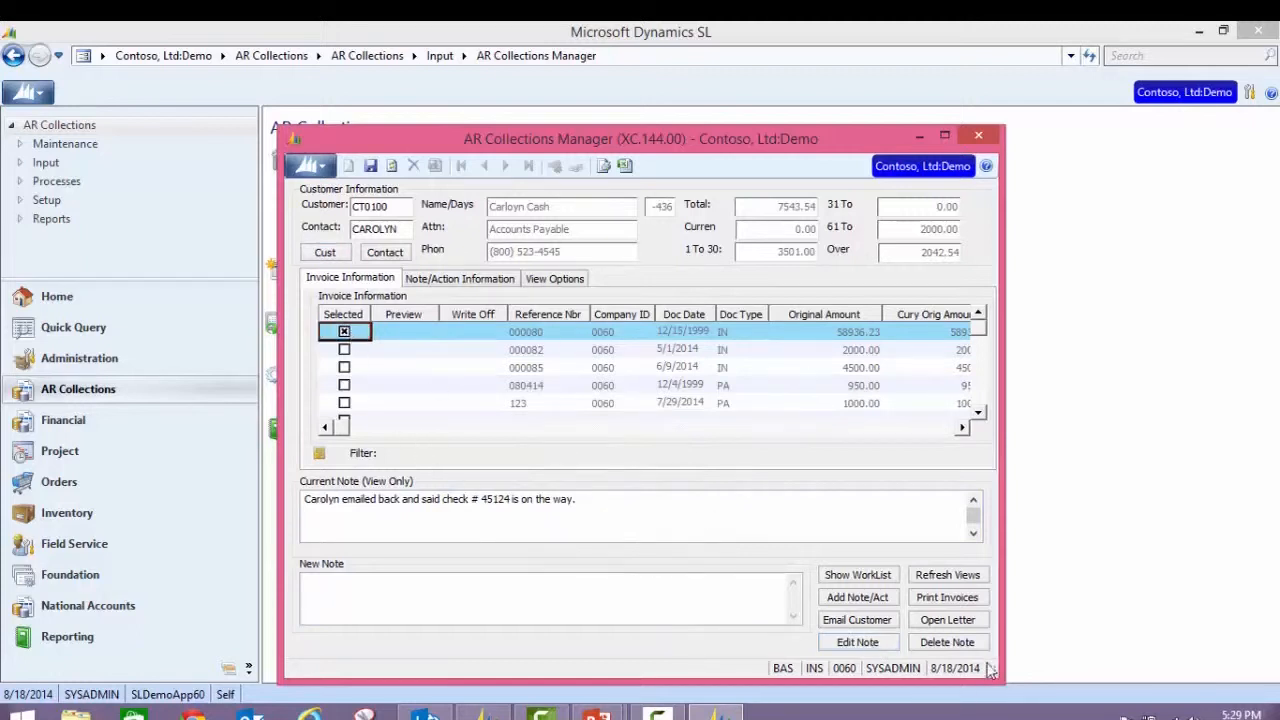
Generate an email document for CT0100 from the PJEMAIL template
{"action": "left_click", "coordinate": [857, 619]}
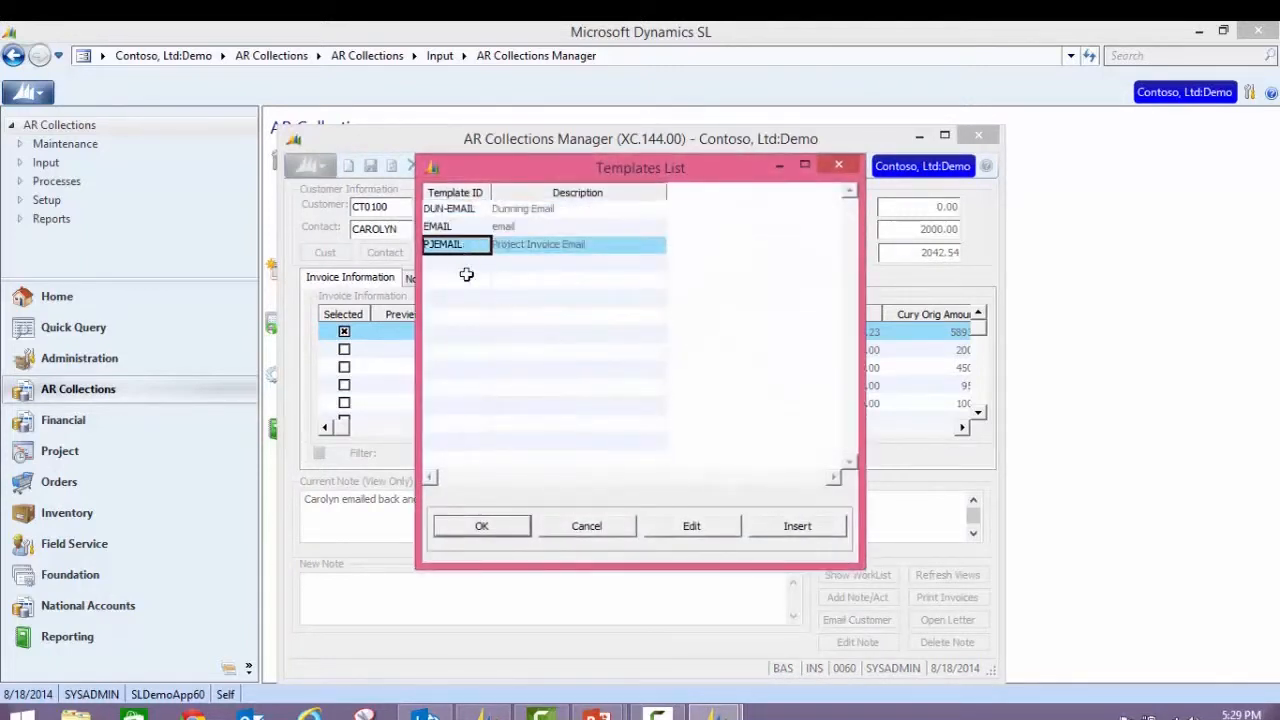
{"action": "left_click", "coordinate": [481, 525]}
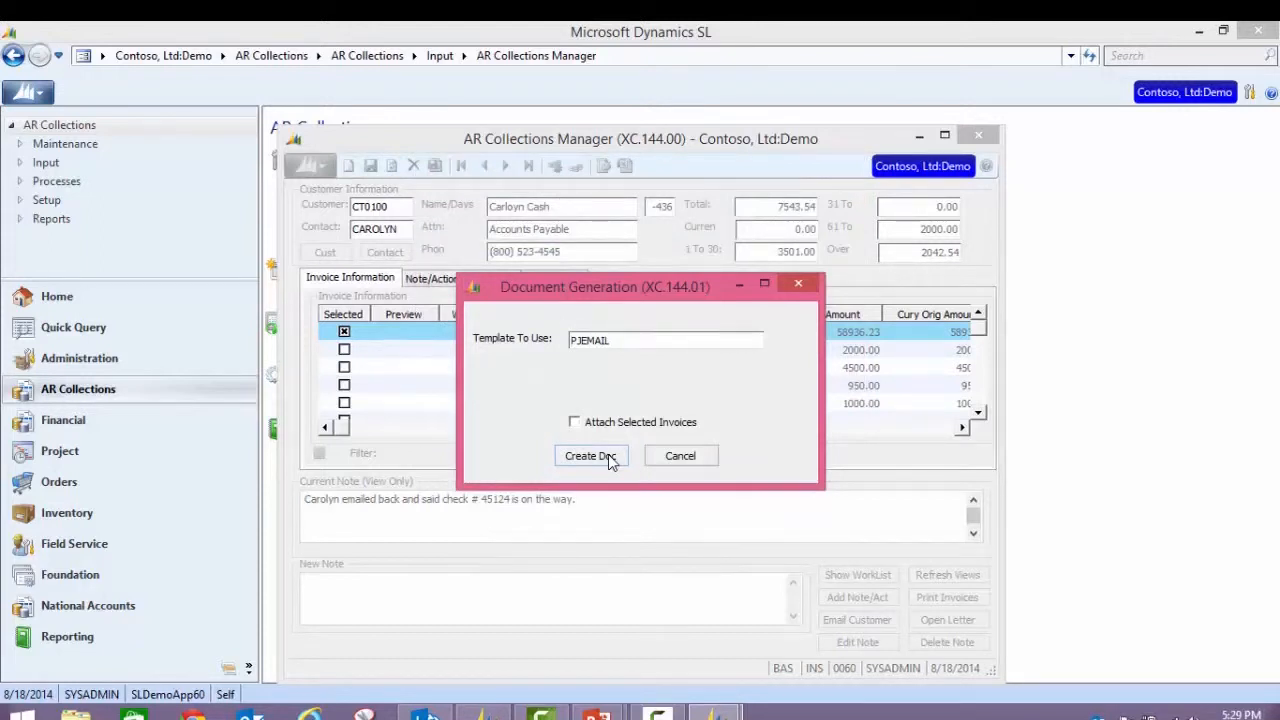
{"action": "left_click", "coordinate": [590, 455]}
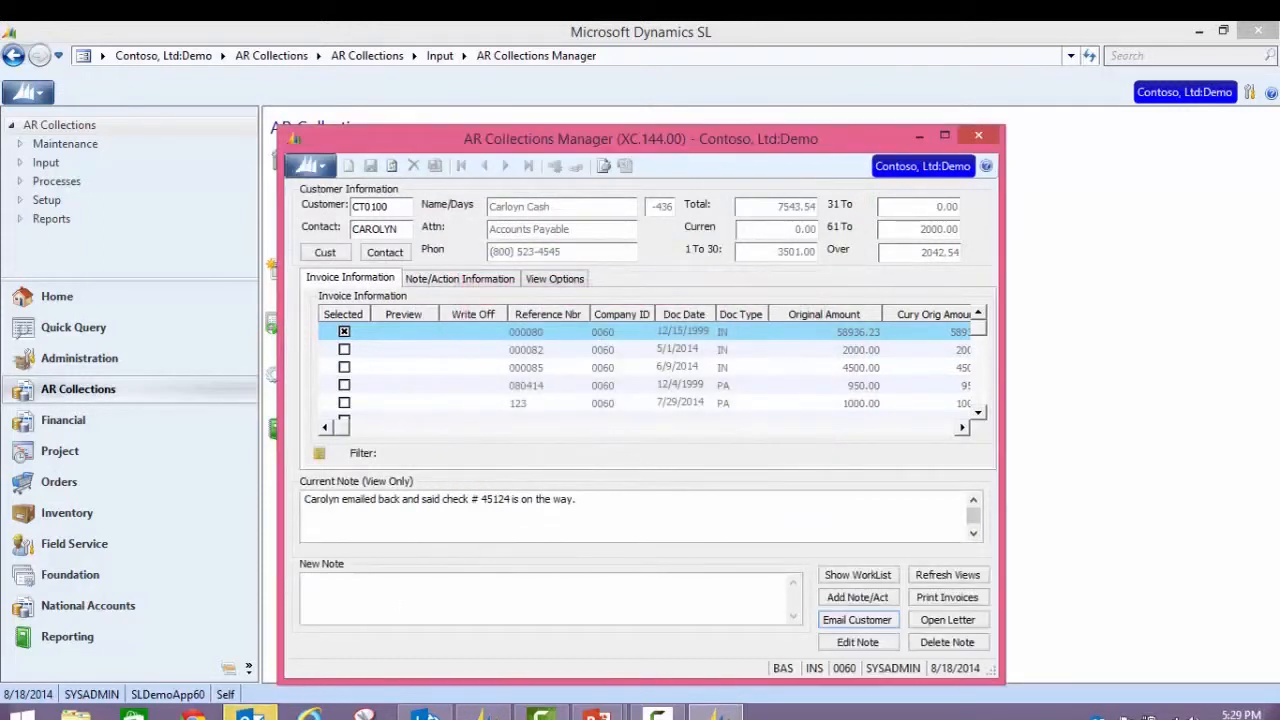
{"action": "left_click", "coordinate": [857, 619]}
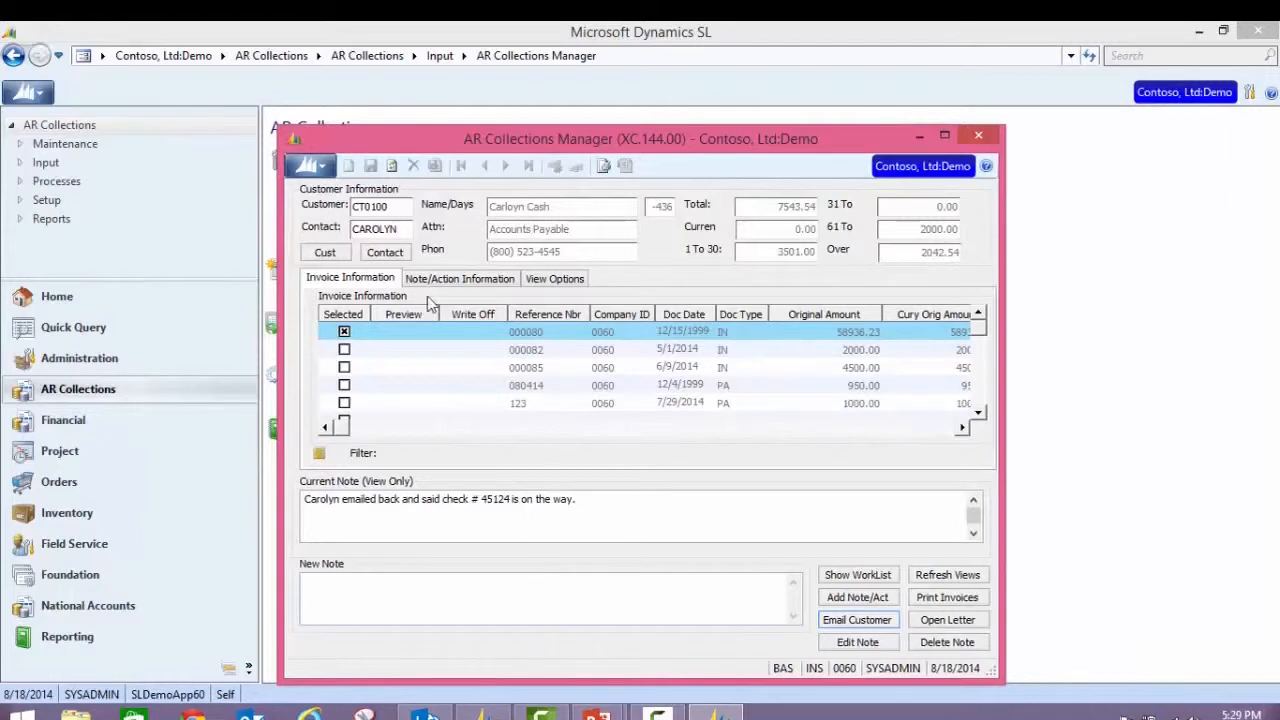
{"action": "left_click", "coordinate": [459, 278]}
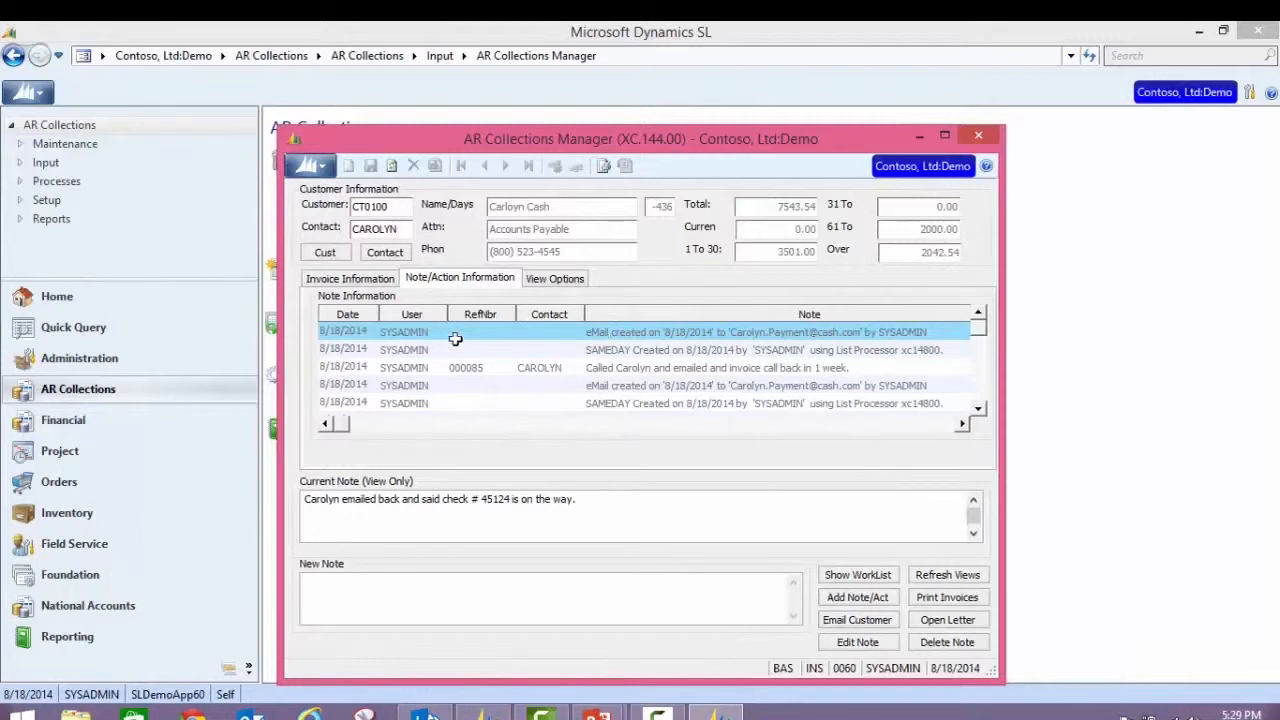
{"action": "left_click", "coordinate": [349, 278]}
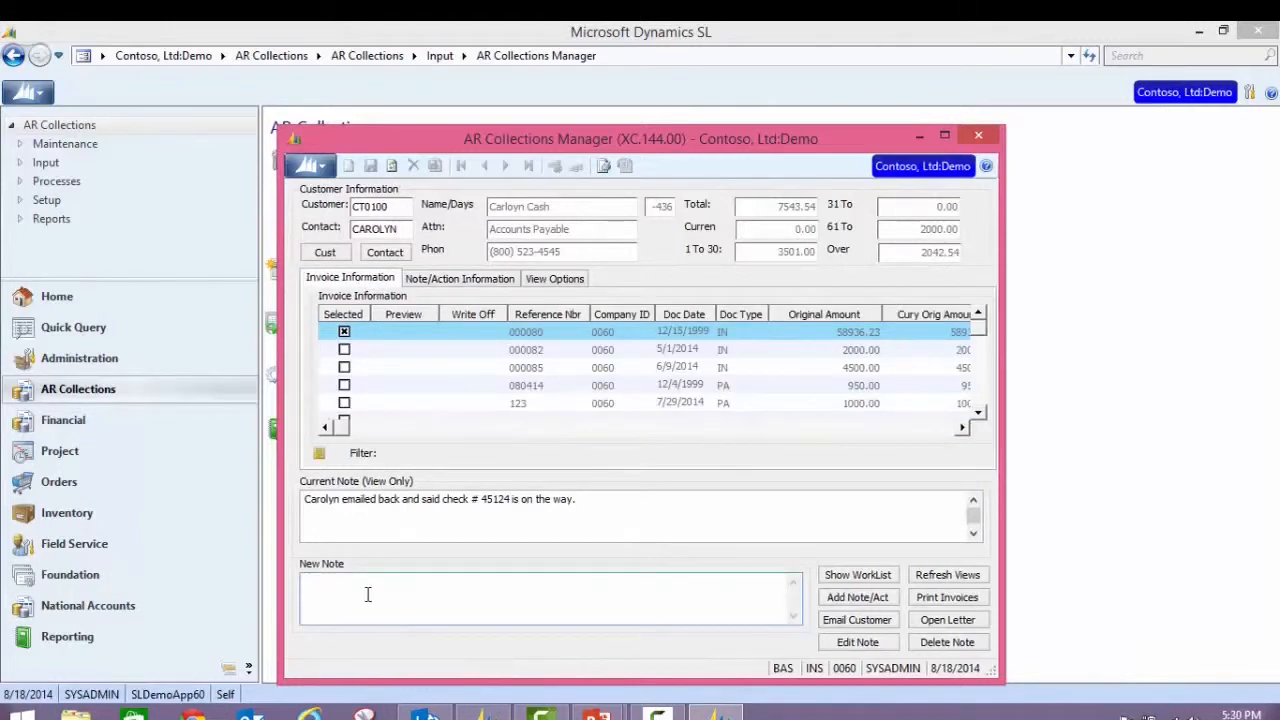
Add a note that the outstanding balance was emailed, with a NEXT DAY follow-up action
{"action": "type", "text": "CJ"}
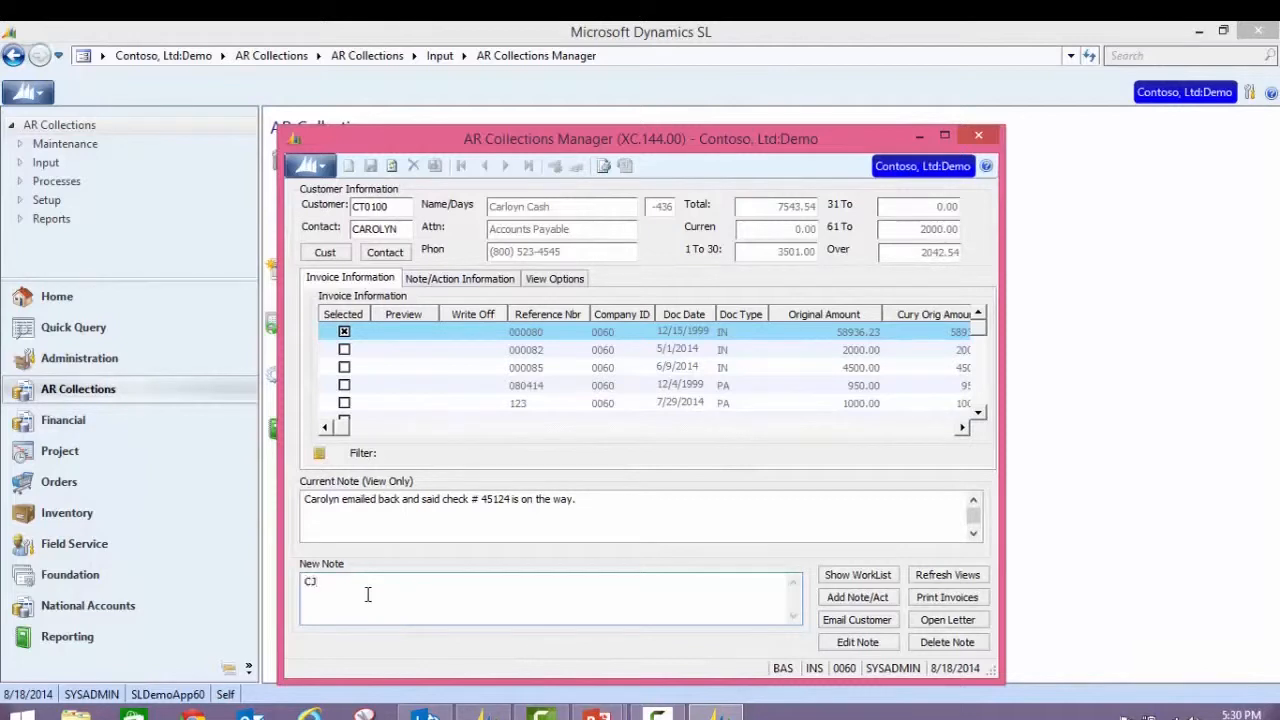
{"action": "type", "text": "- emailed the"}
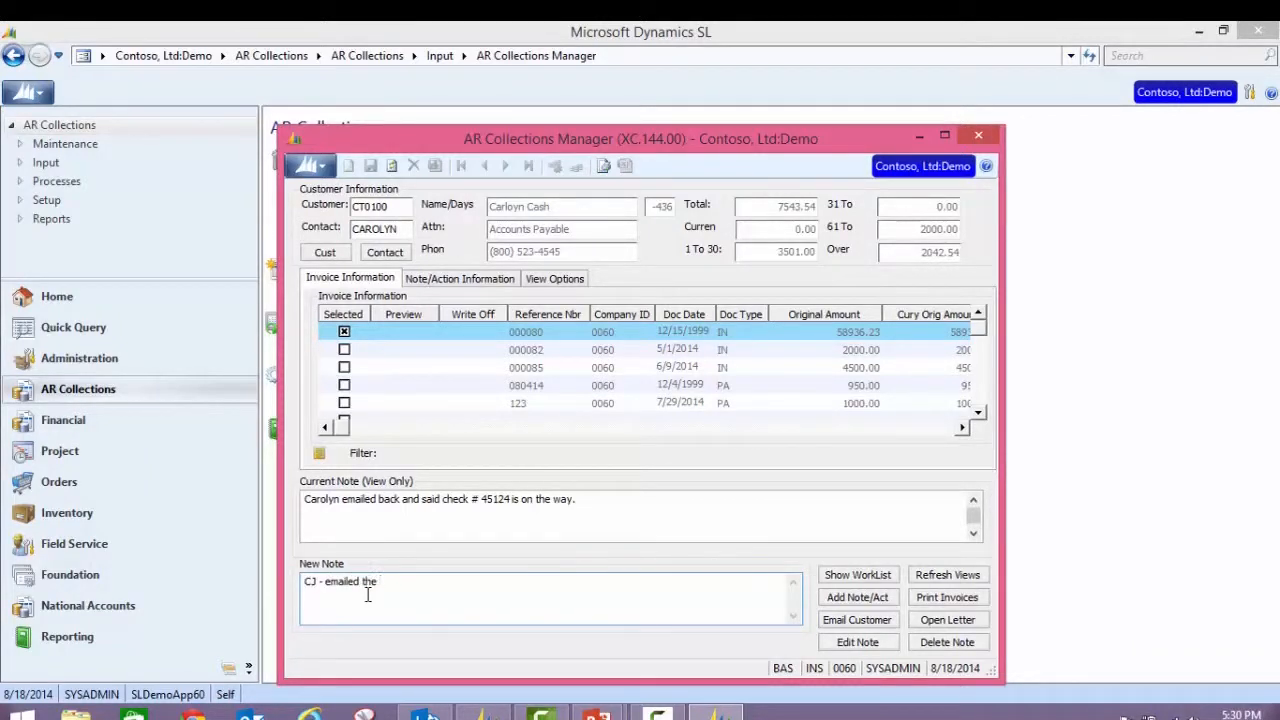
{"action": "type", "text": "outstanding balance to Carolyn"}
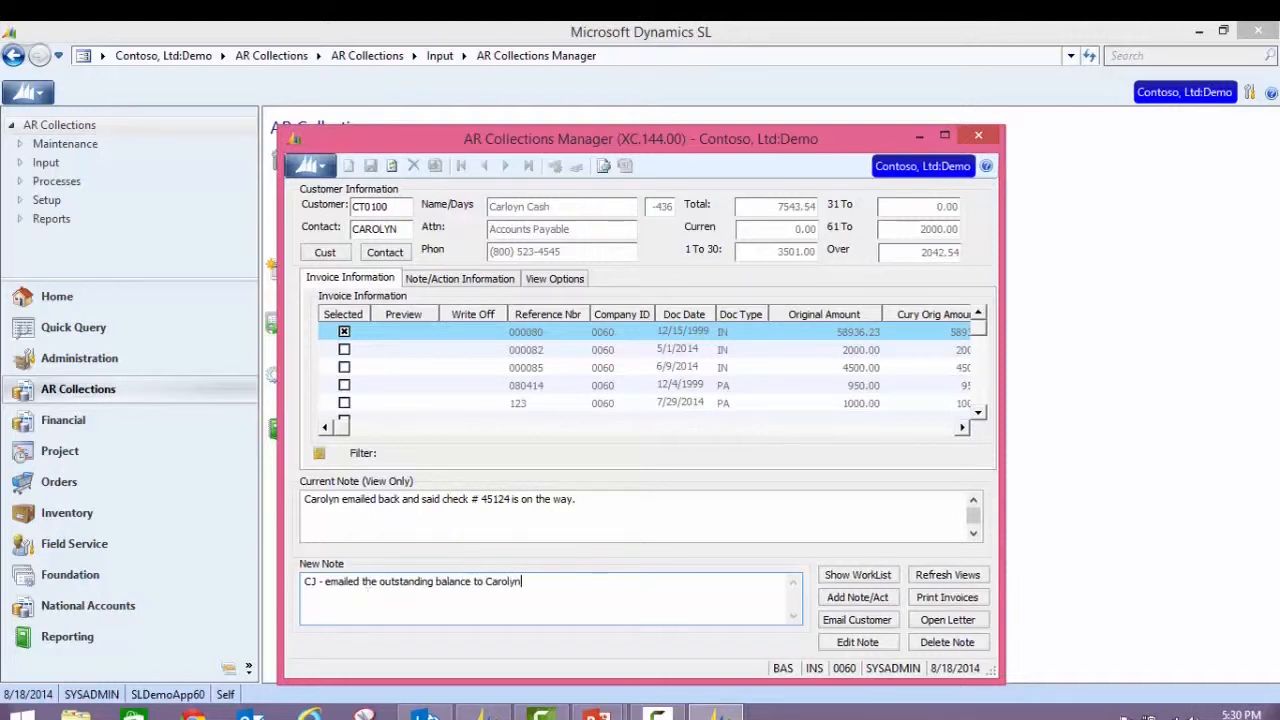
{"action": "left_click", "coordinate": [857, 597]}
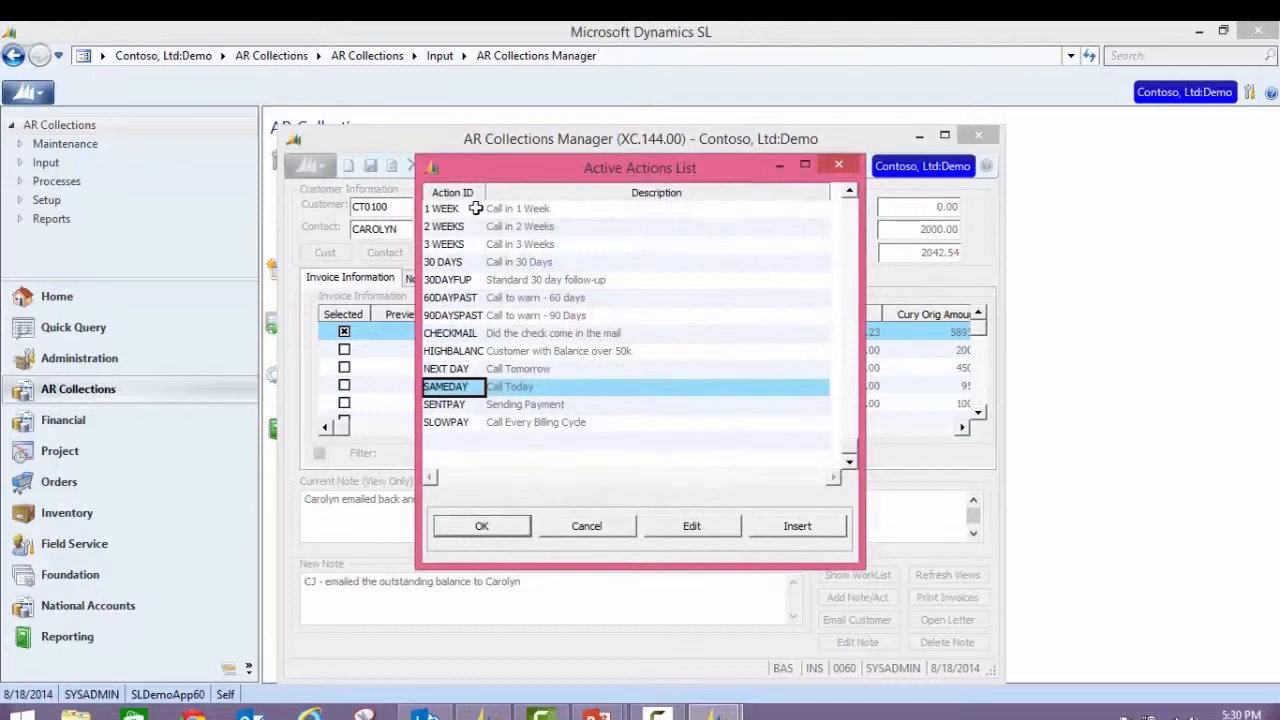
{"action": "left_click", "coordinate": [446, 368]}
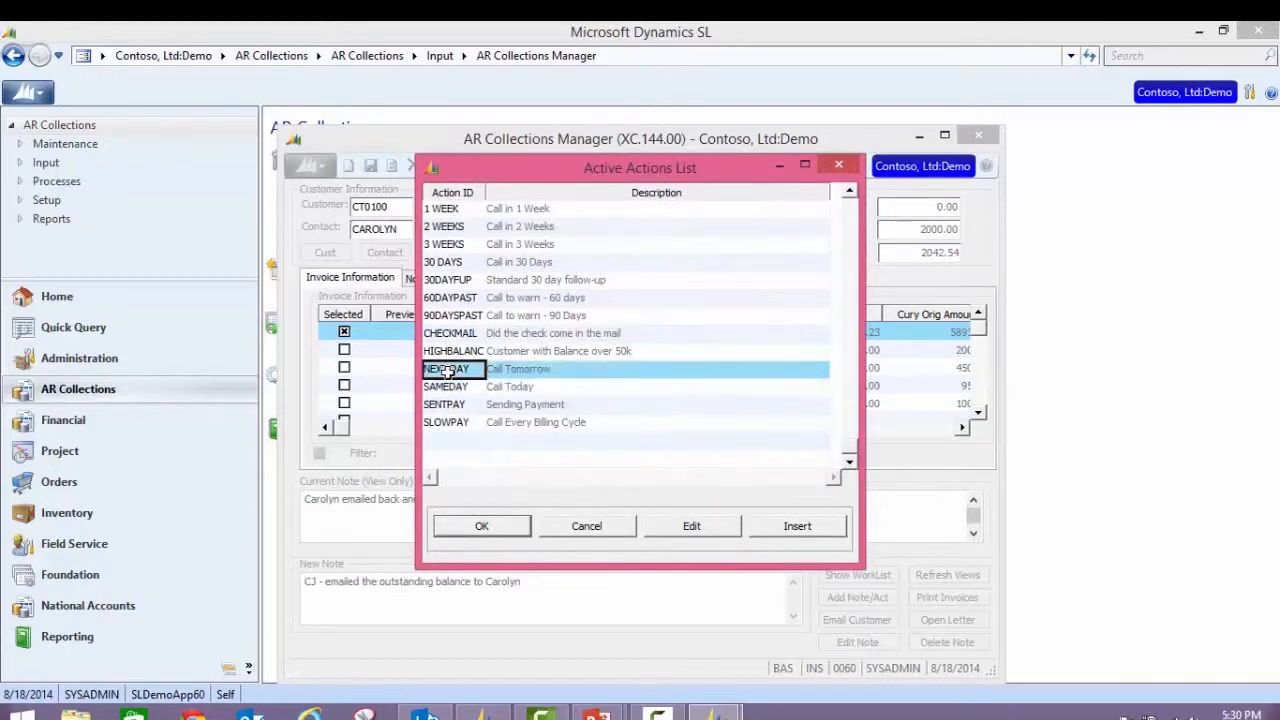
{"action": "left_click", "coordinate": [481, 526]}
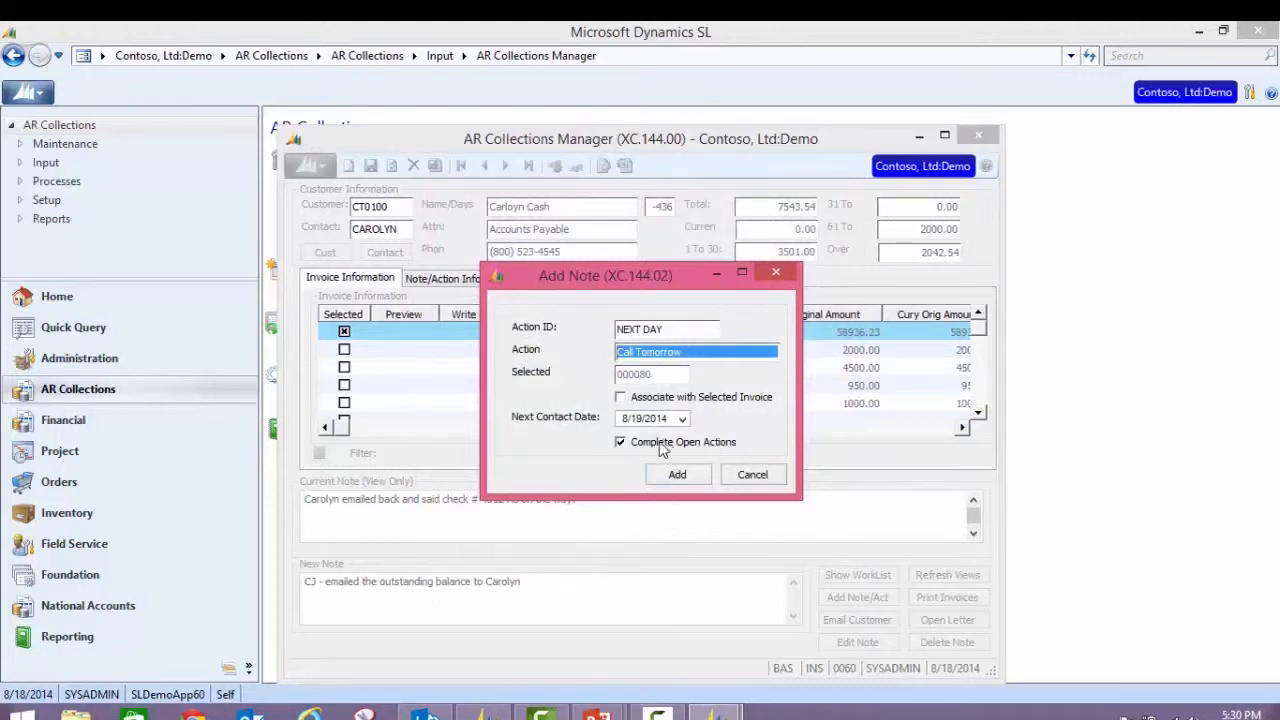
{"action": "mouse_move", "coordinate": [718, 453]}
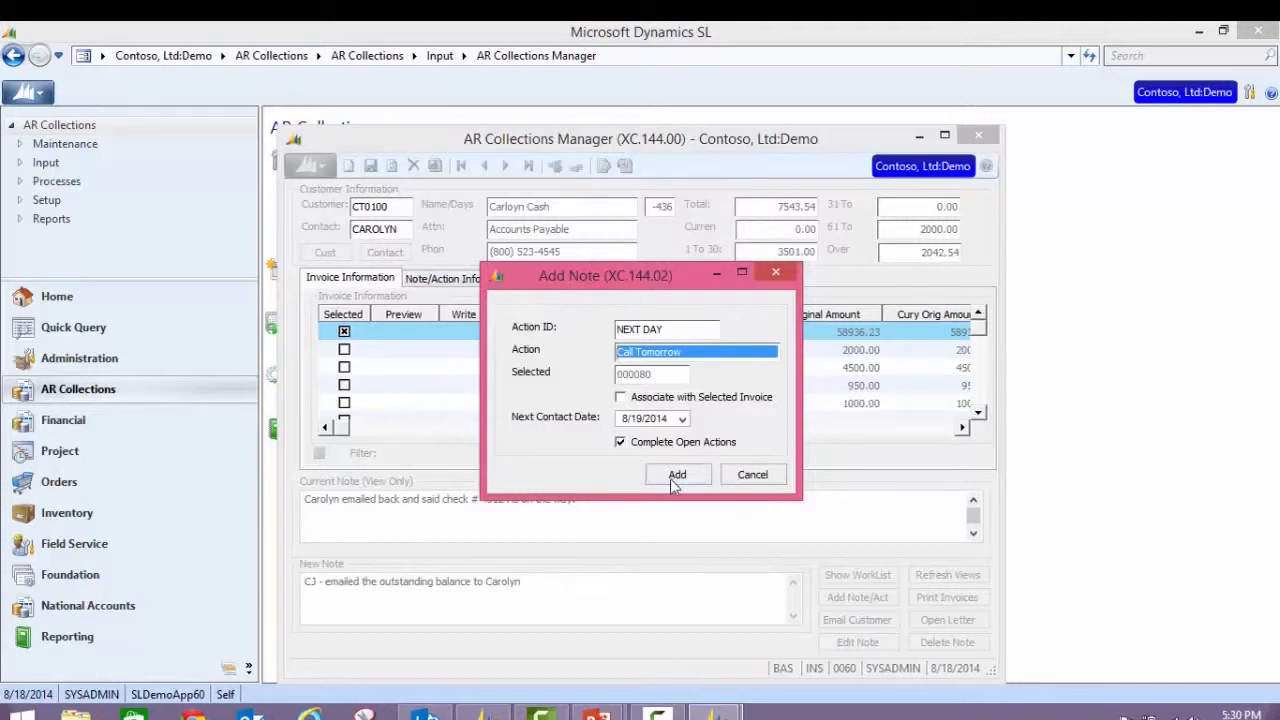
{"action": "left_click", "coordinate": [677, 474]}
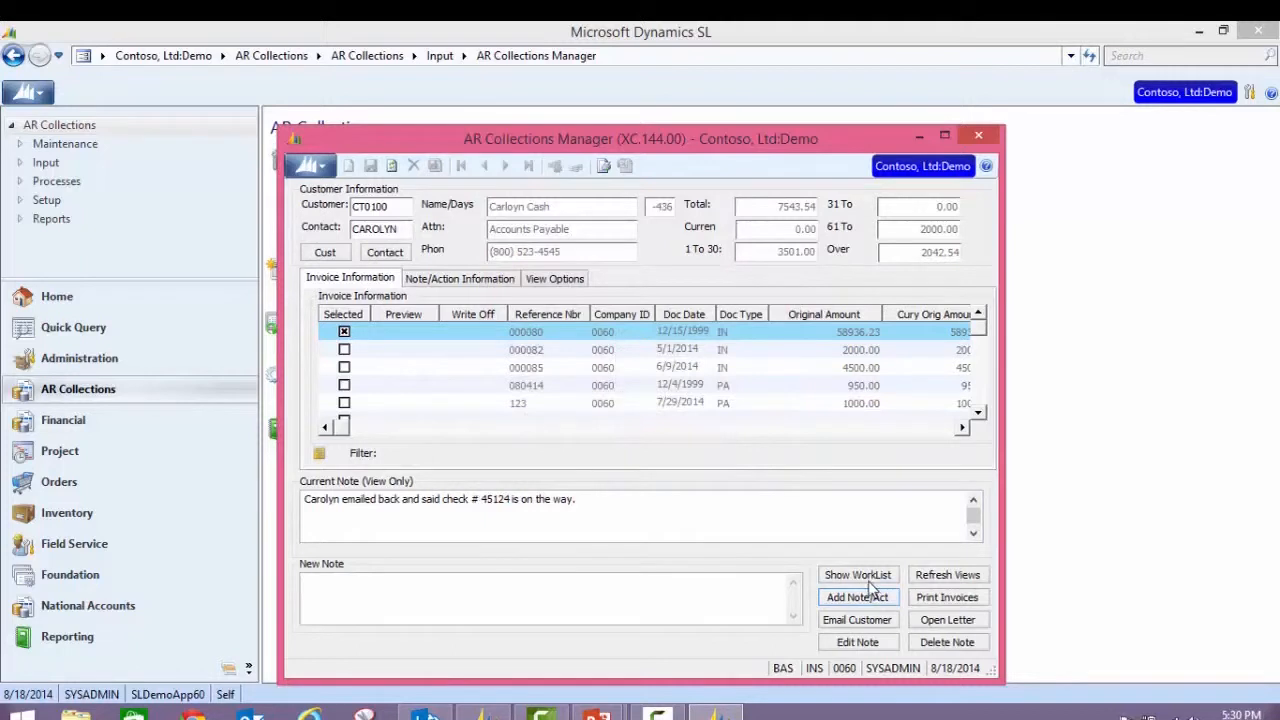
Load customer C376 from the work list and select invoice 000091
{"action": "left_click", "coordinate": [857, 574]}
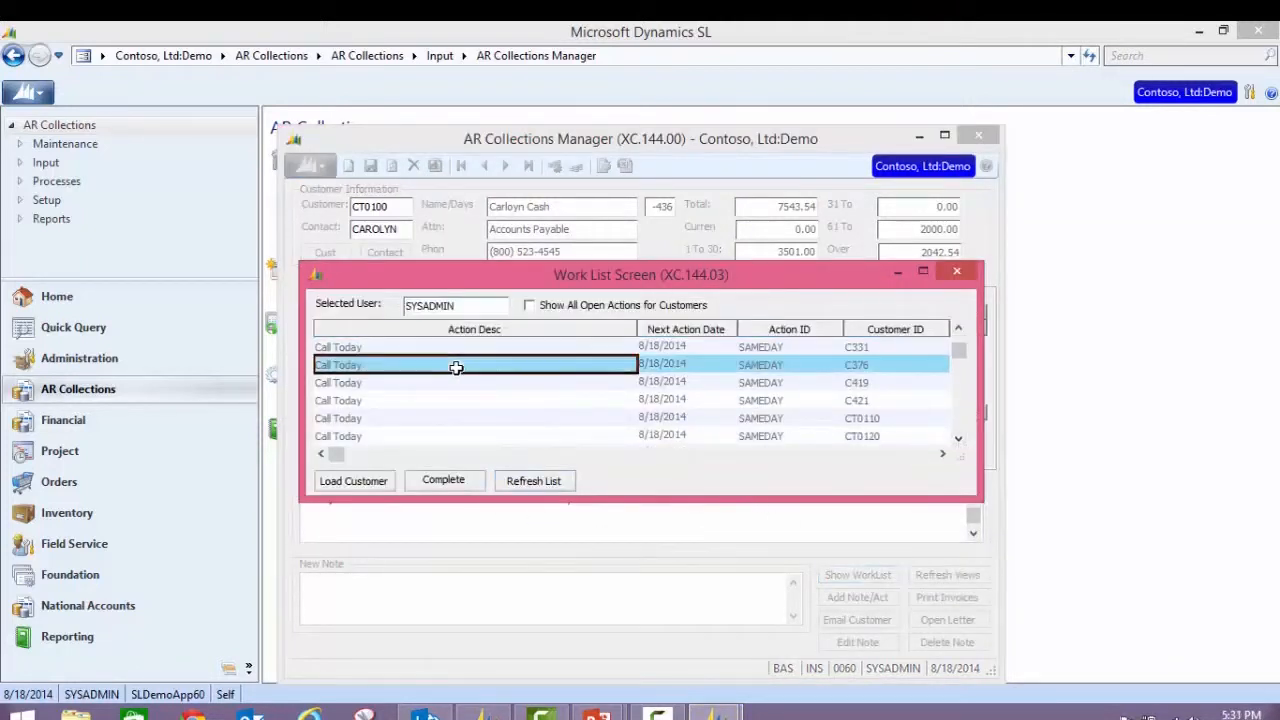
{"action": "left_click", "coordinate": [353, 481]}
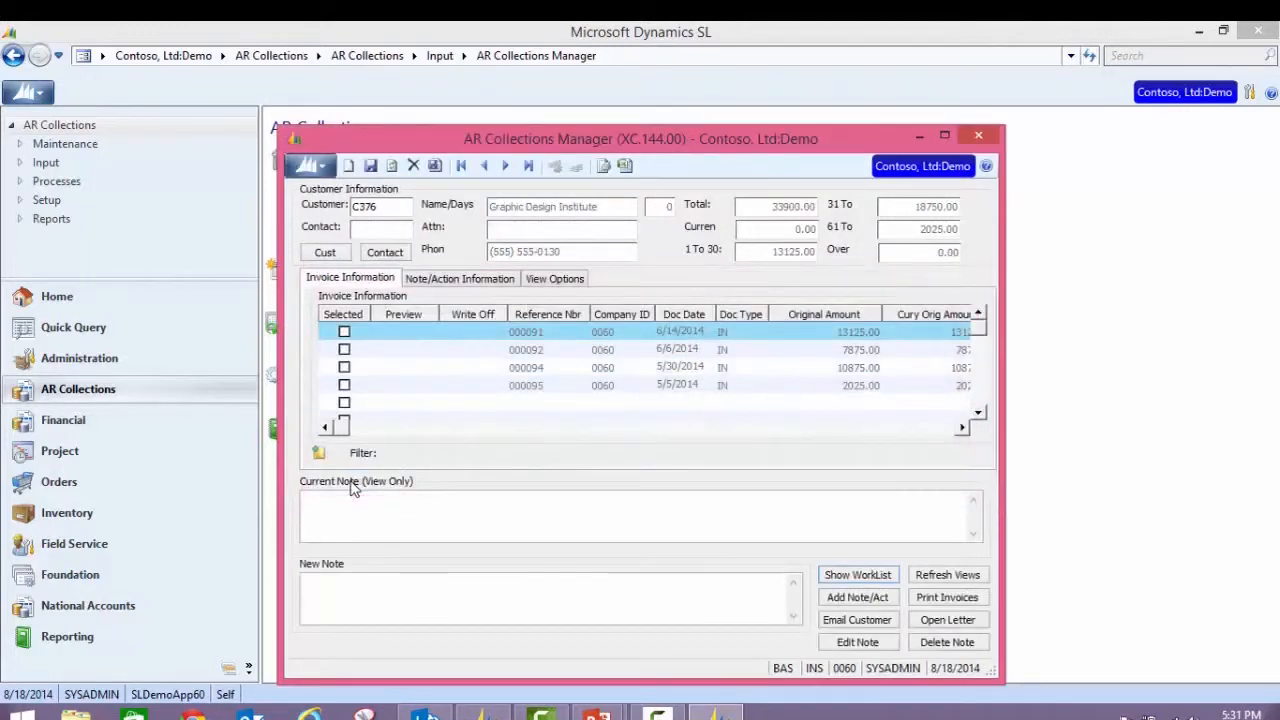
{"action": "mouse_move", "coordinate": [745, 567]}
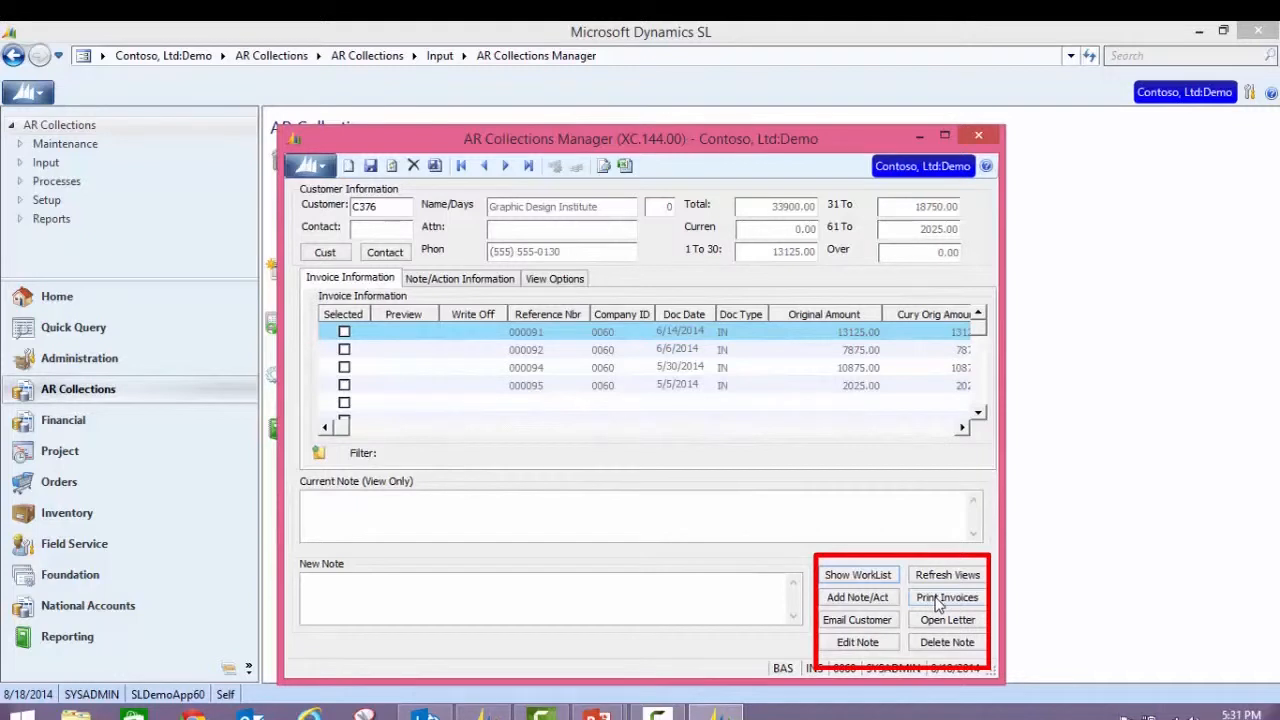
{"action": "mouse_move", "coordinate": [920, 627]}
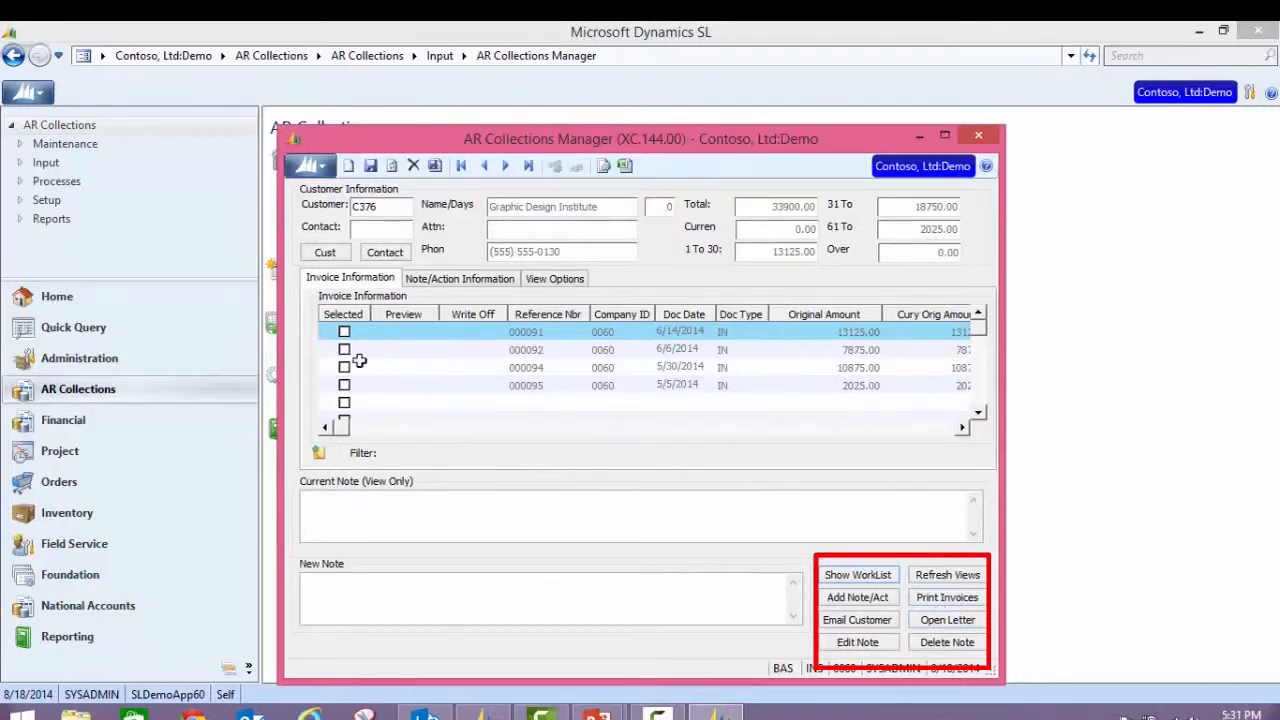
{"action": "left_click", "coordinate": [344, 331]}
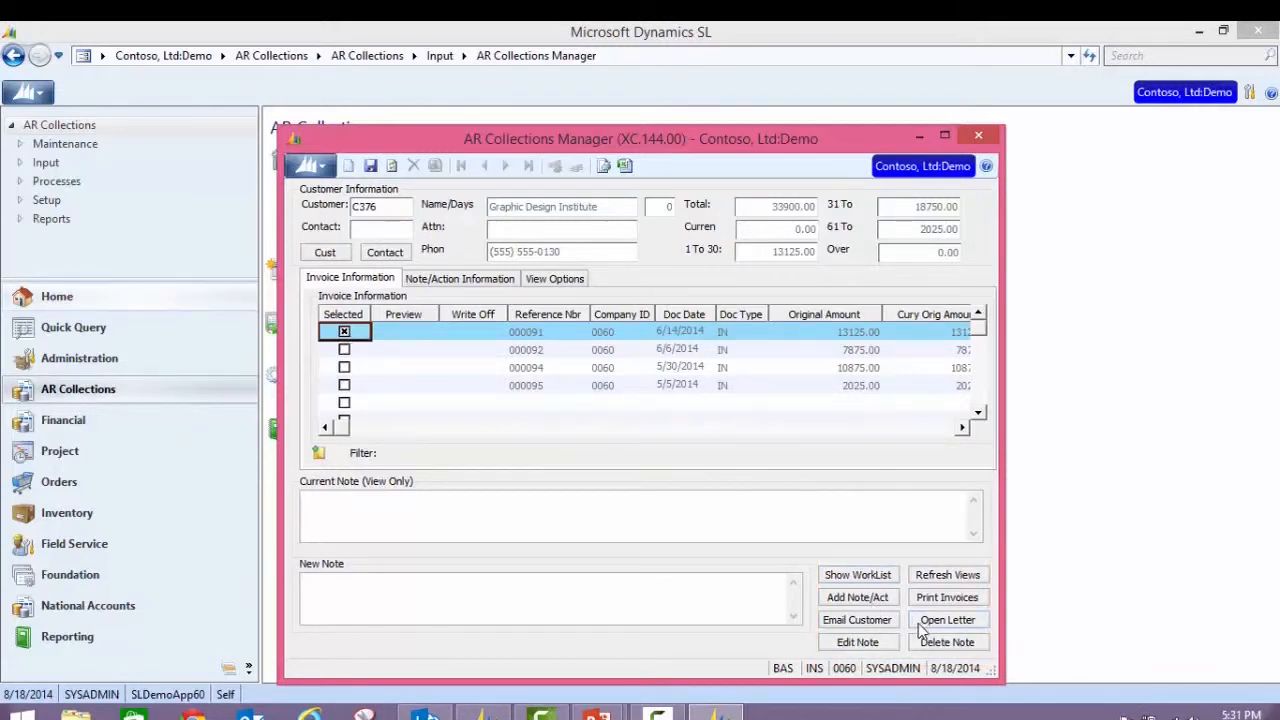
Close the work list and the Collections Manager
{"action": "left_click", "coordinate": [857, 574]}
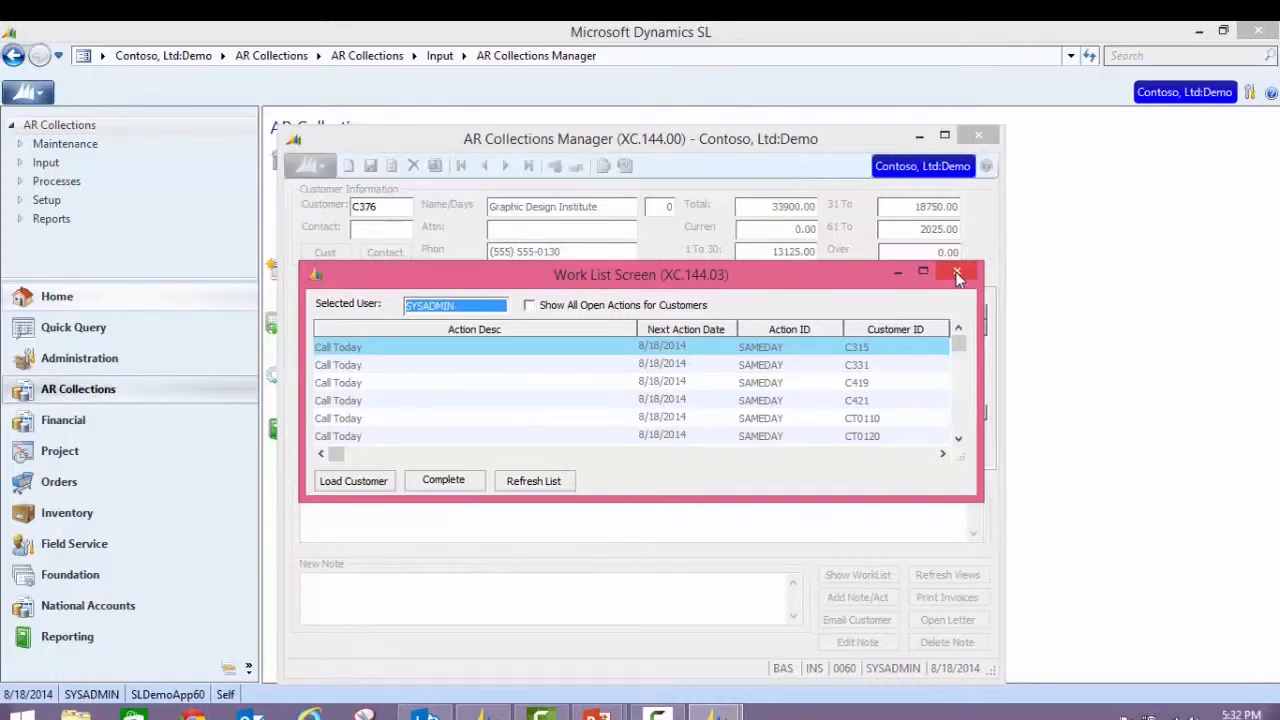
{"action": "left_click", "coordinate": [956, 272]}
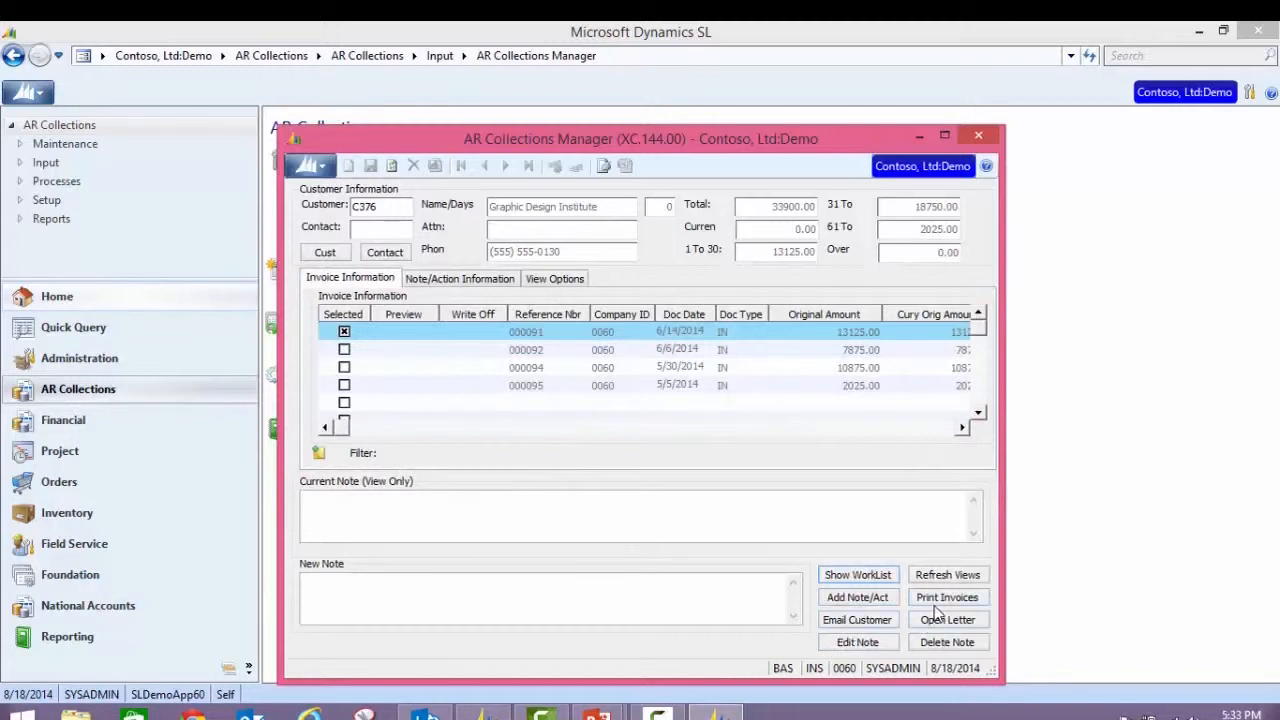
{"action": "mouse_move", "coordinate": [855, 613]}
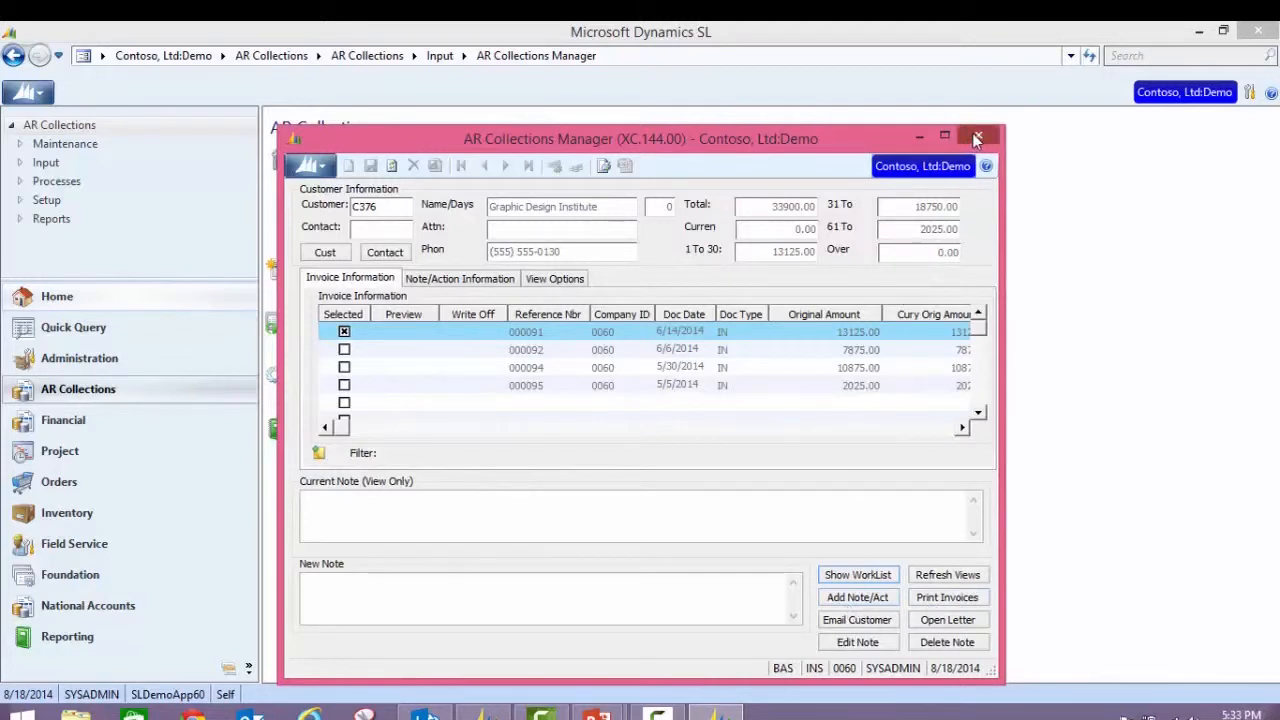
{"action": "left_click", "coordinate": [977, 138]}
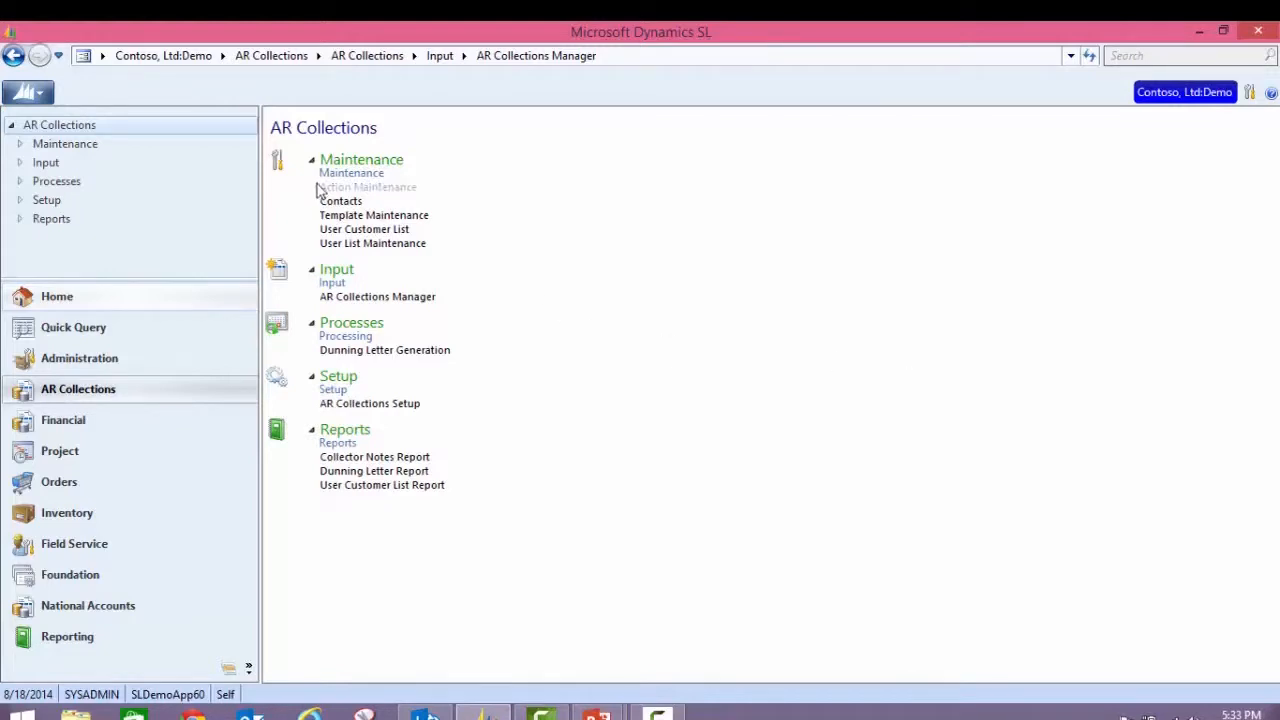
{"action": "left_click", "coordinate": [367, 187]}
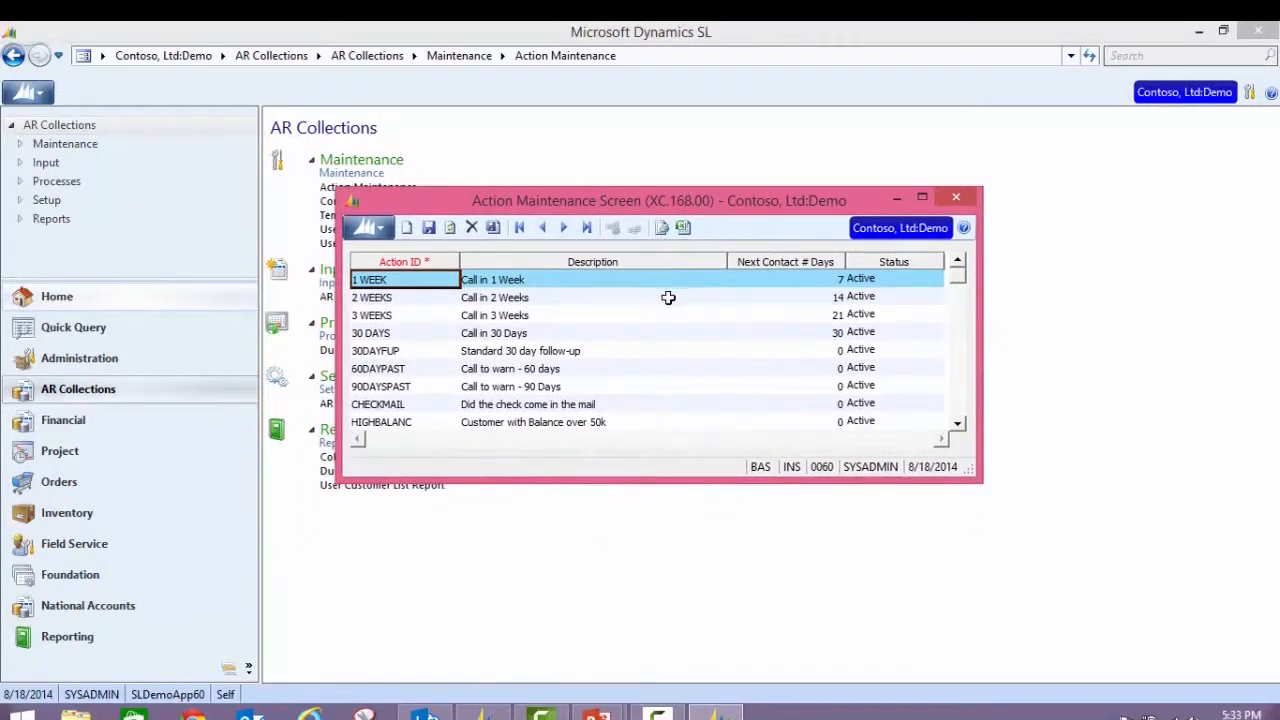
{"action": "mouse_move", "coordinate": [593, 297]}
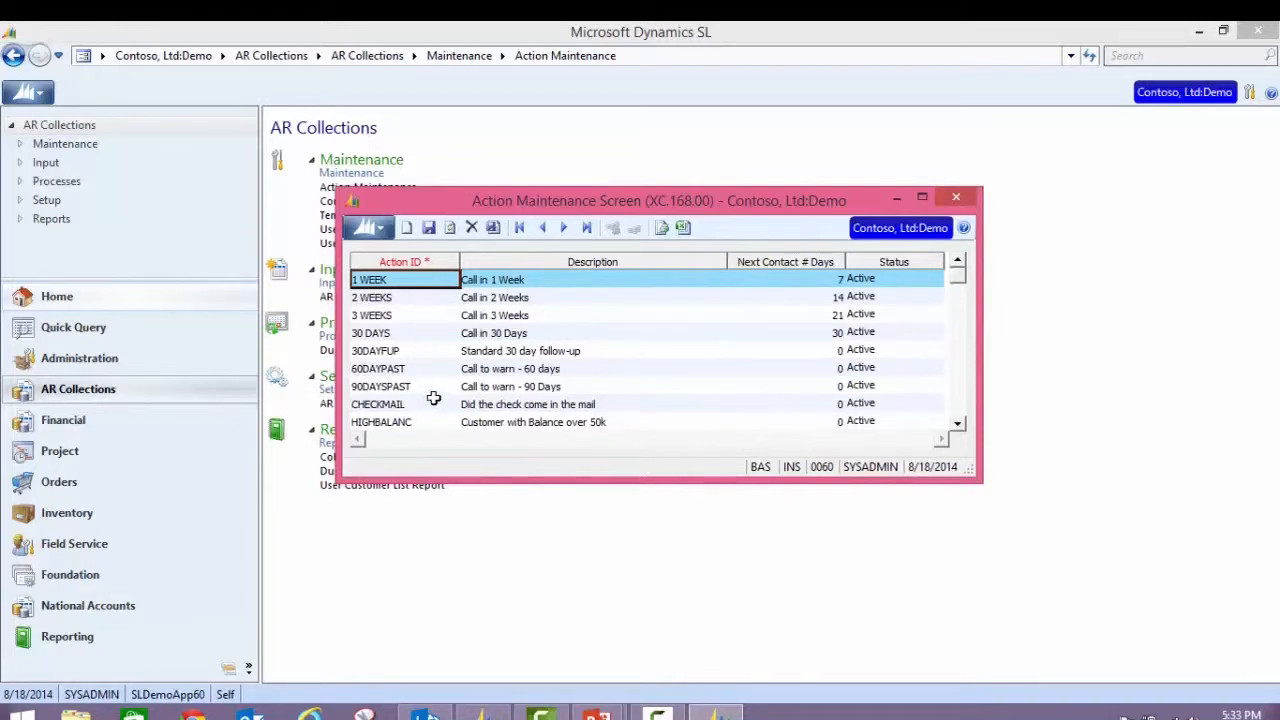
{"action": "mouse_move", "coordinate": [605, 417]}
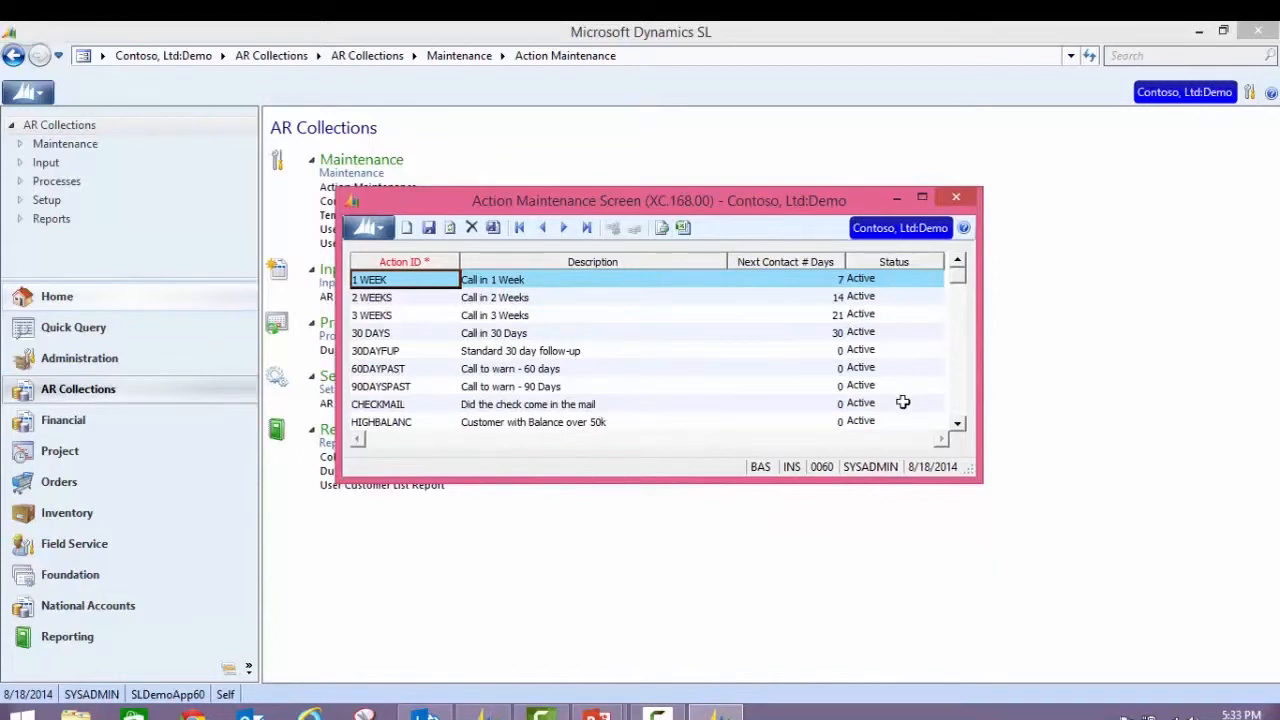
{"action": "mouse_move", "coordinate": [909, 405]}
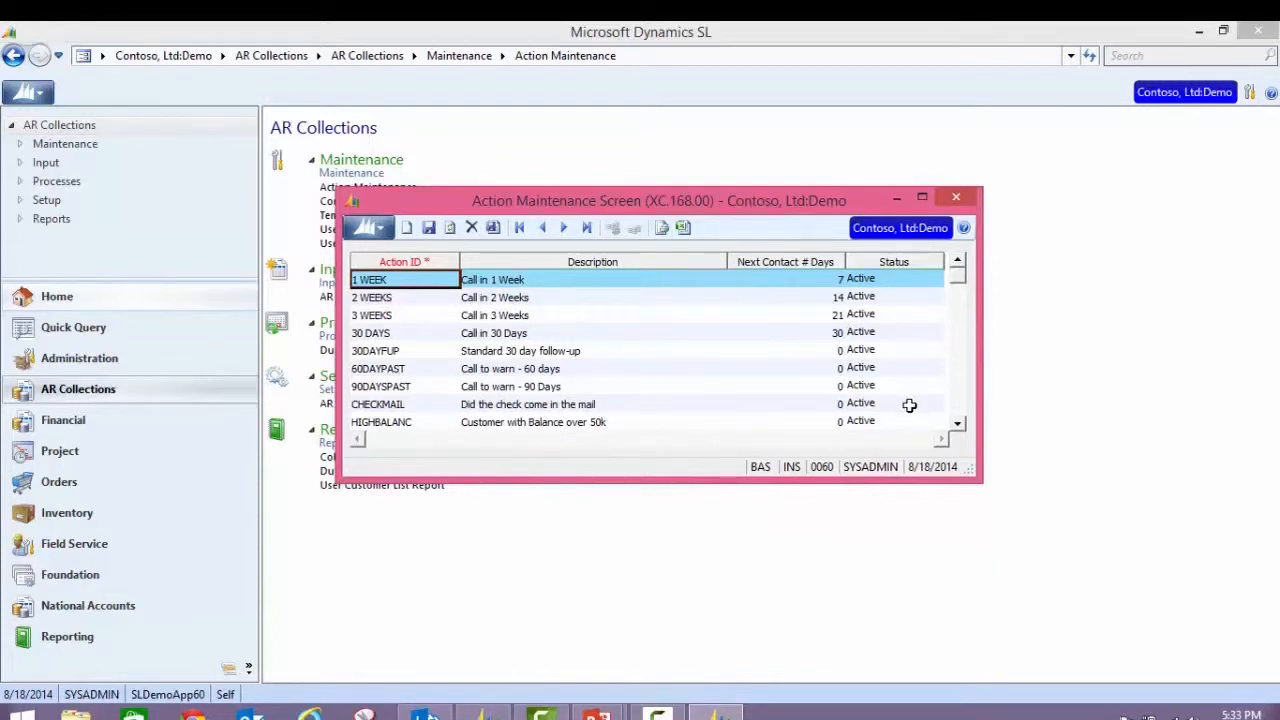
{"action": "mouse_move", "coordinate": [911, 402]}
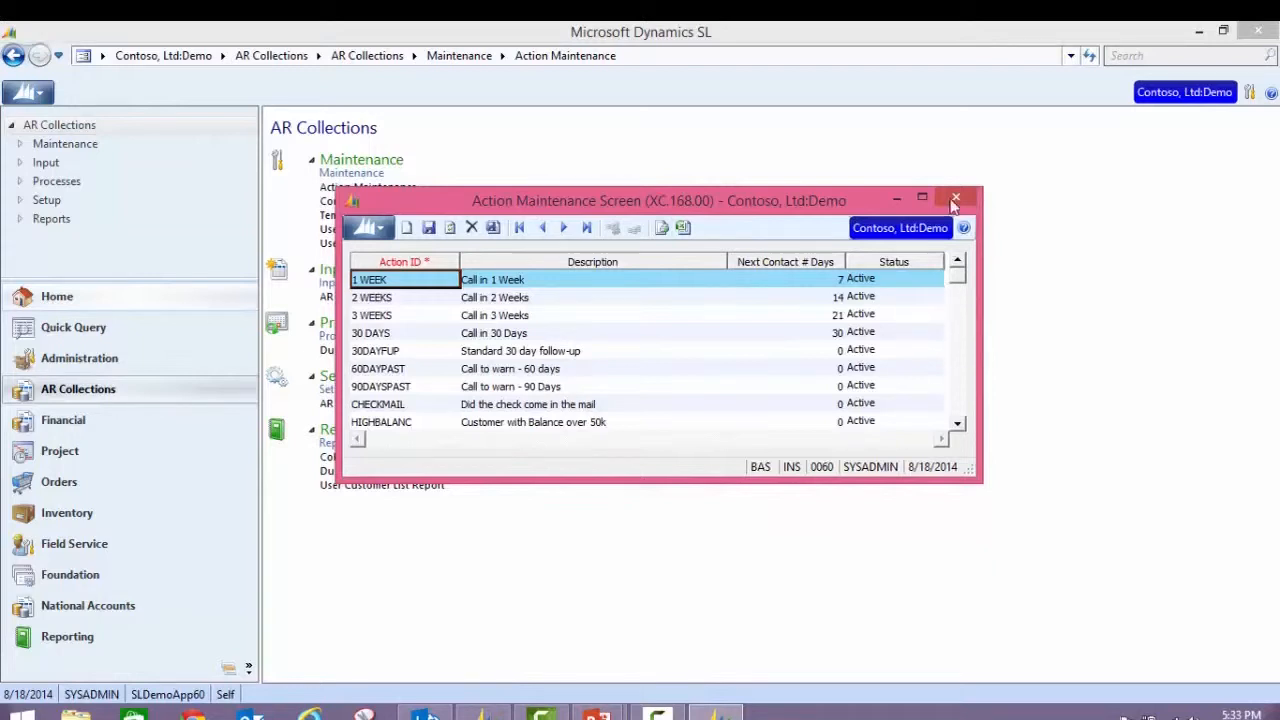
{"action": "mouse_move", "coordinate": [955, 199]}
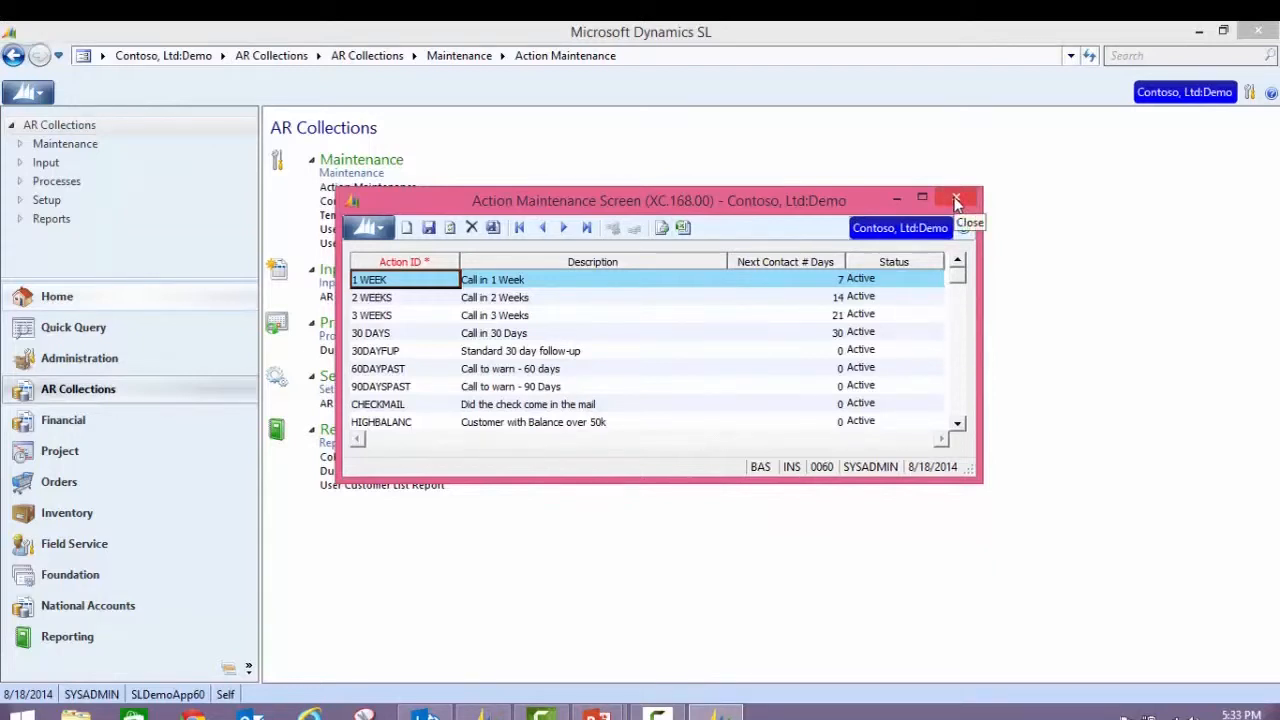
{"action": "left_click", "coordinate": [954, 198]}
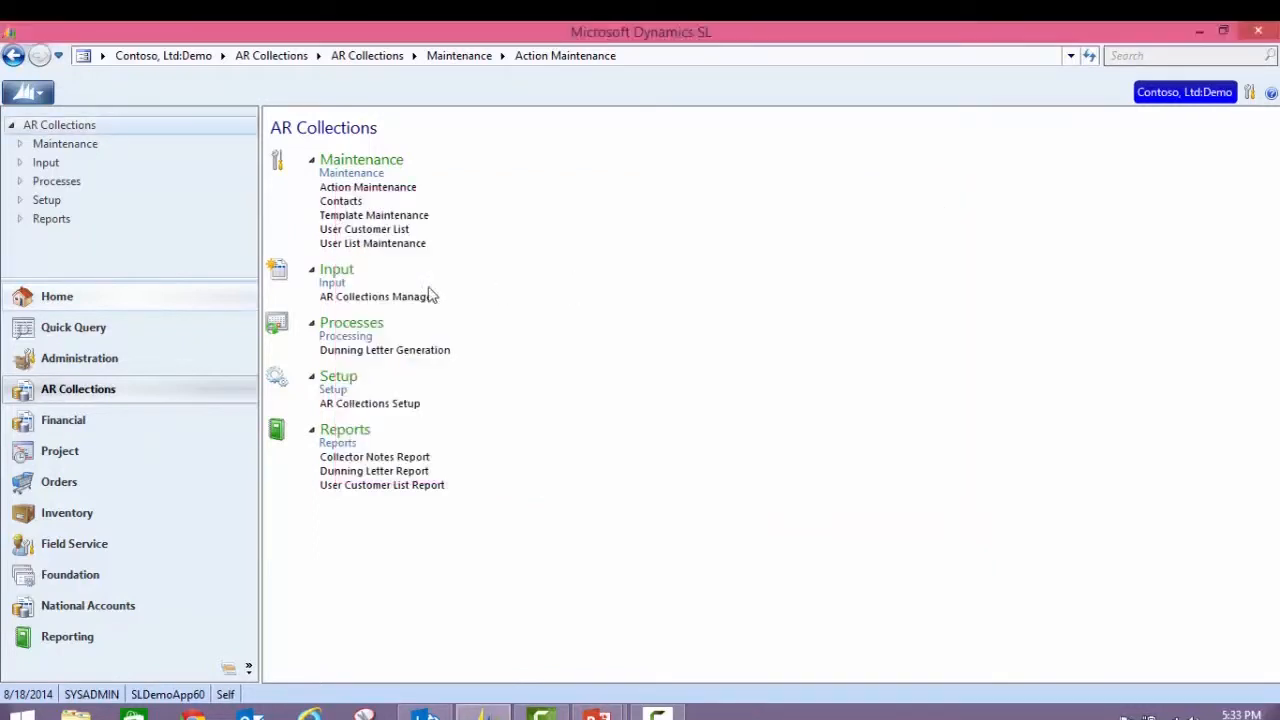
{"action": "left_click", "coordinate": [340, 201]}
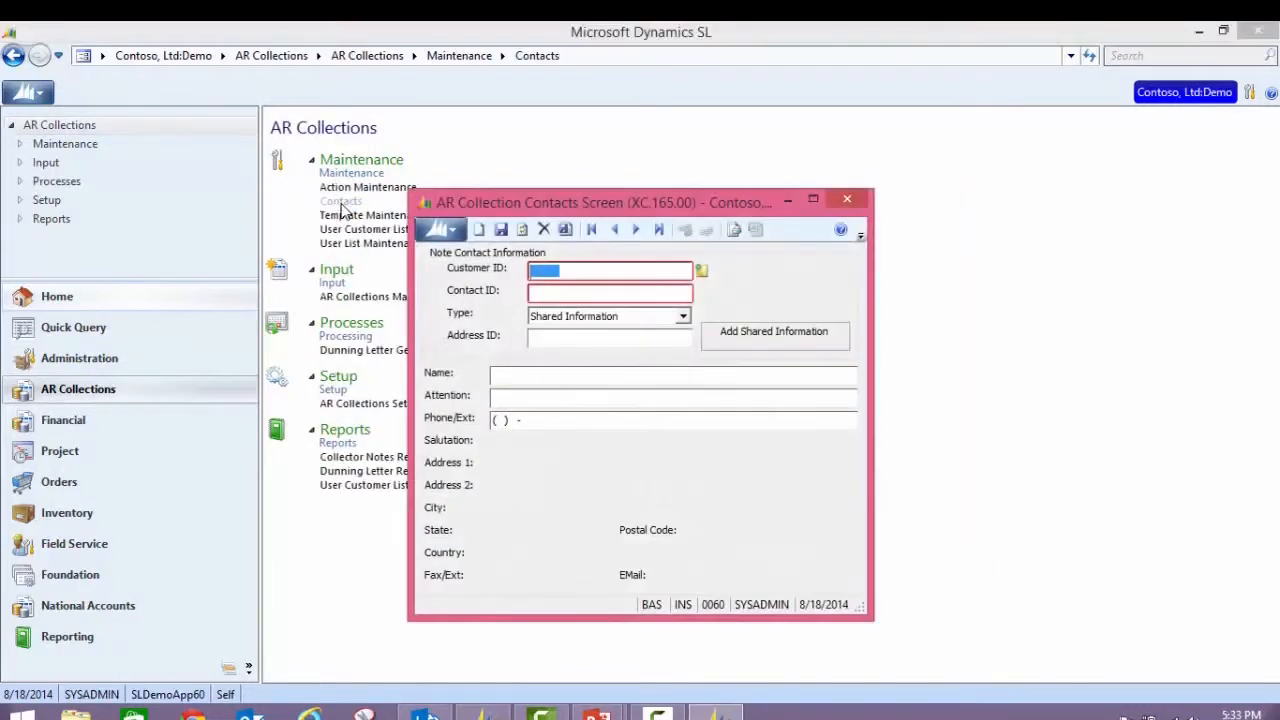
{"action": "left_click", "coordinate": [702, 270]}
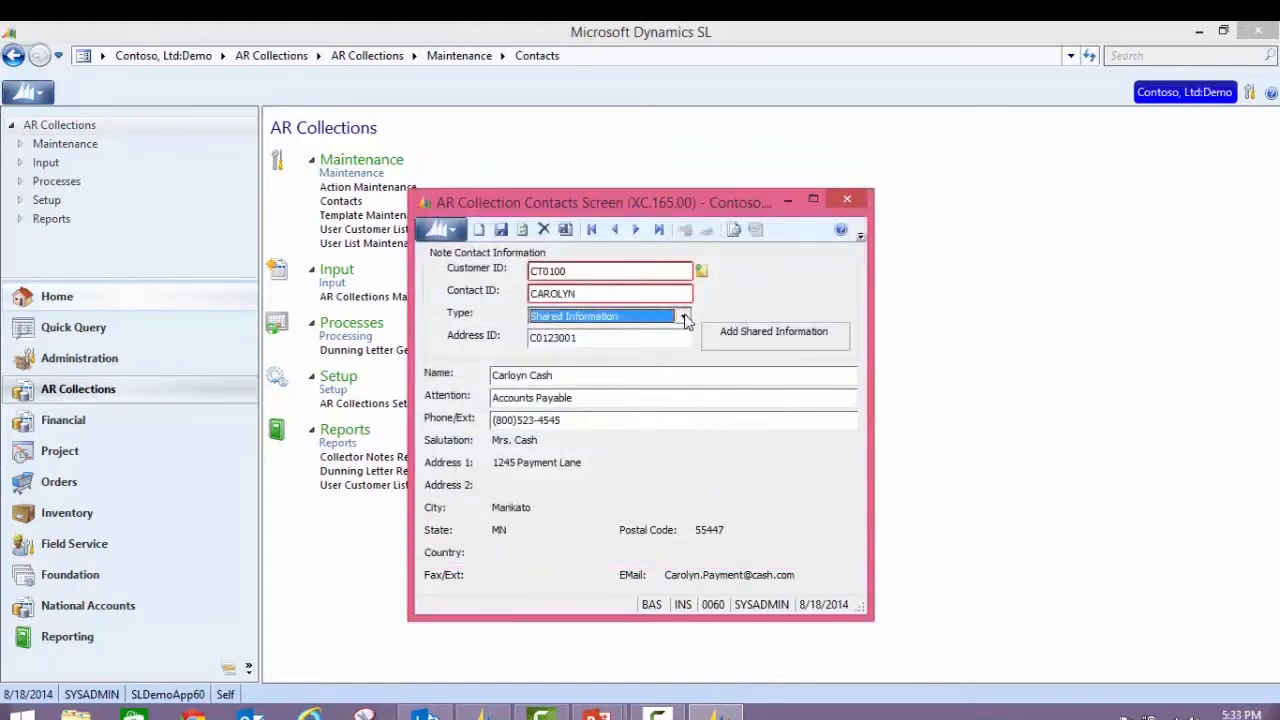
{"action": "left_click", "coordinate": [685, 318]}
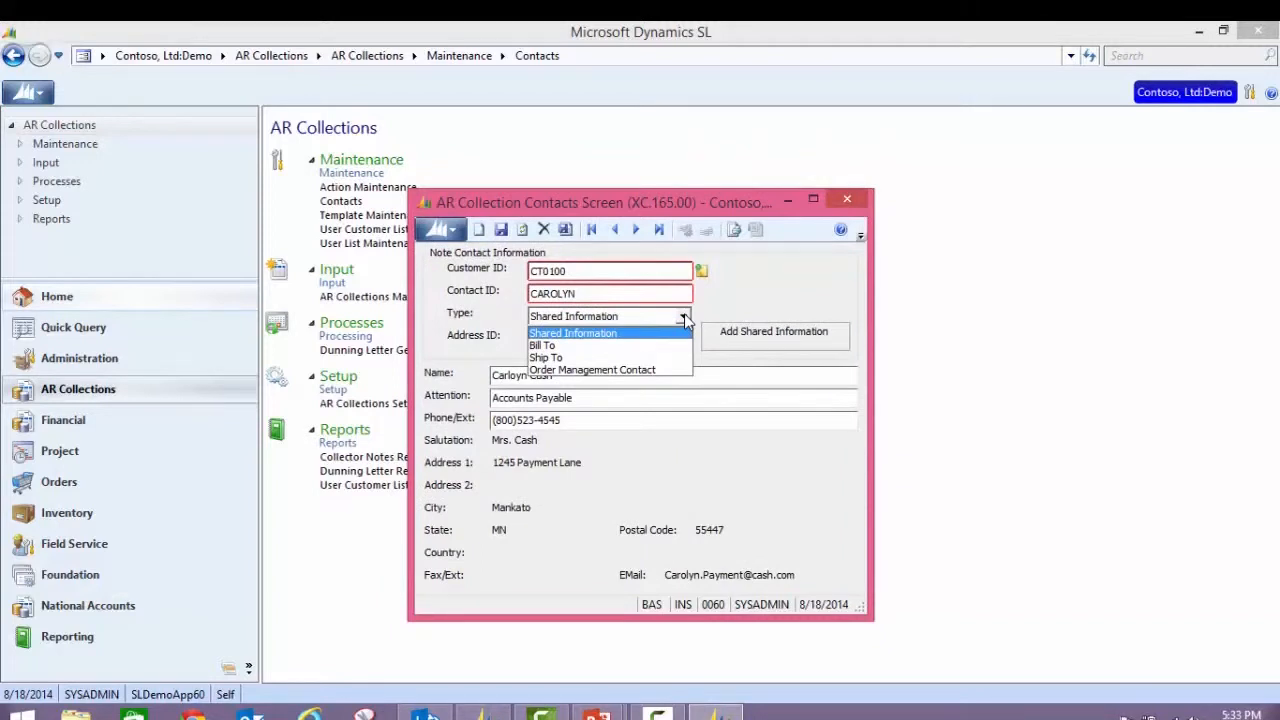
{"action": "left_click", "coordinate": [573, 333]}
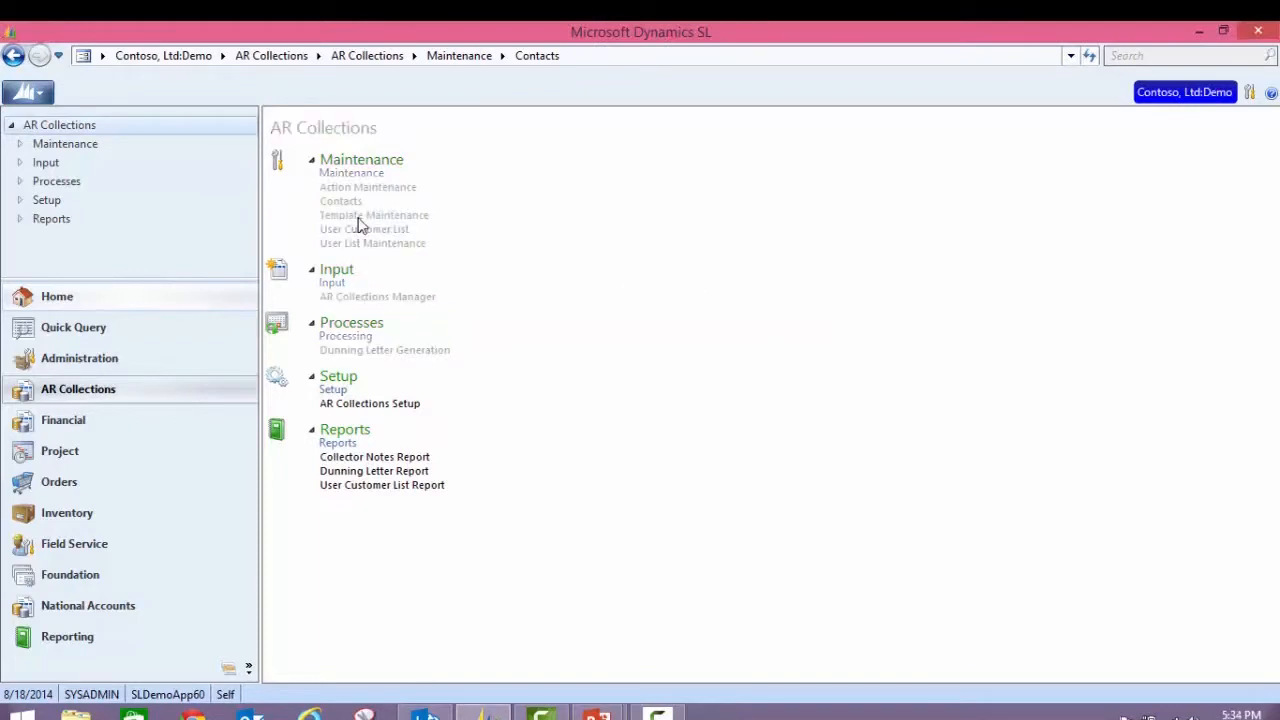
{"action": "left_click", "coordinate": [374, 215]}
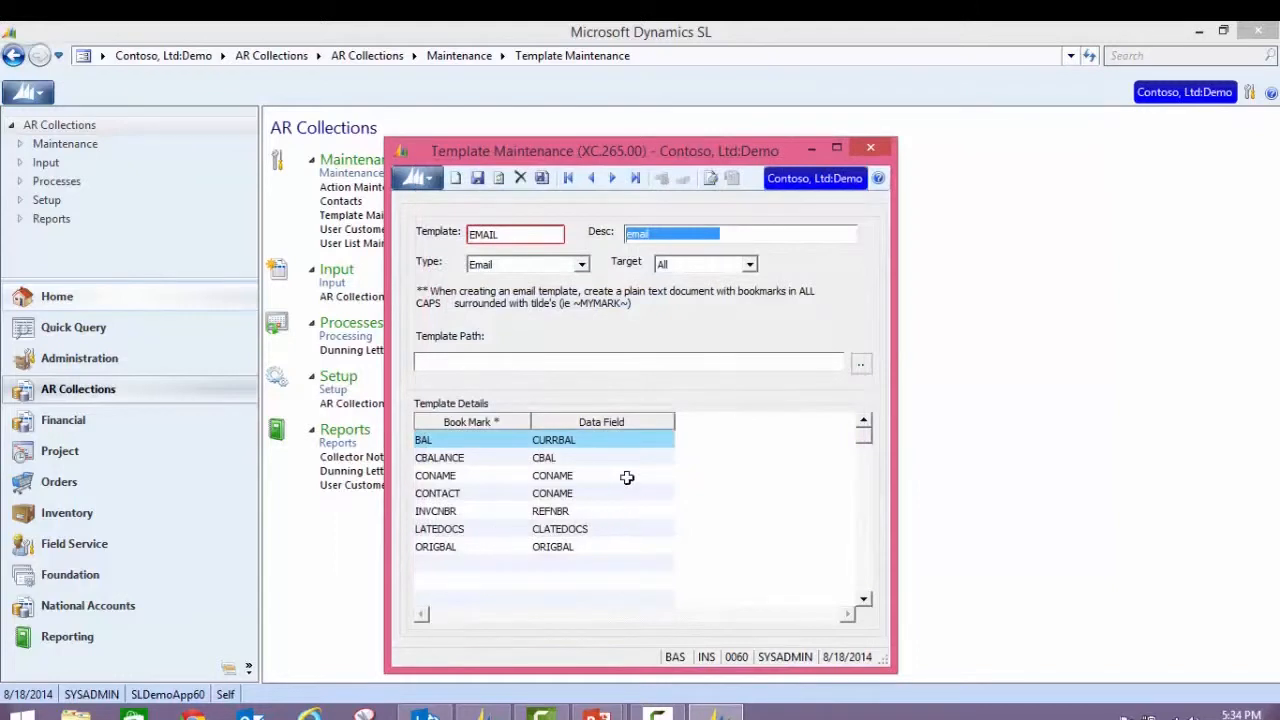
{"action": "mouse_move", "coordinate": [613, 539]}
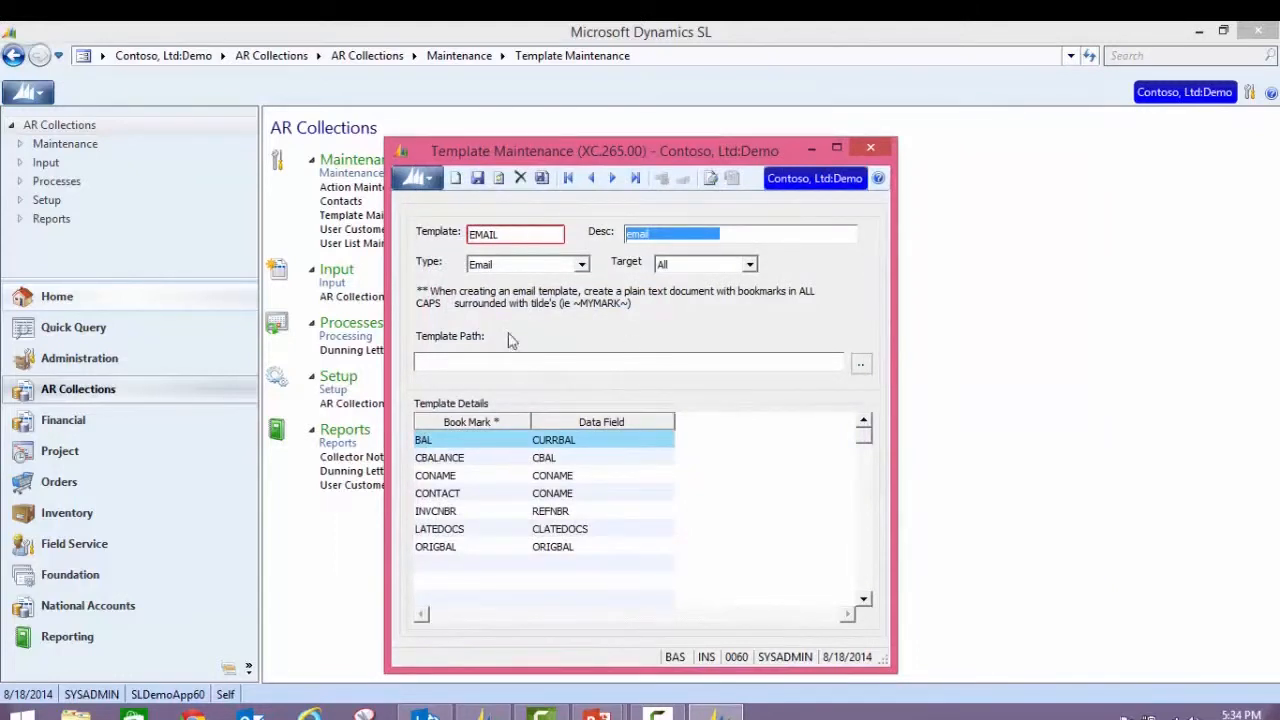
Review the DUN-EMAIL template with its CBALANCE, CONTACT and LATEDOCS bookmarks
{"action": "left_click", "coordinate": [515, 233]}
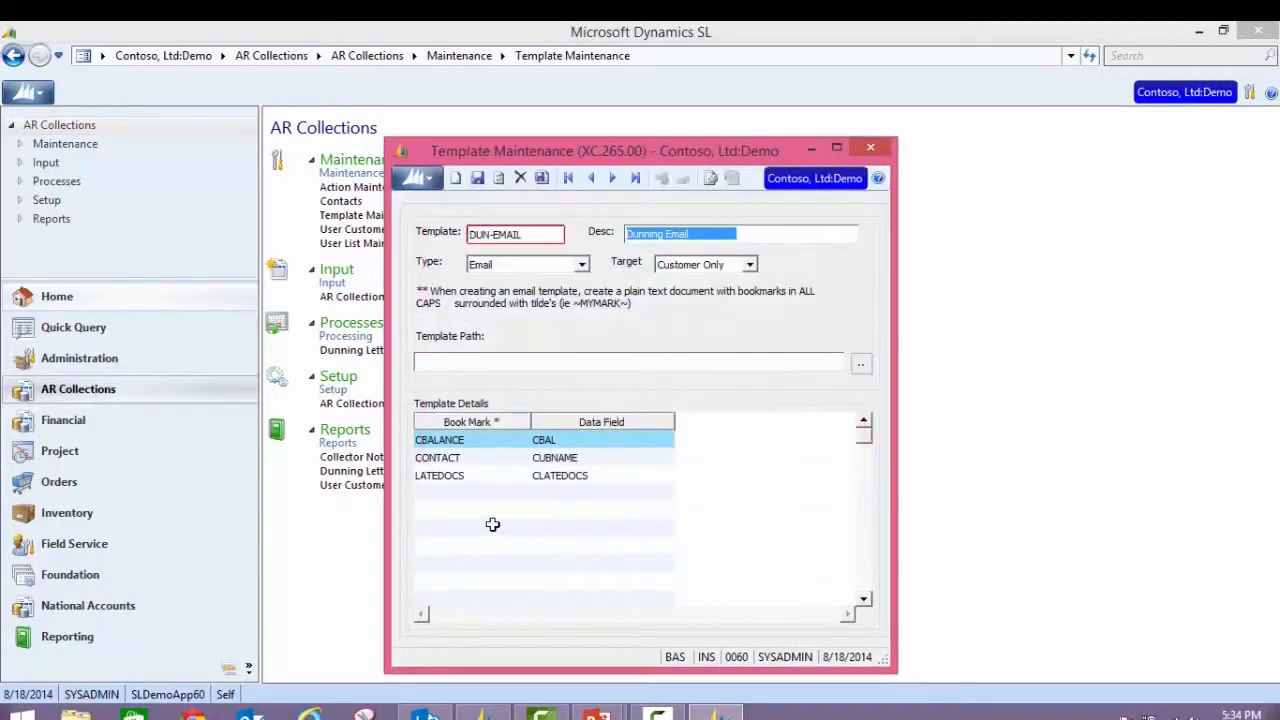
{"action": "mouse_move", "coordinate": [783, 400]}
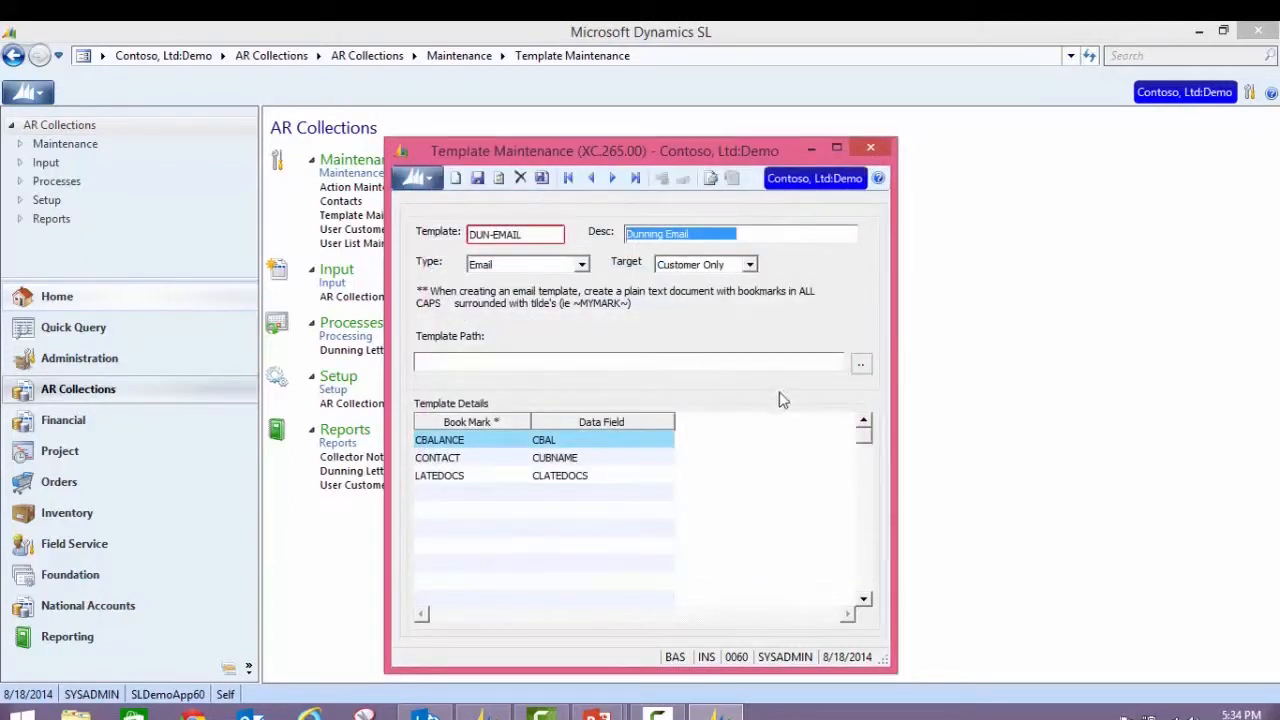
{"action": "left_click", "coordinate": [869, 147]}
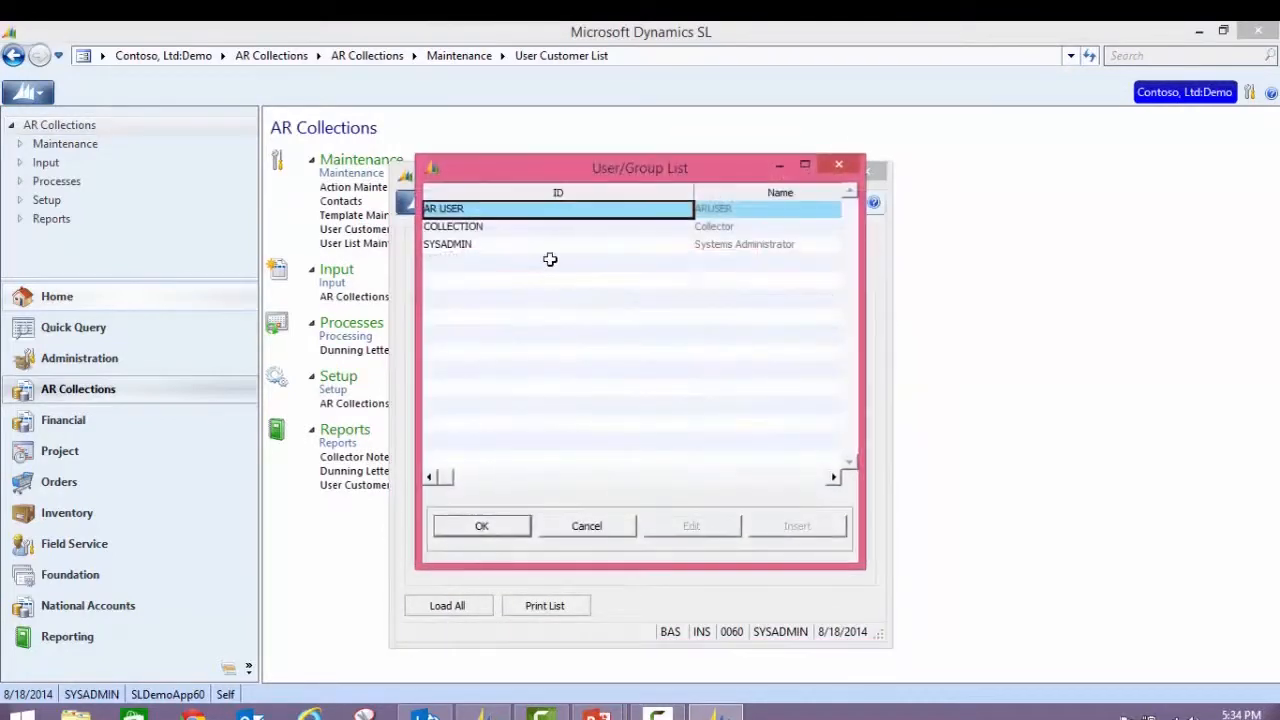
For SYSADMIN, delete customers C331 (Trey Research) and C404 (Jay Jamison), then close the list
{"action": "left_click", "coordinate": [558, 244]}
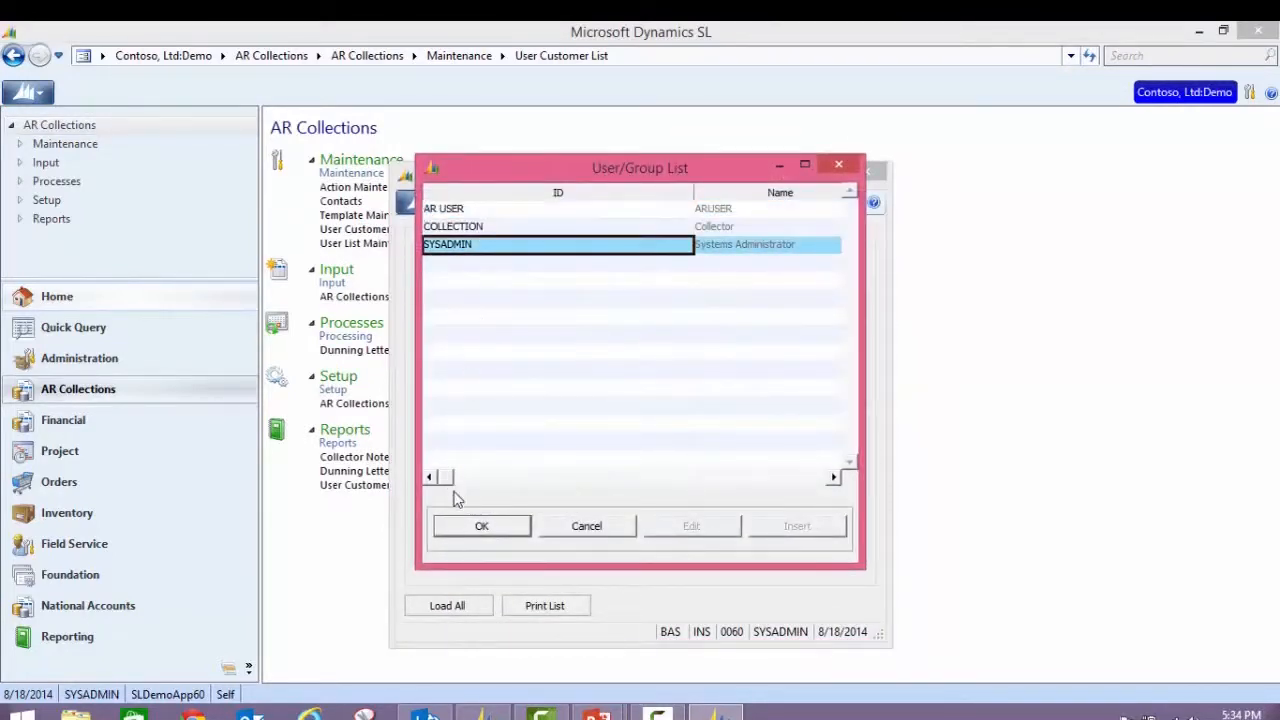
{"action": "left_click", "coordinate": [481, 526]}
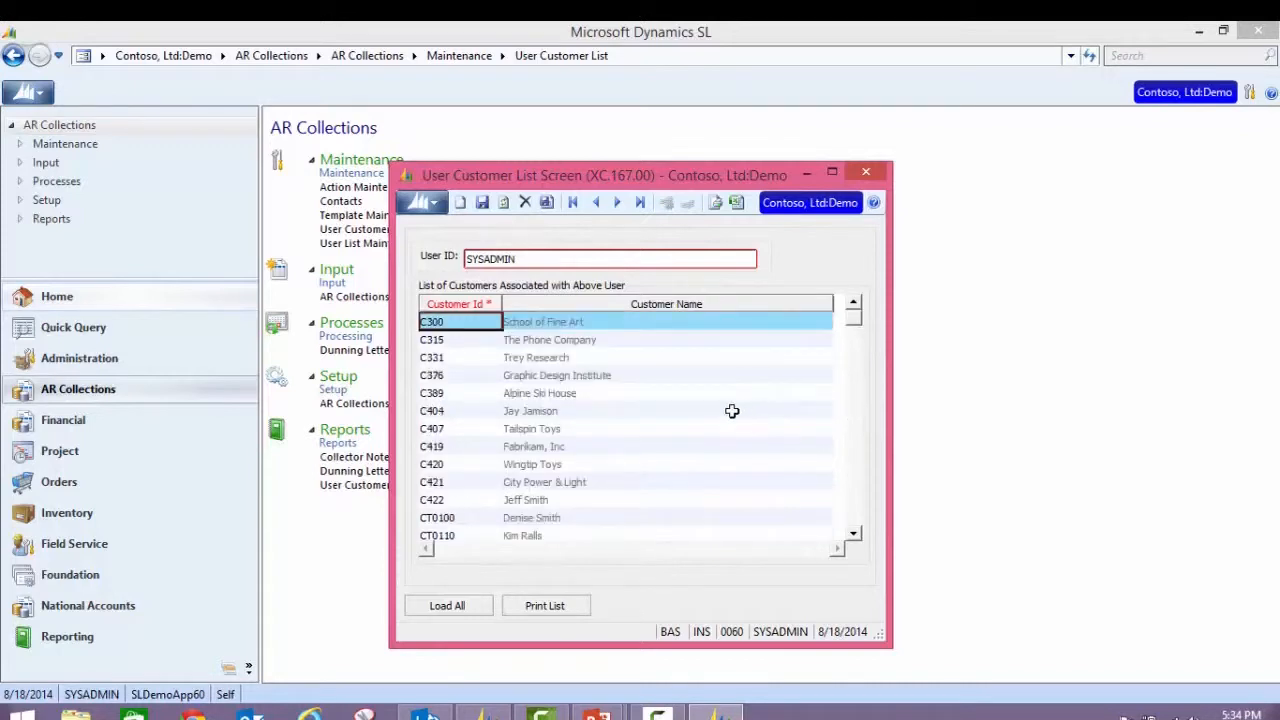
{"action": "left_click", "coordinate": [432, 357]}
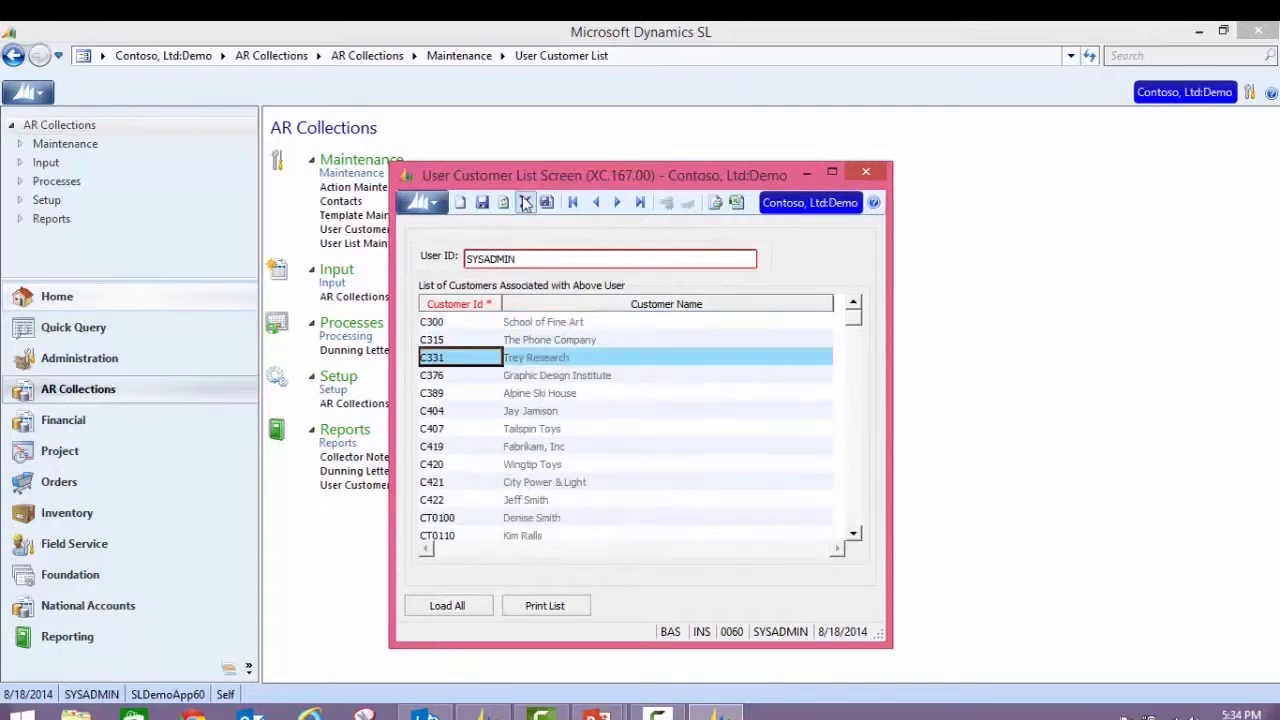
{"action": "left_click", "coordinate": [526, 202]}
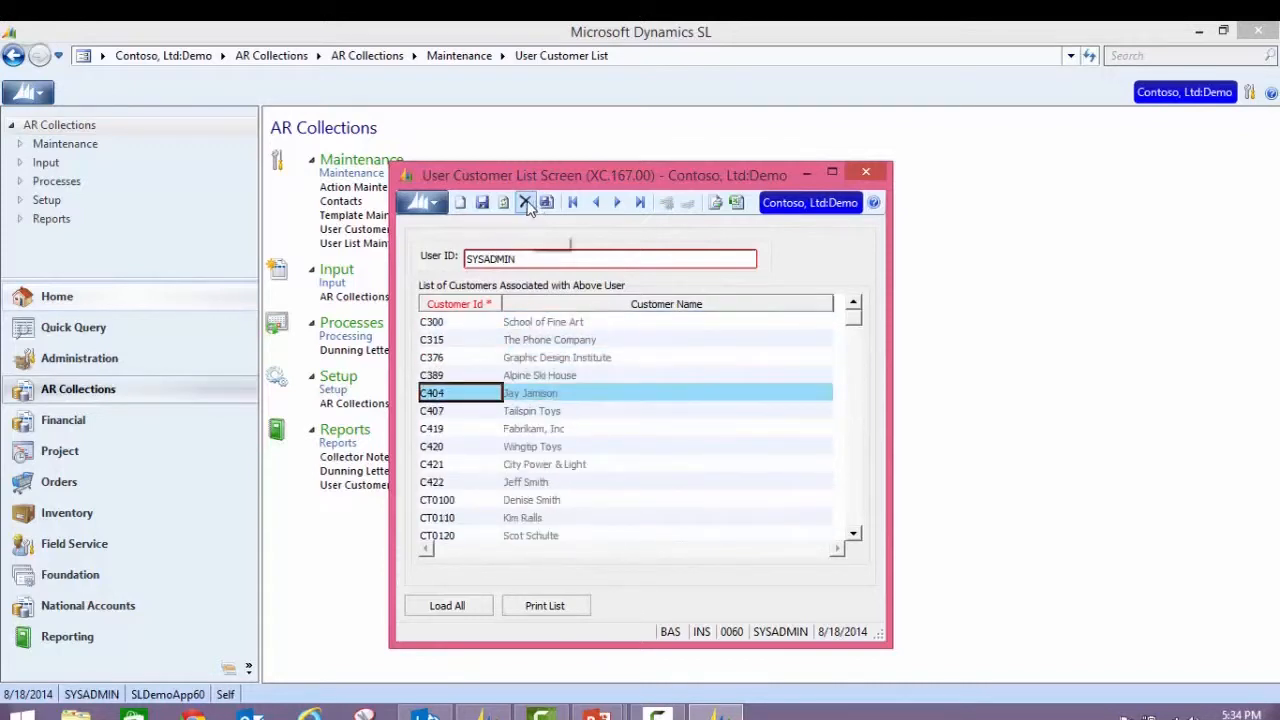
{"action": "left_click", "coordinate": [525, 202]}
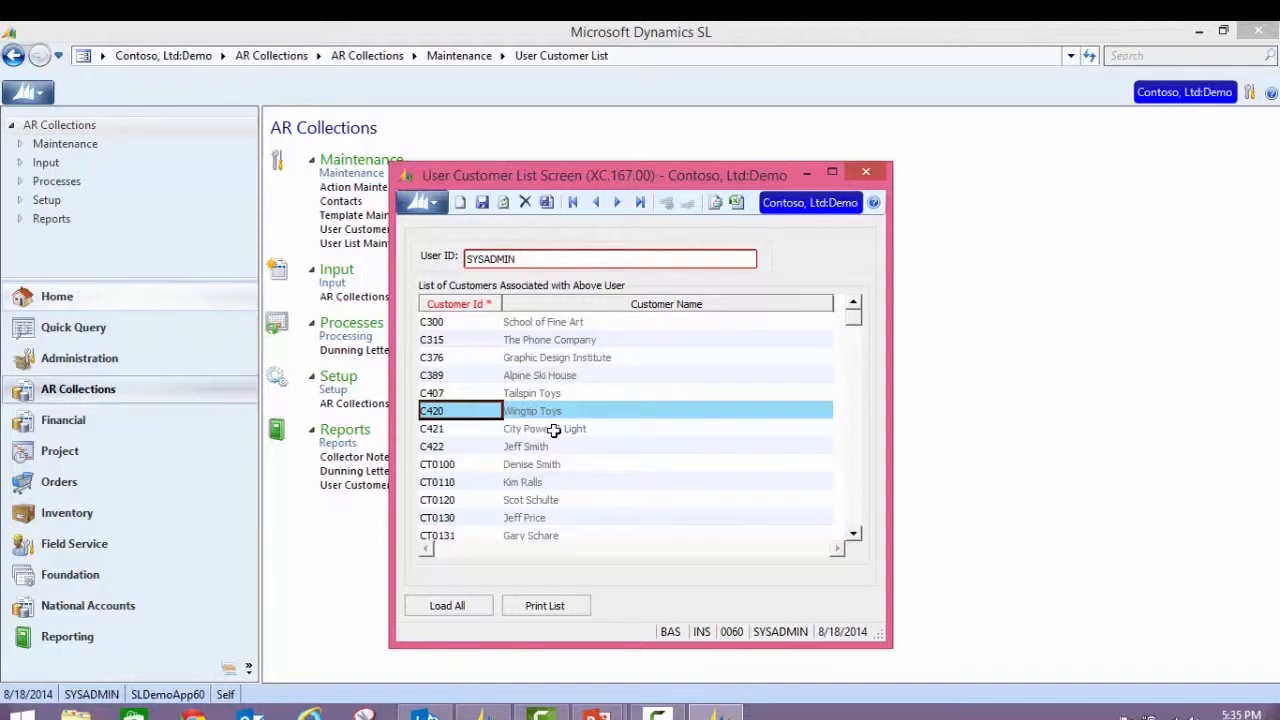
{"action": "mouse_move", "coordinate": [557, 430]}
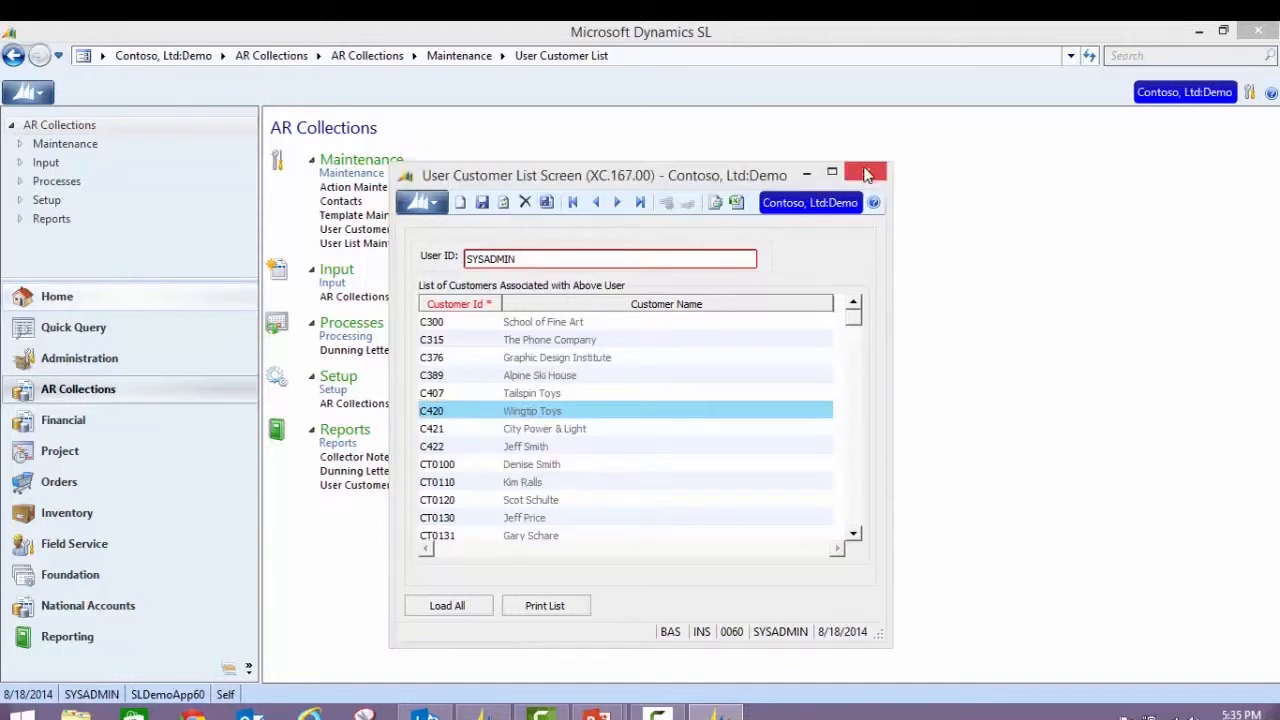
{"action": "left_click", "coordinate": [865, 173]}
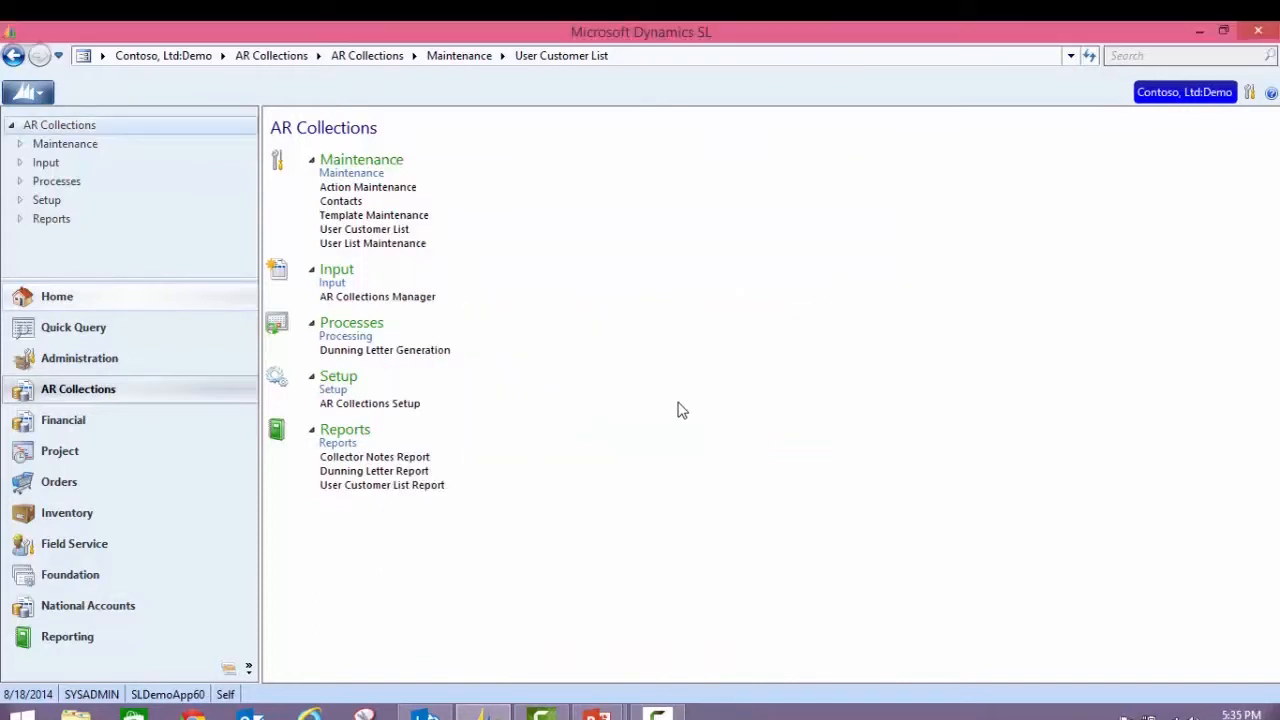
{"action": "mouse_move", "coordinate": [672, 486]}
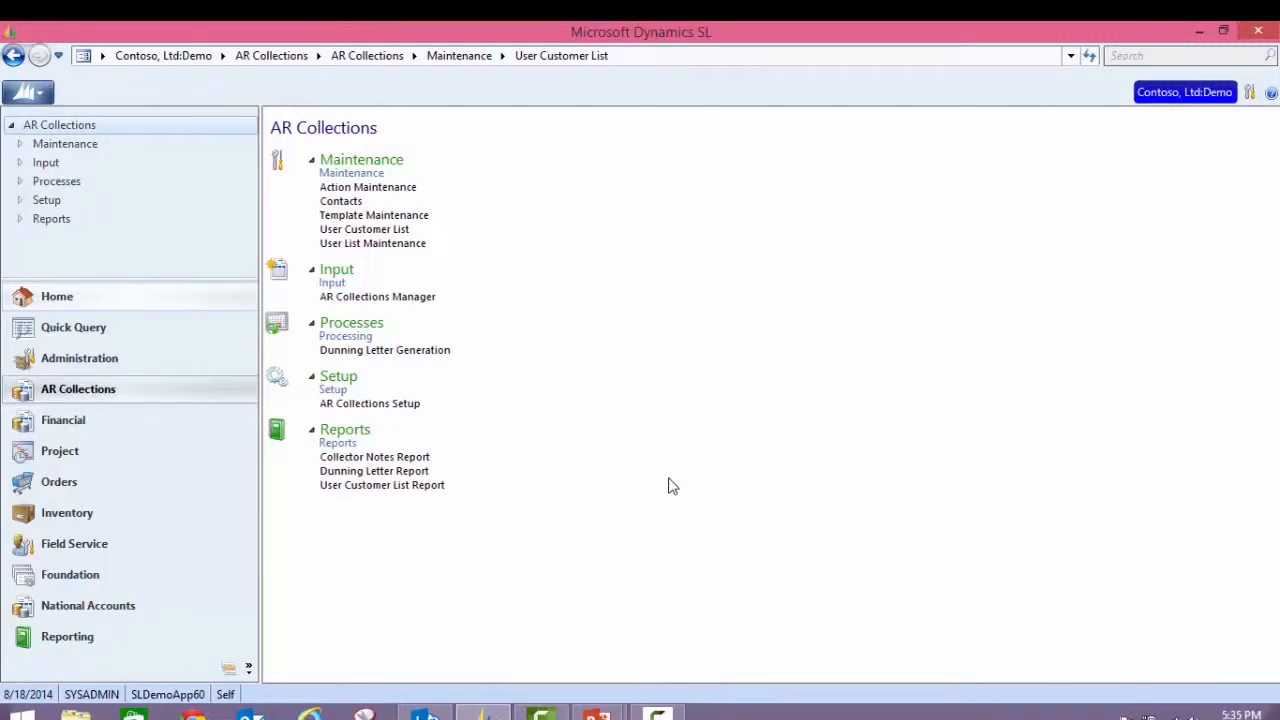
{"action": "mouse_move", "coordinate": [504, 518]}
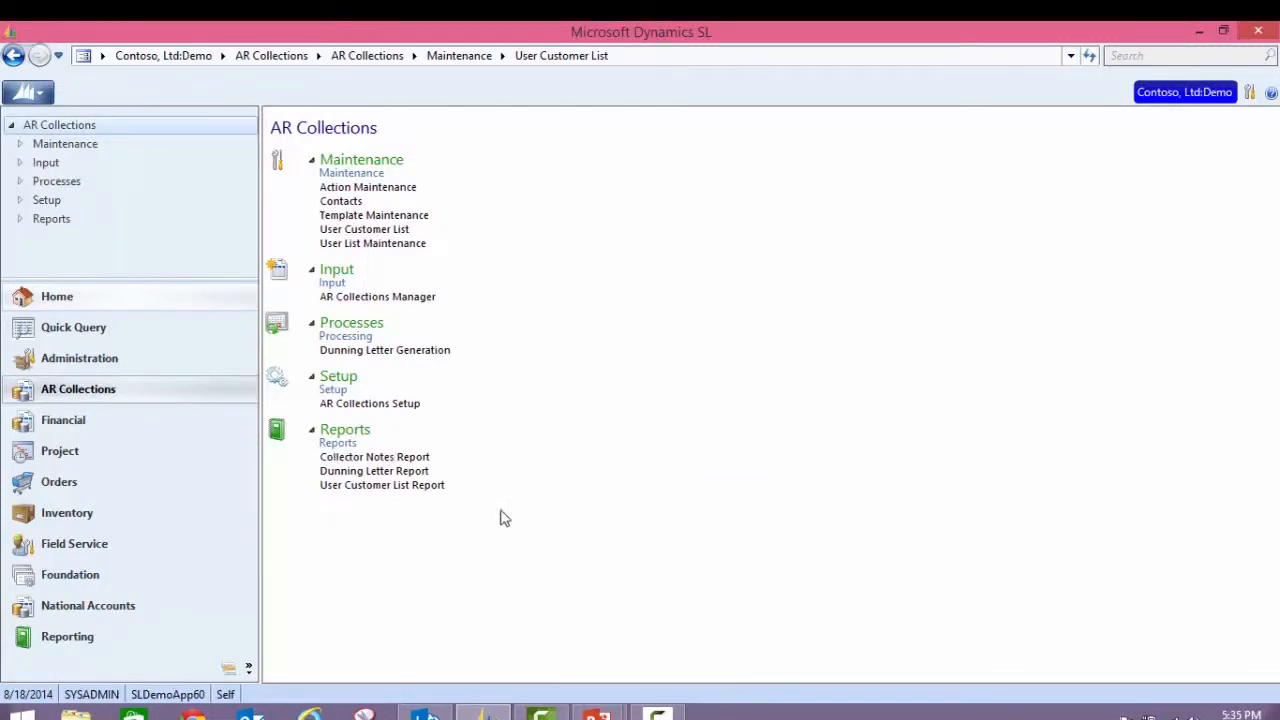
{"action": "mouse_move", "coordinate": [518, 516]}
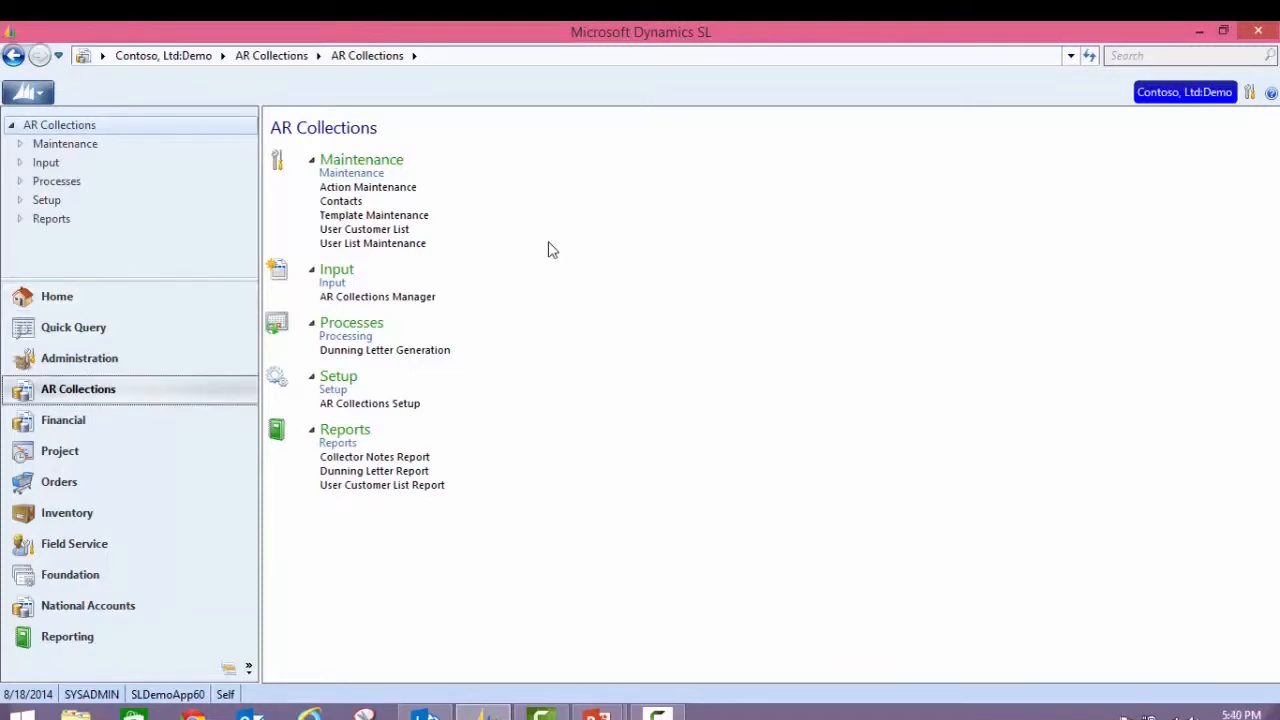
Show the Quick Query Financial list with Accounts Payable, Receivable and General Ledger views
{"action": "left_click", "coordinate": [73, 327]}
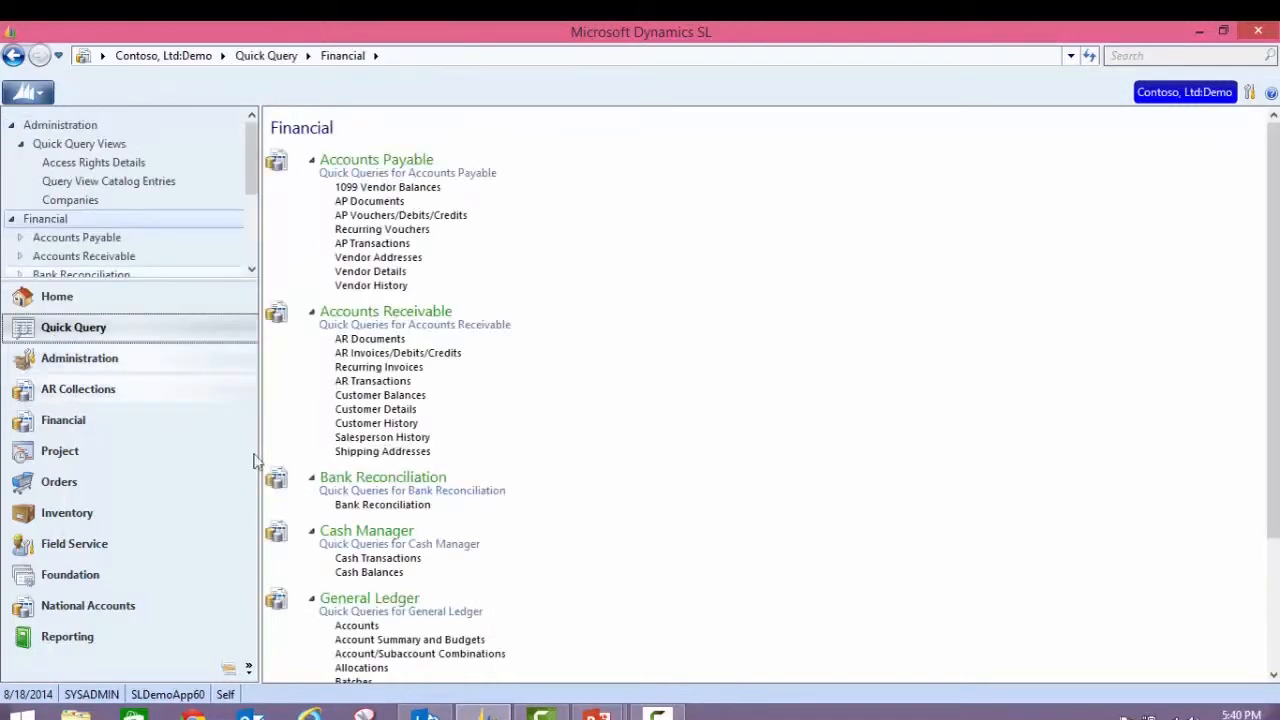
Run the Customer Balances query and open, then close, Collections Manager for customer CT0100
{"action": "left_click", "coordinate": [380, 394]}
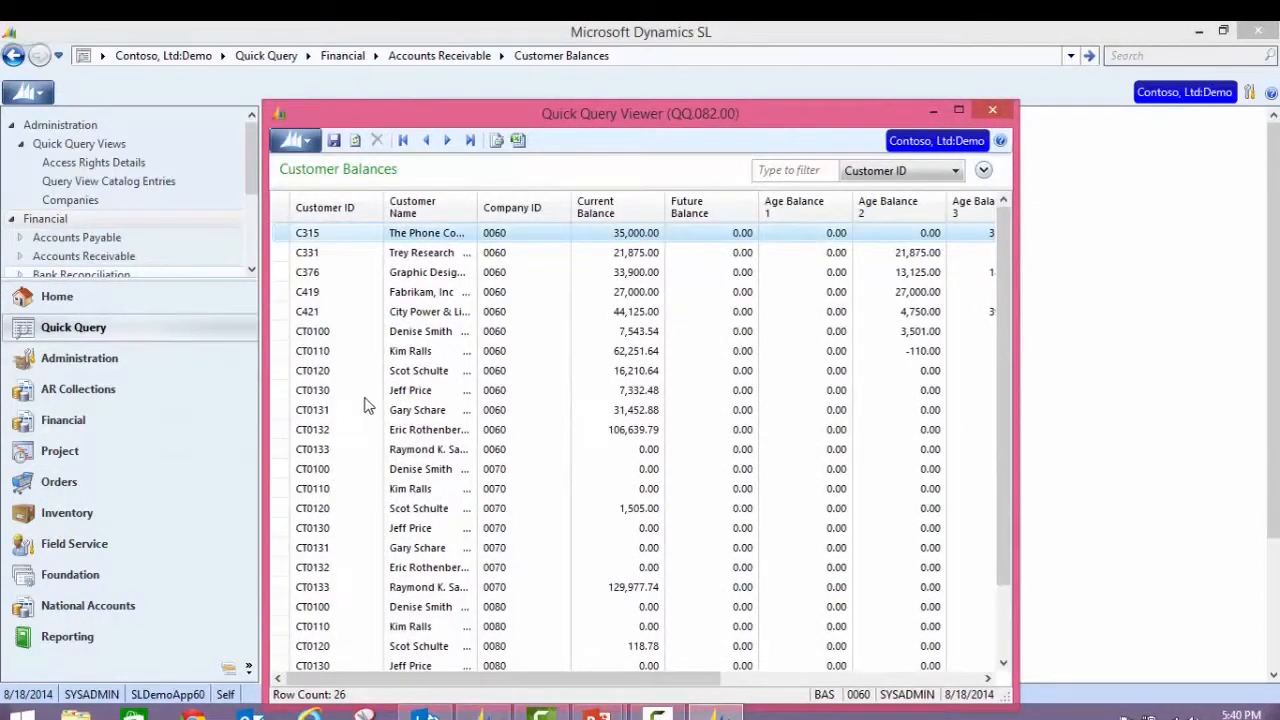
{"action": "right_click", "coordinate": [312, 331]}
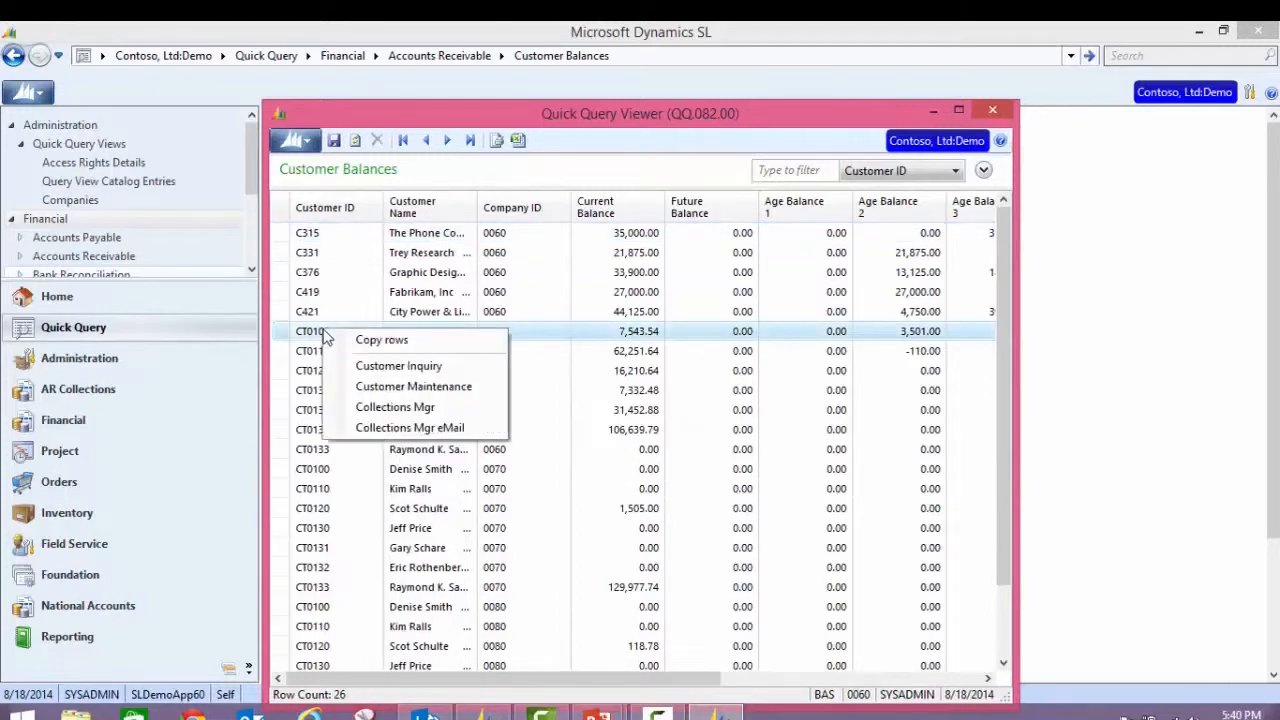
{"action": "mouse_move", "coordinate": [395, 407]}
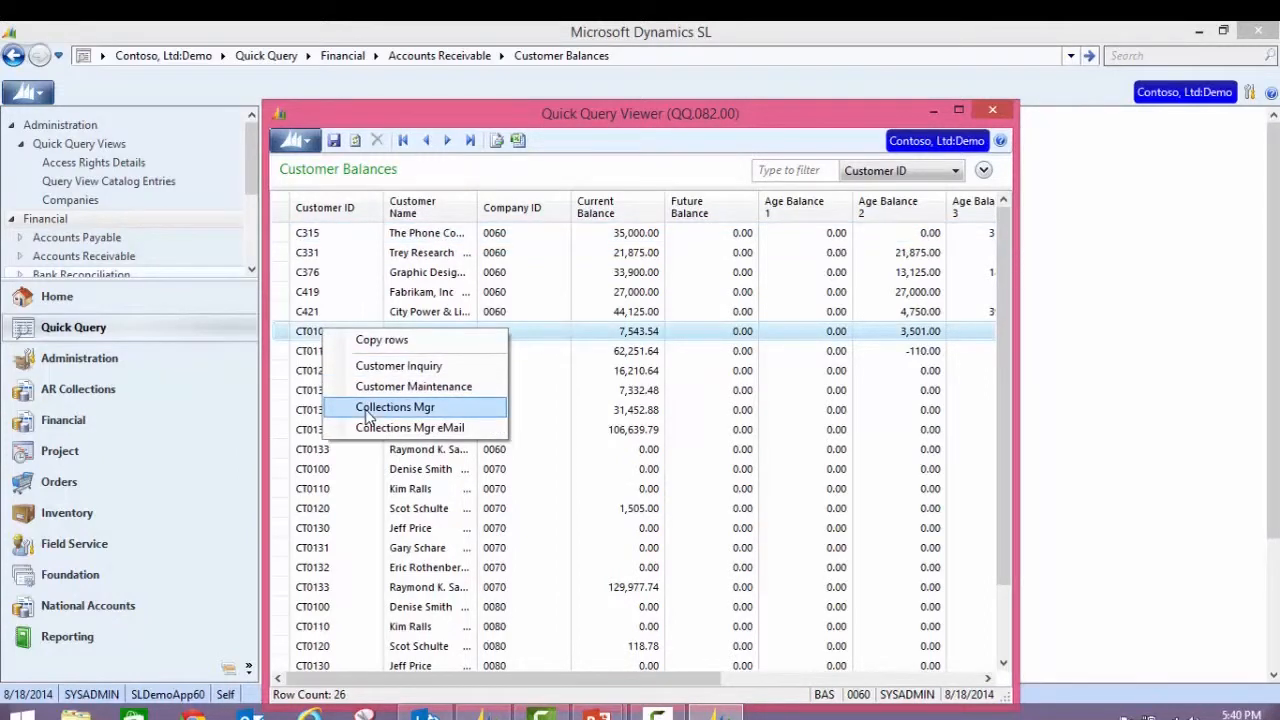
{"action": "left_click", "coordinate": [395, 407]}
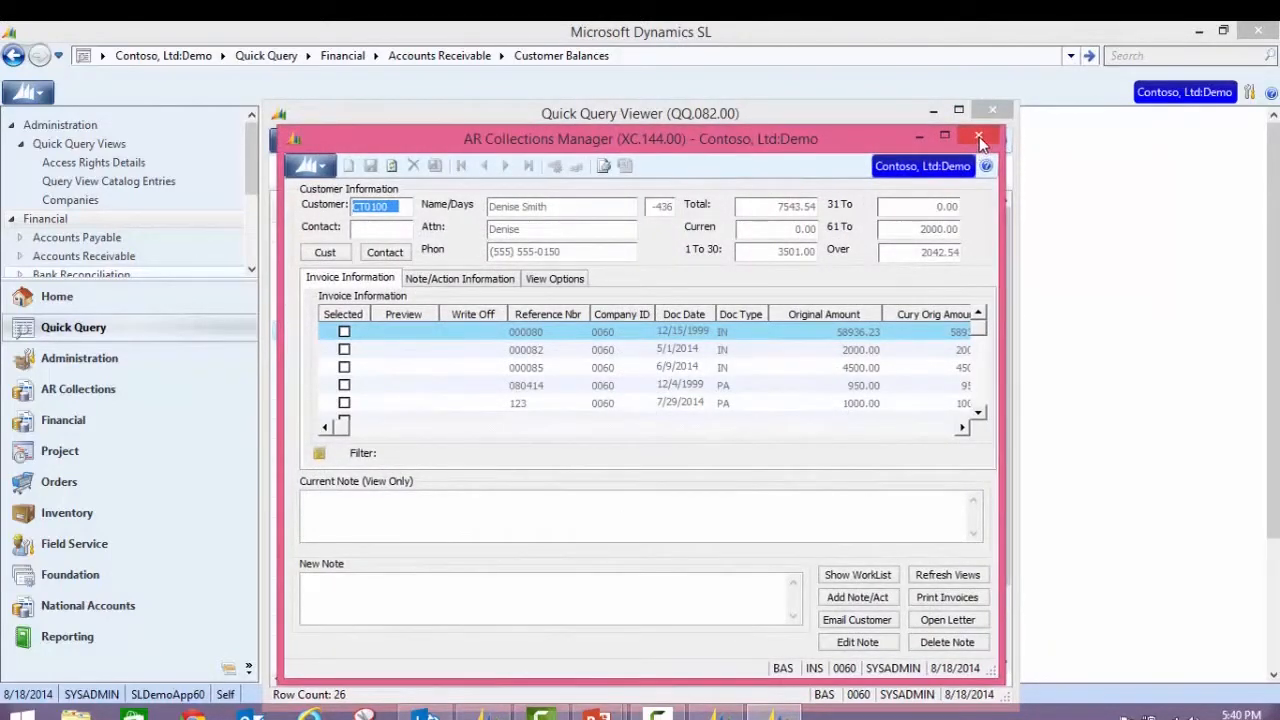
{"action": "left_click", "coordinate": [980, 137]}
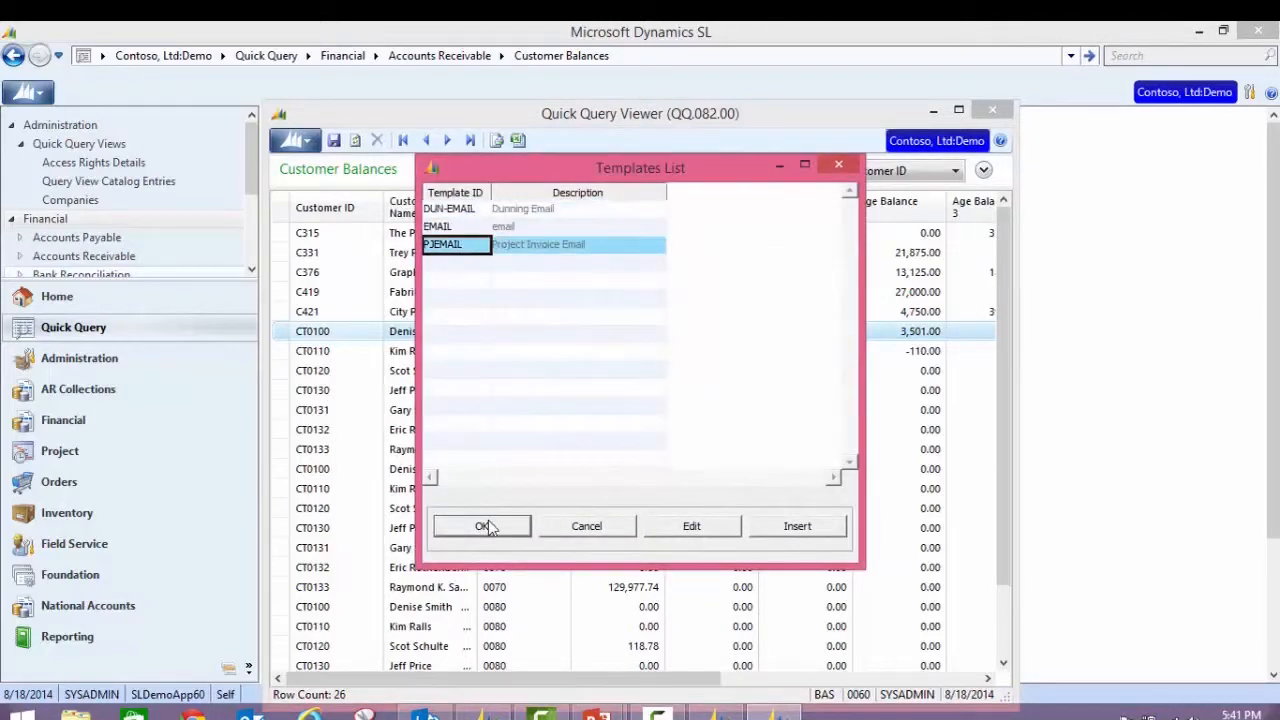
Create the CT0100 past-due reminder email from the PJEMAIL template, then close it unsaved
{"action": "left_click", "coordinate": [481, 526]}
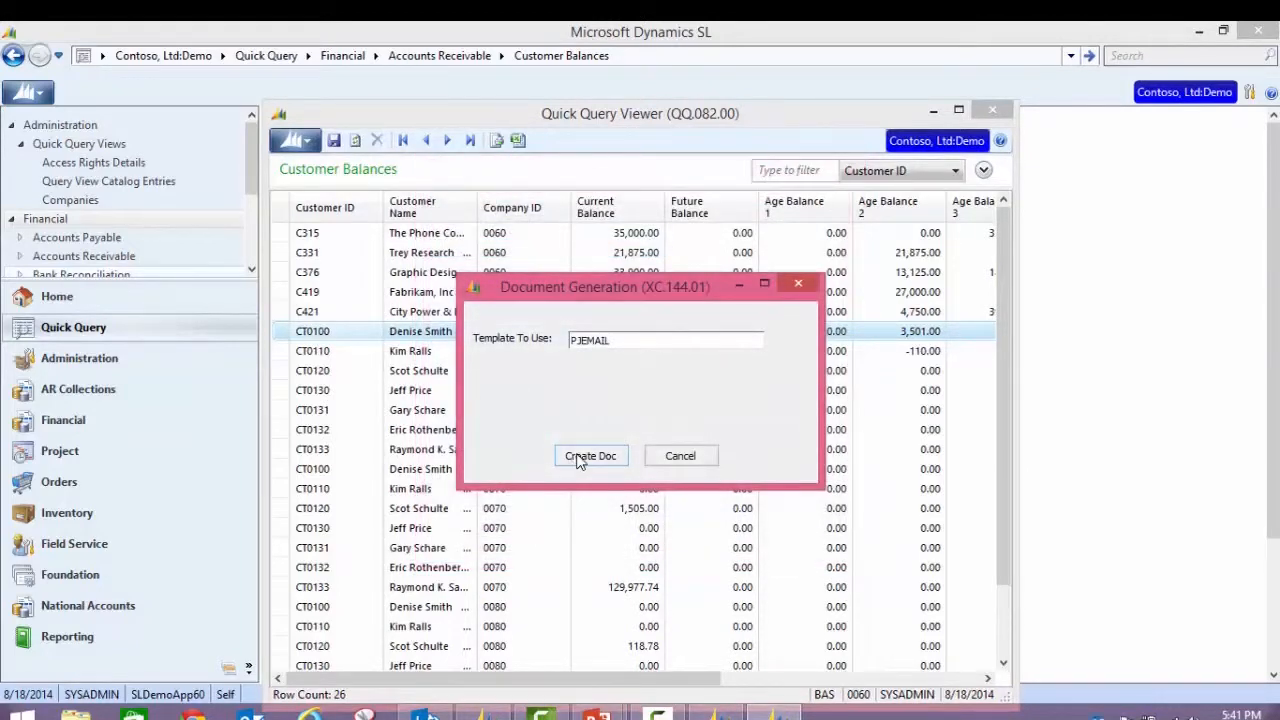
{"action": "left_click", "coordinate": [590, 455]}
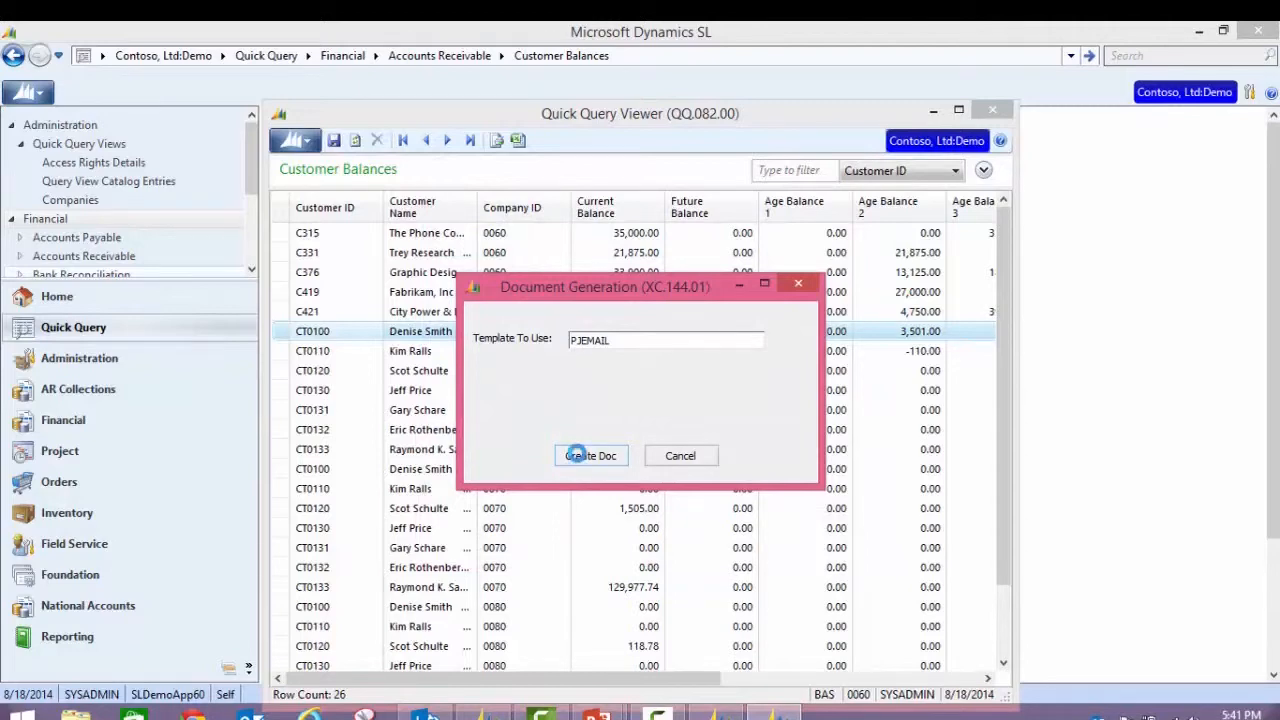
{"action": "left_click", "coordinate": [591, 455]}
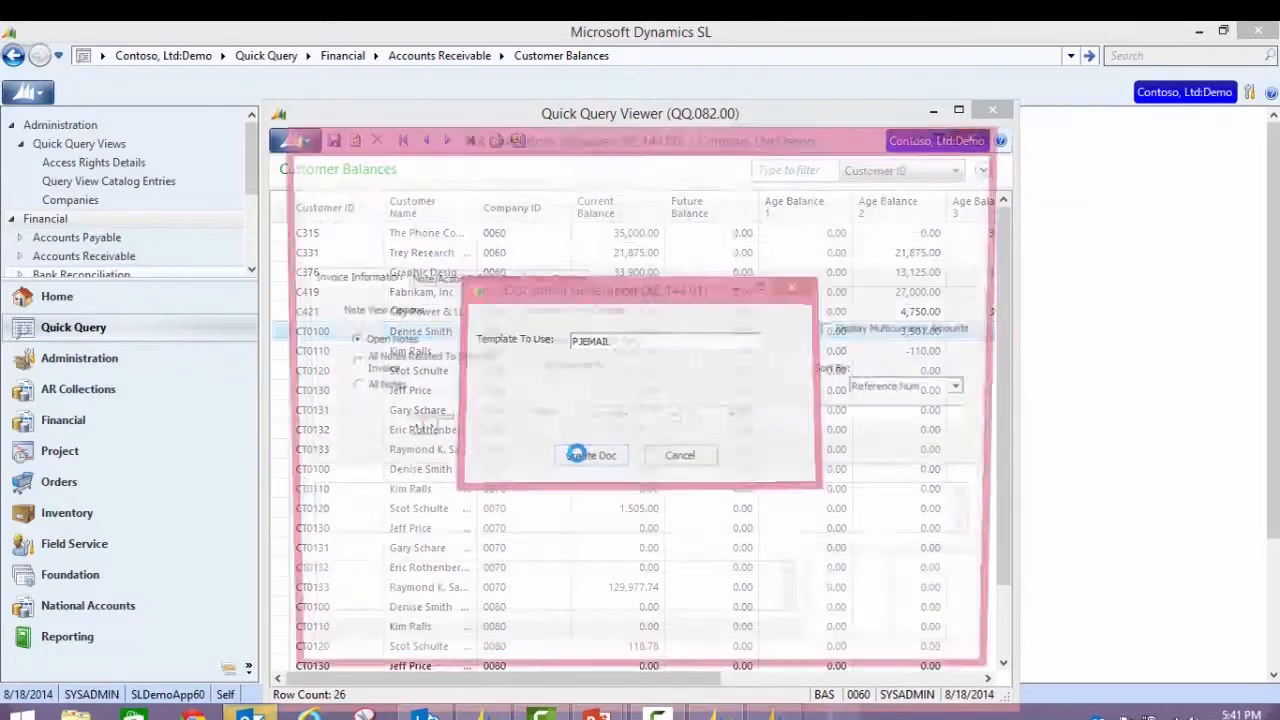
{"action": "left_click", "coordinate": [591, 455]}
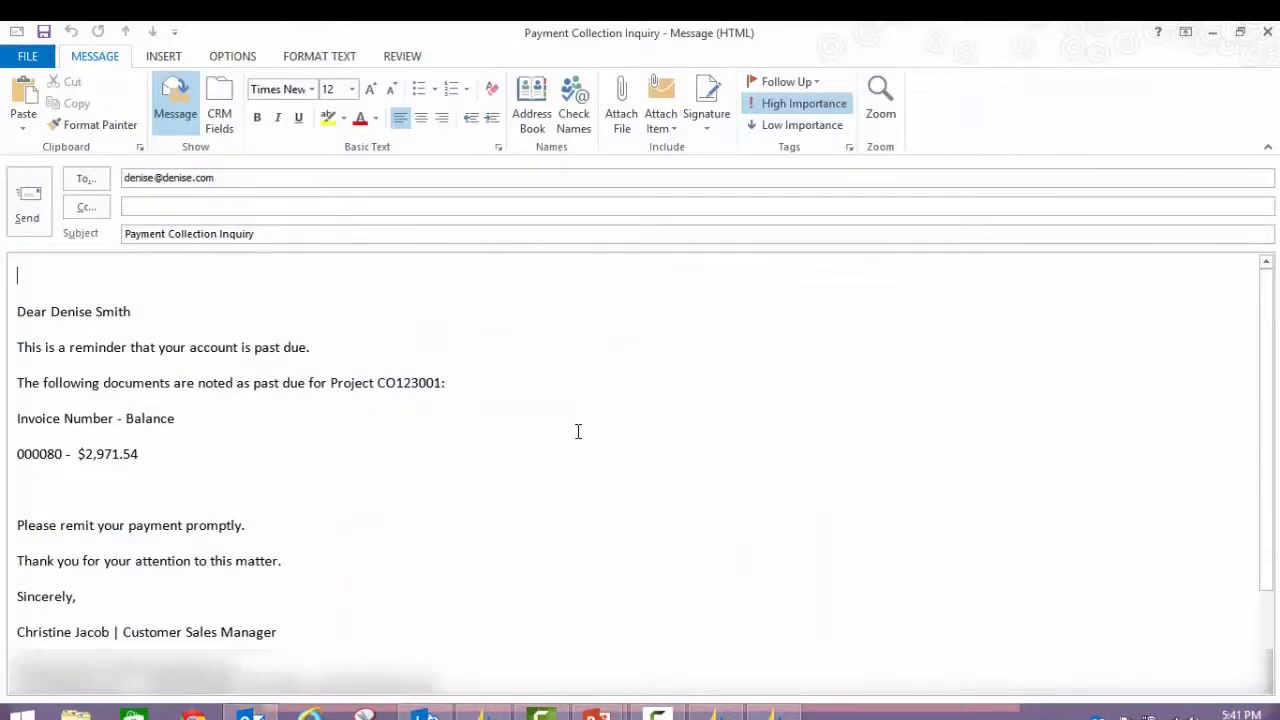
{"action": "left_click", "coordinate": [1267, 32]}
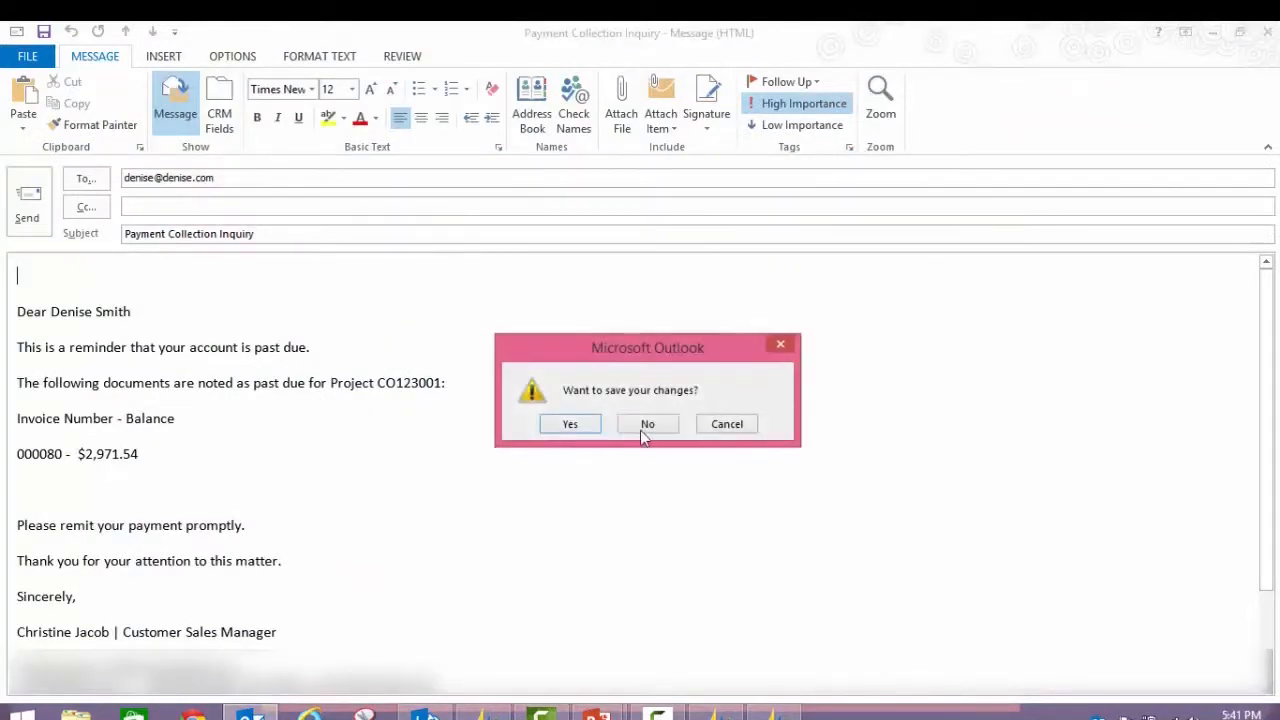
{"action": "left_click", "coordinate": [647, 423]}
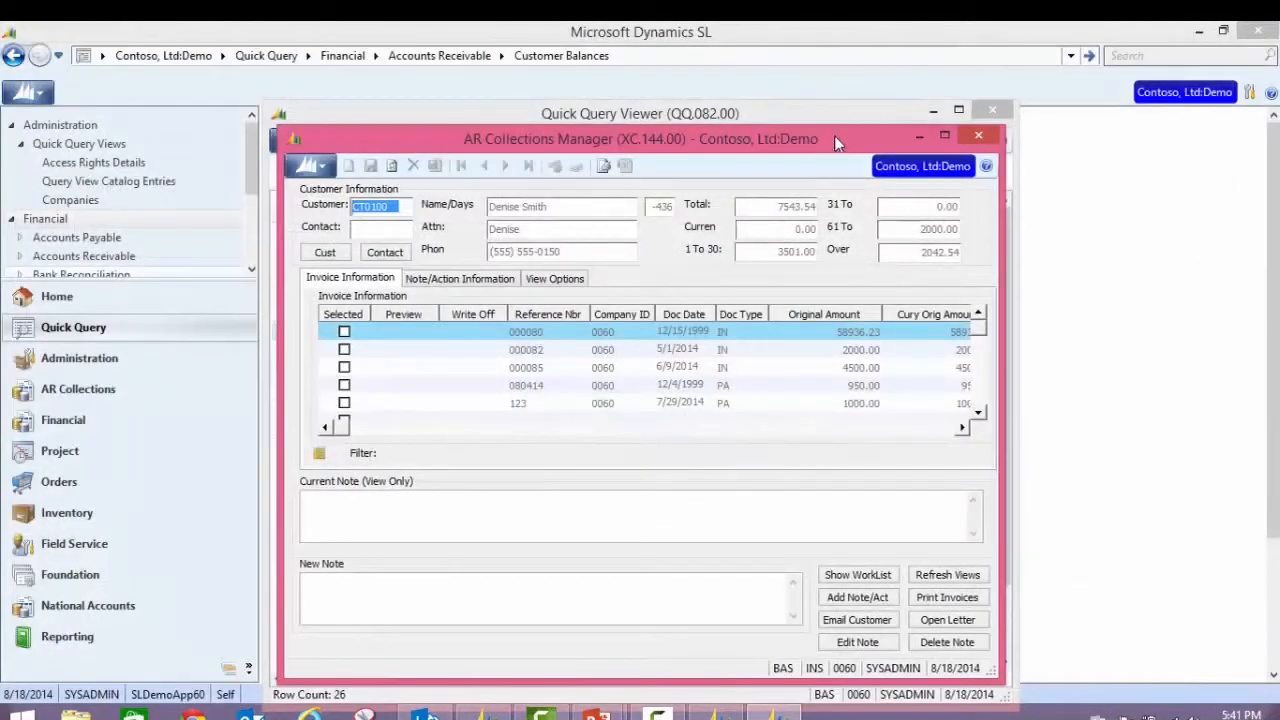
Close Collections Manager and the Customer Balances query, returning to AR Collections
{"action": "left_click", "coordinate": [978, 135]}
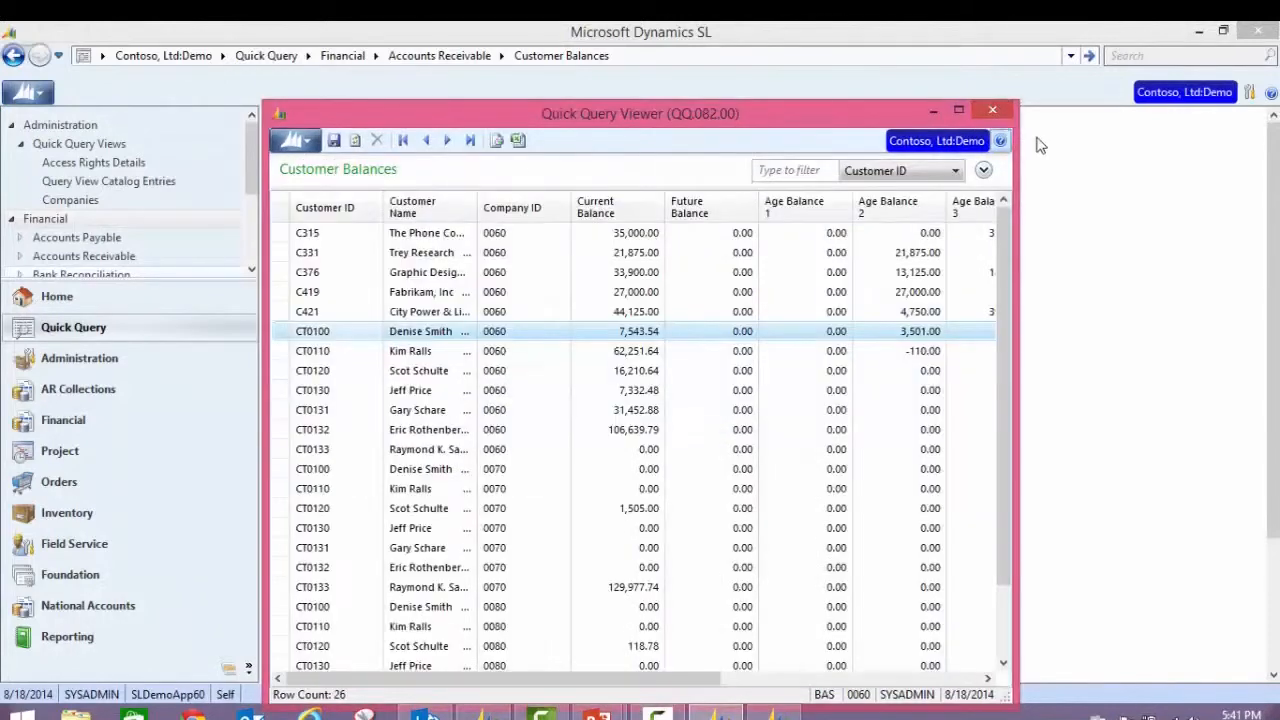
{"action": "left_click", "coordinate": [992, 110]}
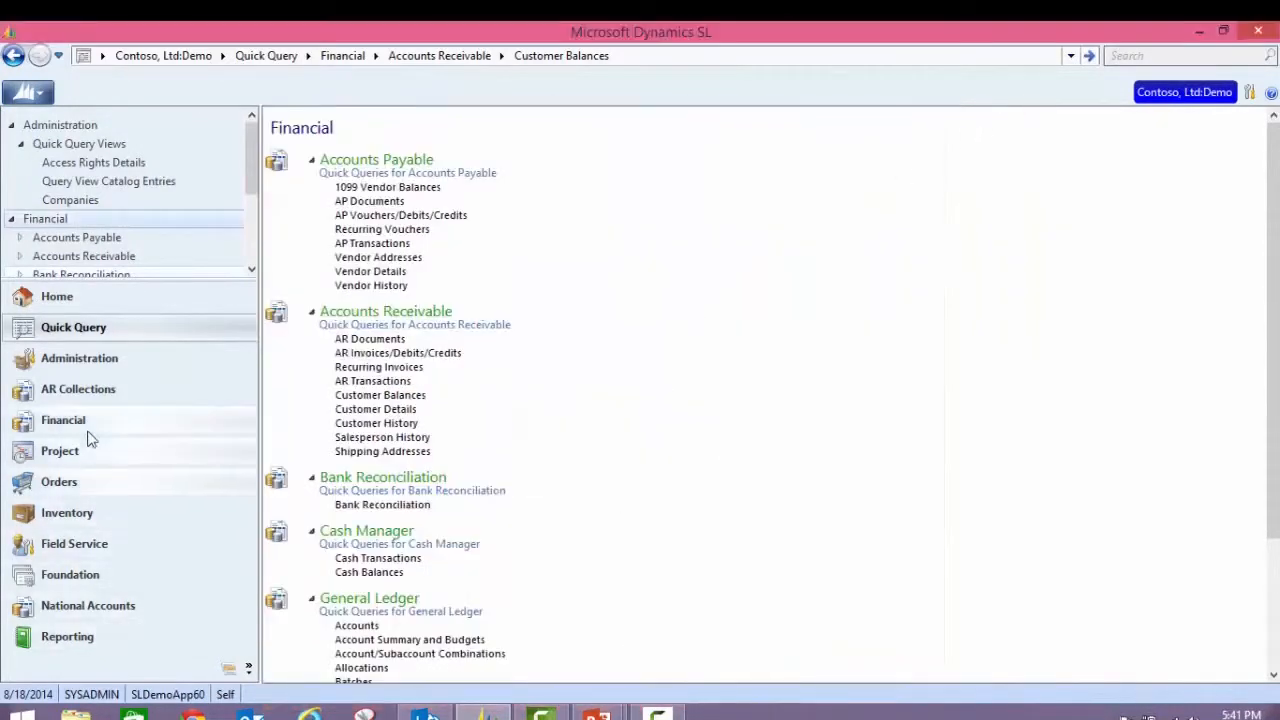
{"action": "left_click", "coordinate": [78, 389]}
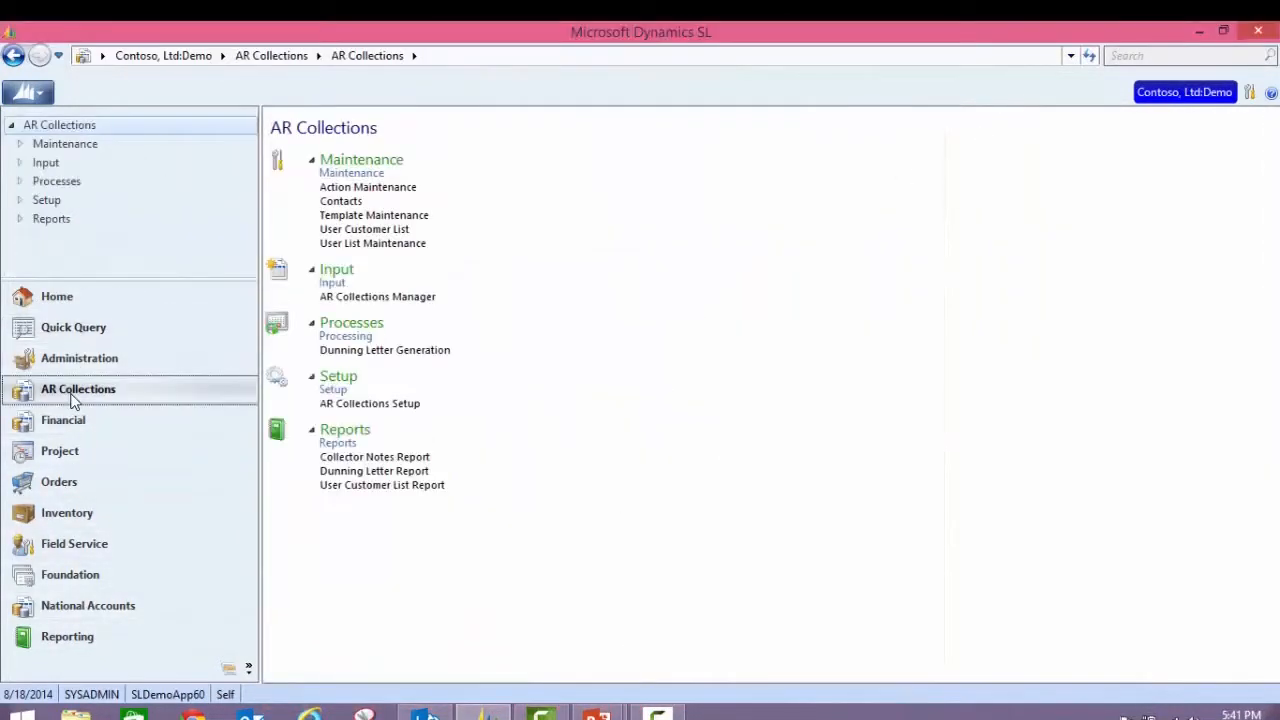